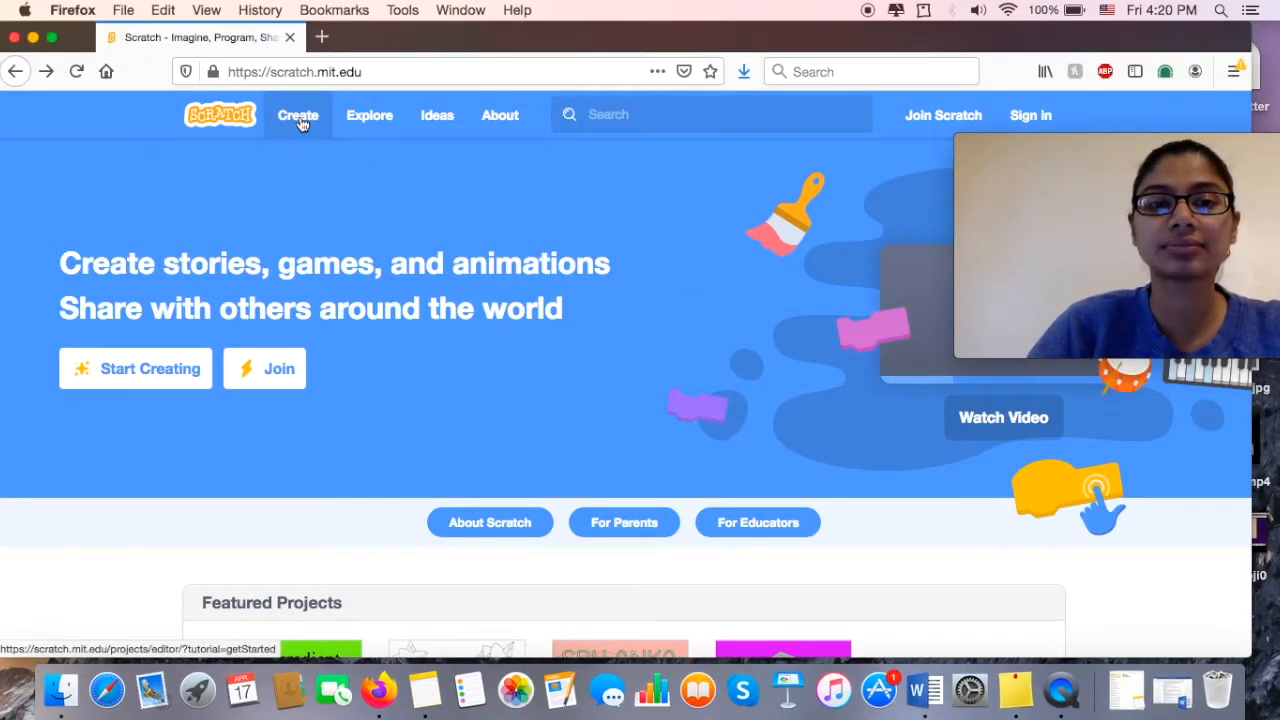
- Start a new Scratch project and dismiss the getting-started tutorial
{"action": "left_click", "coordinate": [297, 114]}
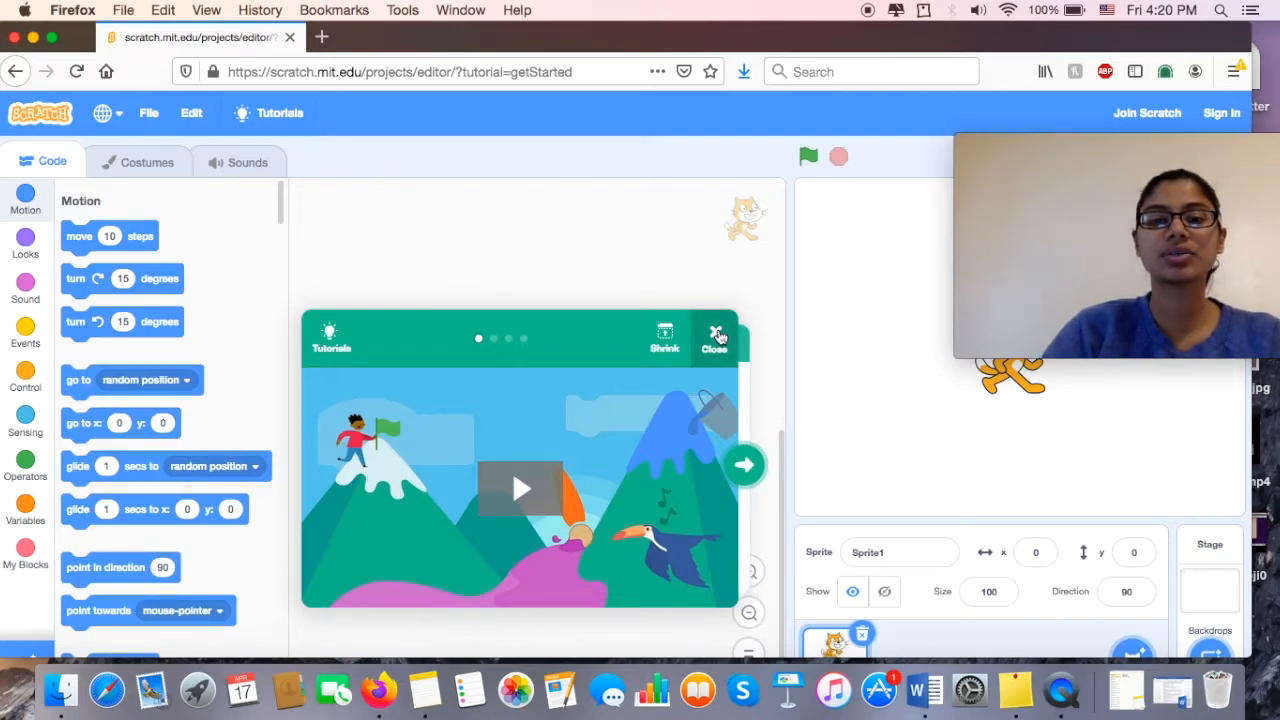
{"action": "left_click", "coordinate": [715, 337]}
{"action": "type", "text": "flying"}
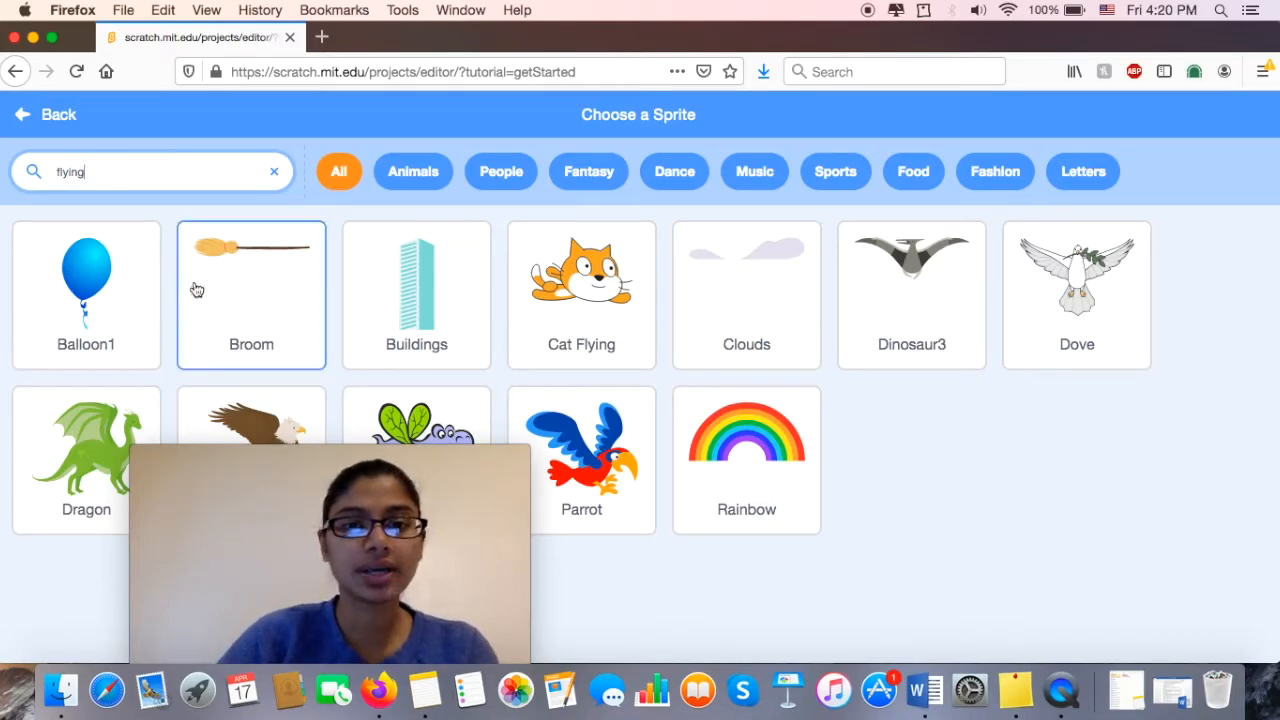
- Add the Parrot sprite from the library and delete the default cat sprite
{"action": "left_click", "coordinate": [911, 290]}
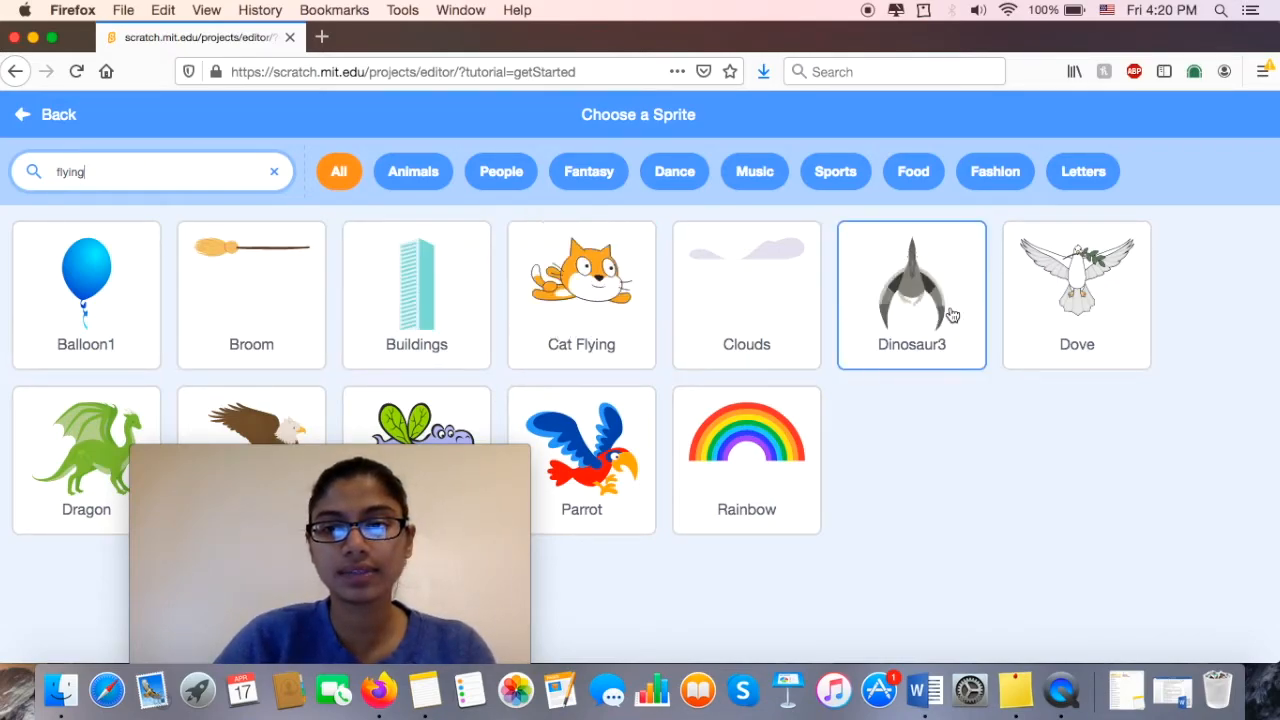
{"action": "mouse_move", "coordinate": [910, 298]}
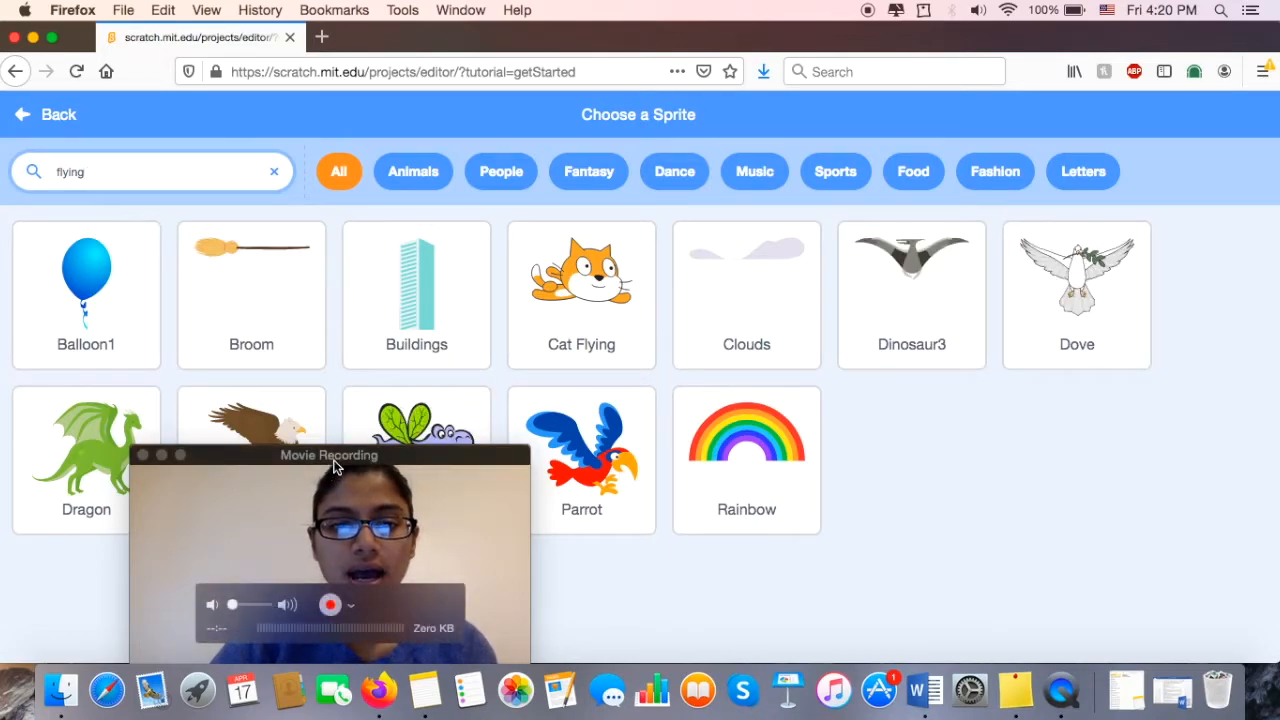
{"action": "left_click", "coordinate": [581, 460]}
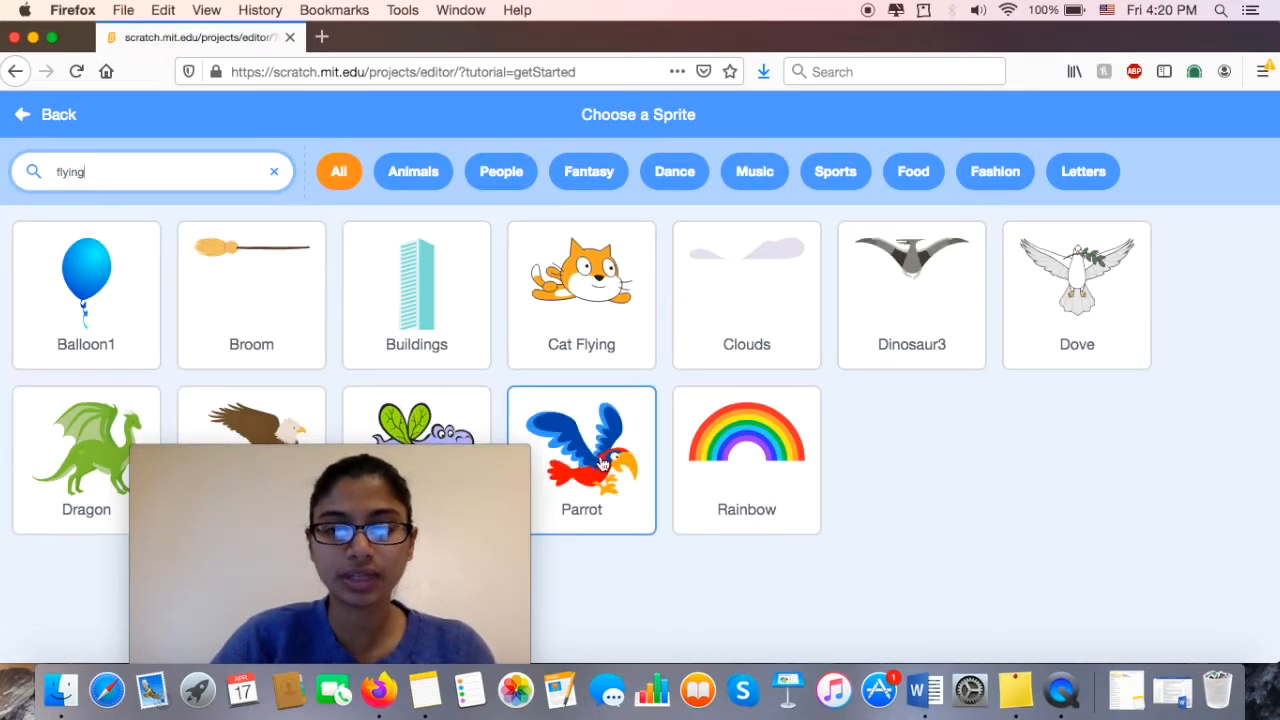
{"action": "left_click", "coordinate": [581, 459]}
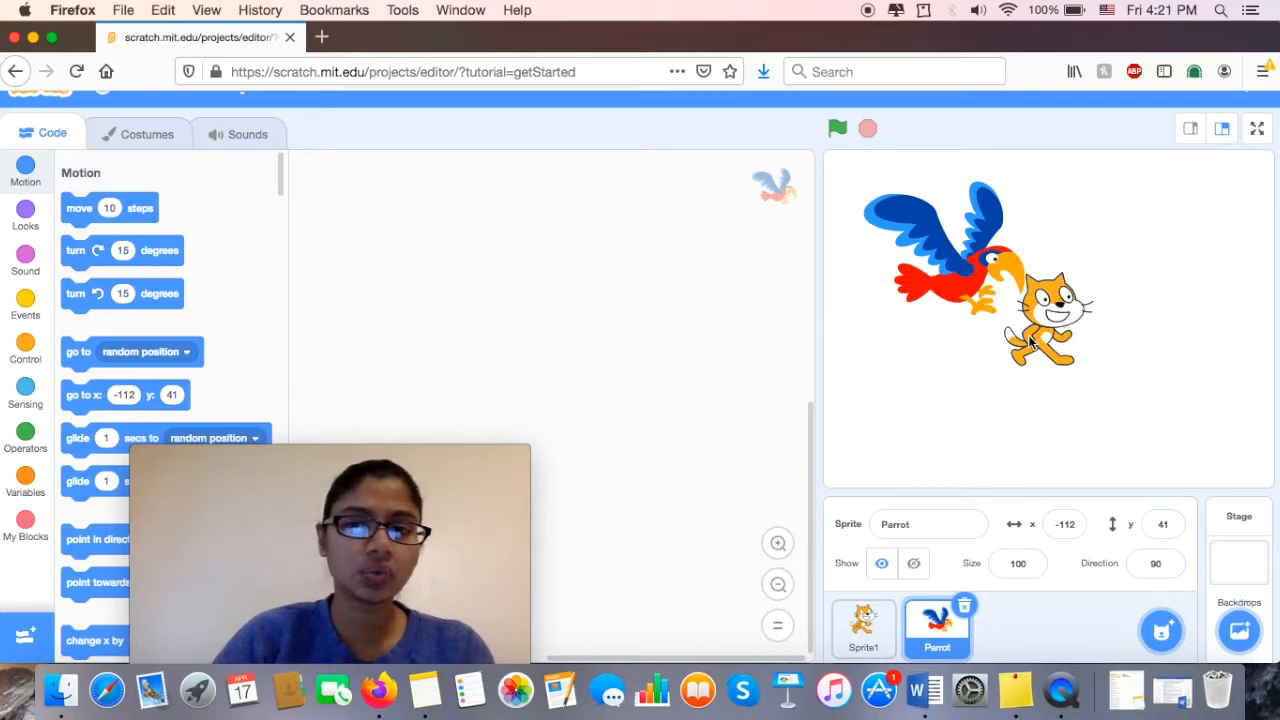
{"action": "left_click", "coordinate": [863, 628]}
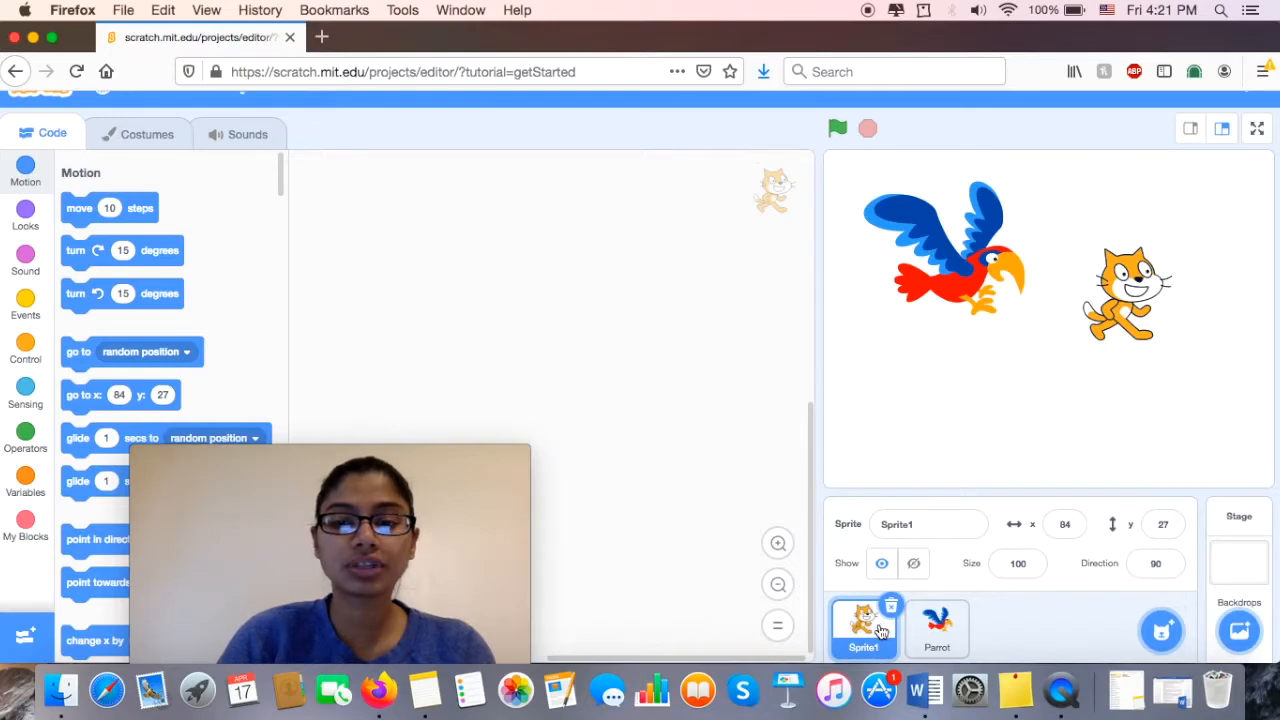
{"action": "left_click", "coordinate": [937, 628]}
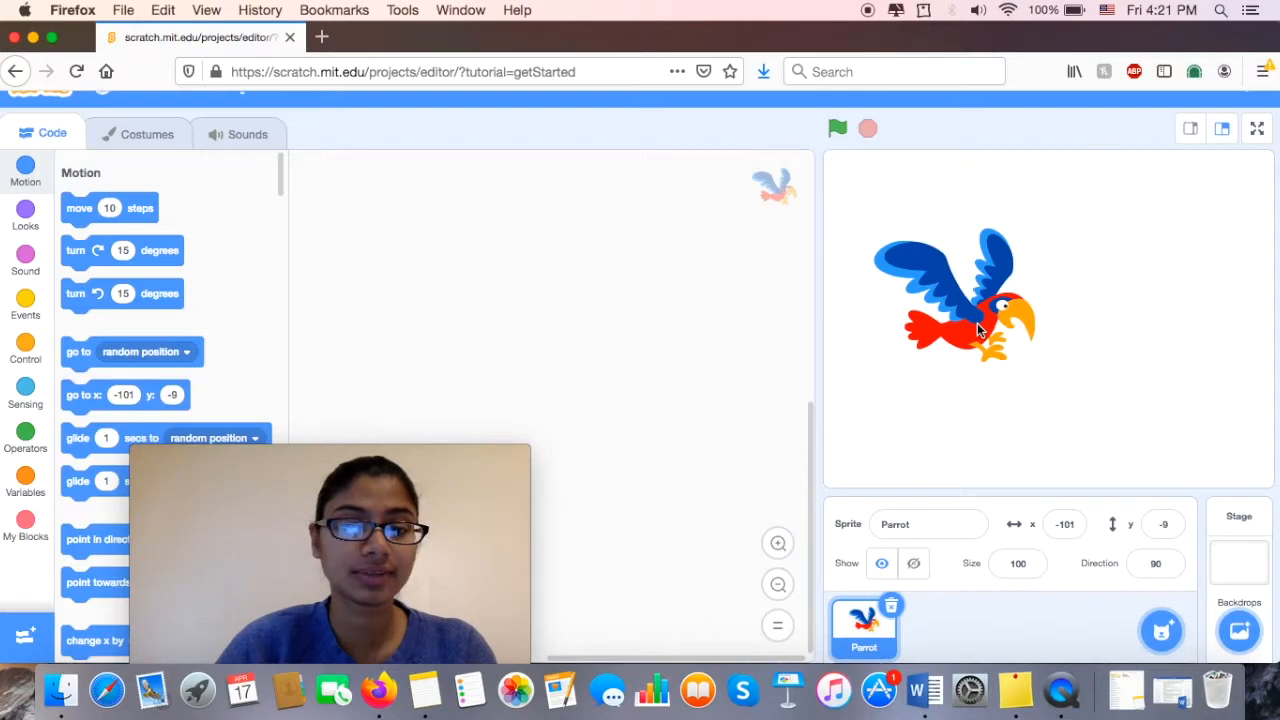
{"action": "mouse_move", "coordinate": [1148, 530]}
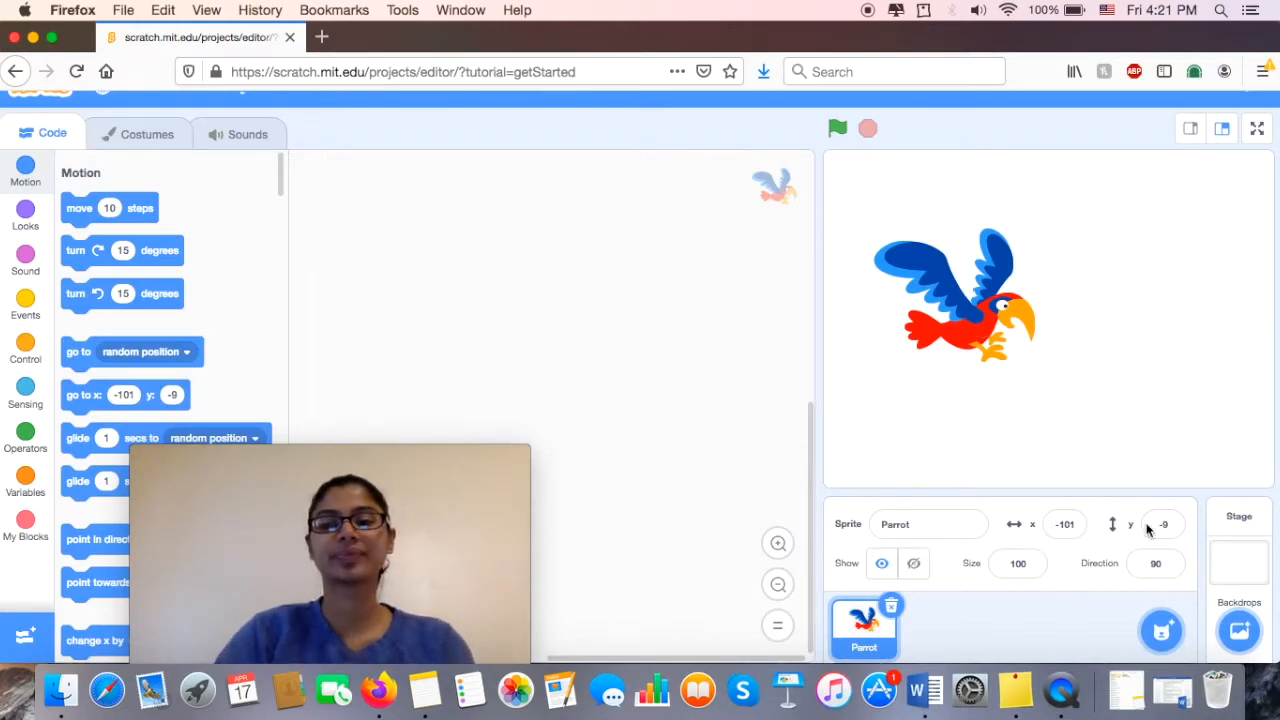
- Add the Cloud sprite via a 'cloud' search and place it at the stage's upper right
{"action": "left_click", "coordinate": [1161, 630]}
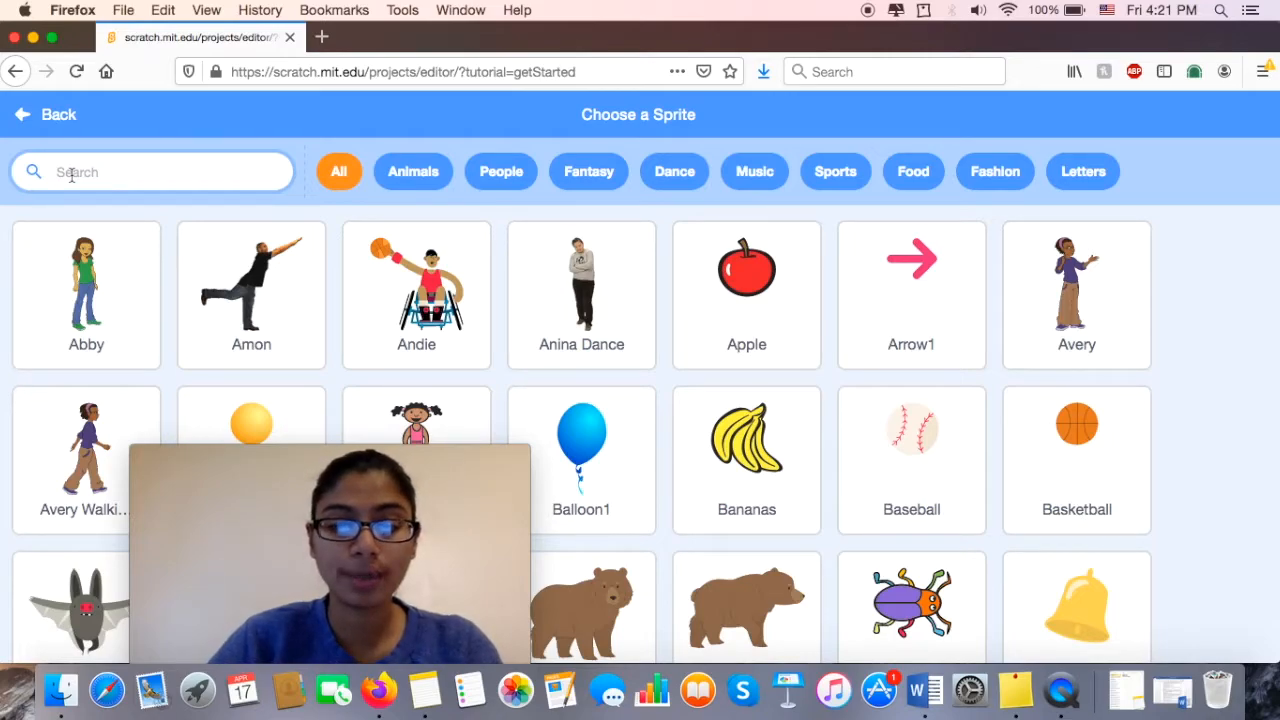
{"action": "type", "text": "cloud"}
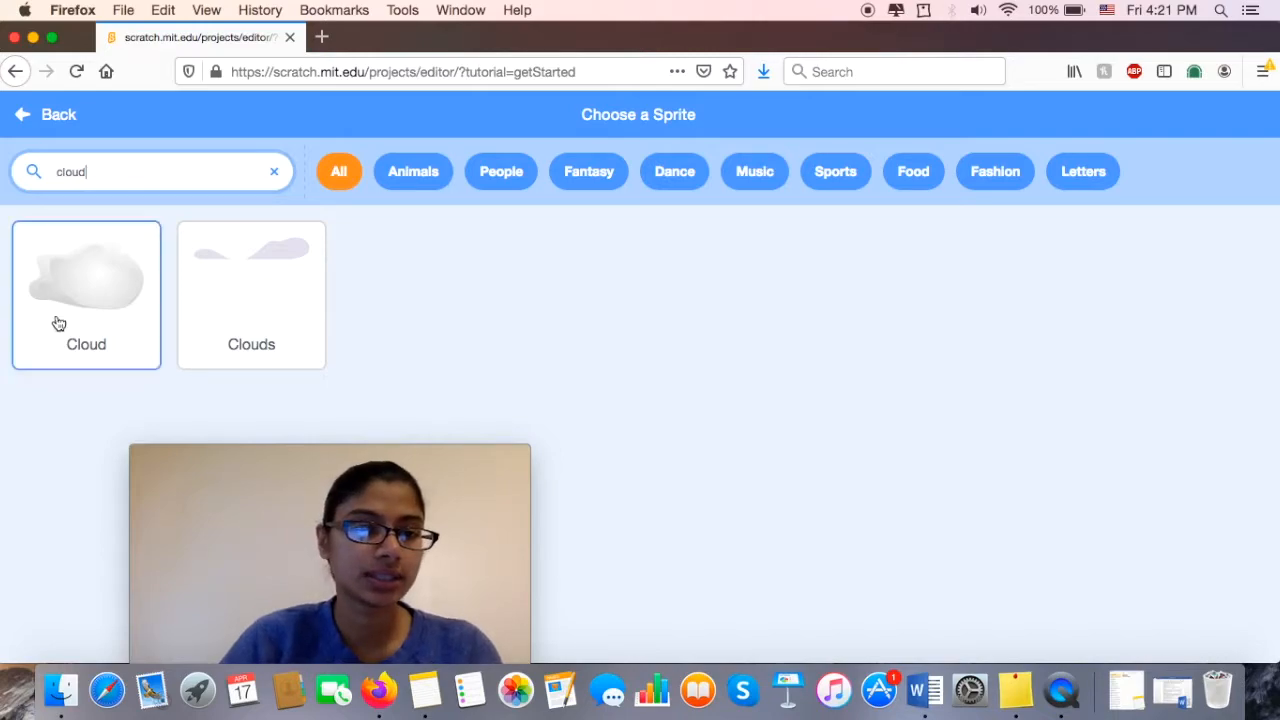
{"action": "left_click", "coordinate": [86, 280]}
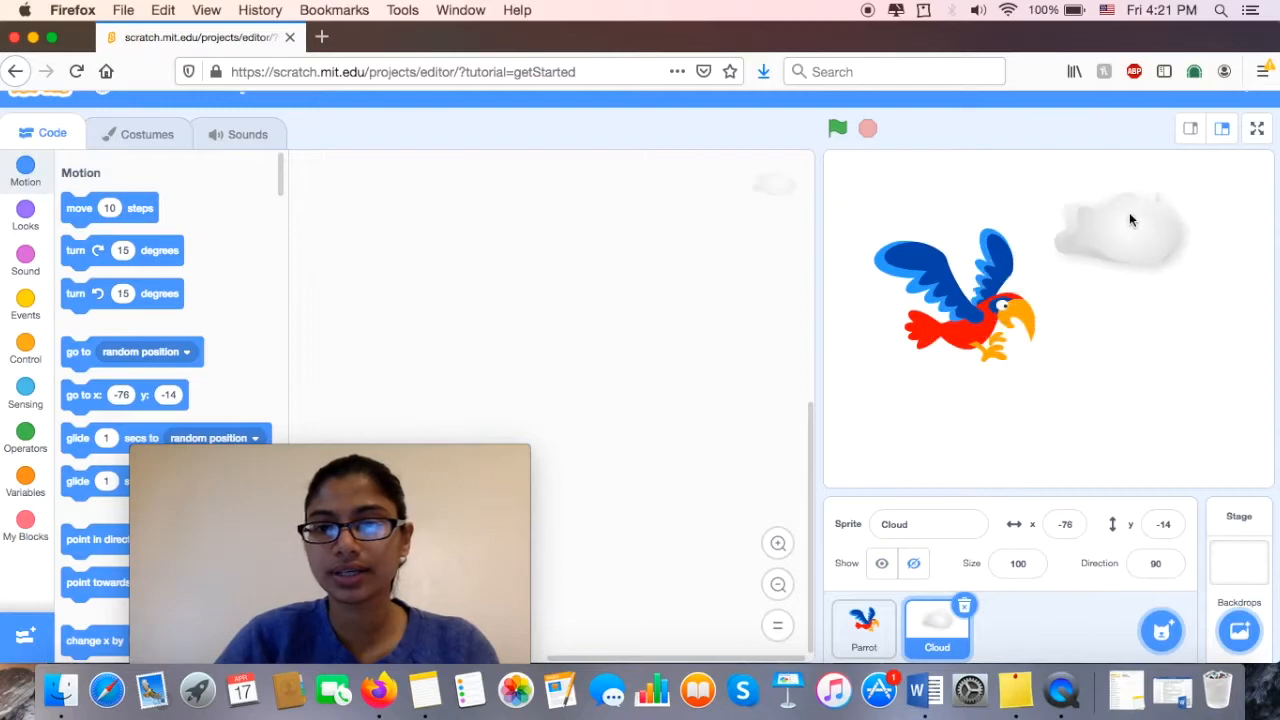
{"action": "left_click_drag", "start_coordinate": [1120, 235], "coordinate": [1115, 235]}
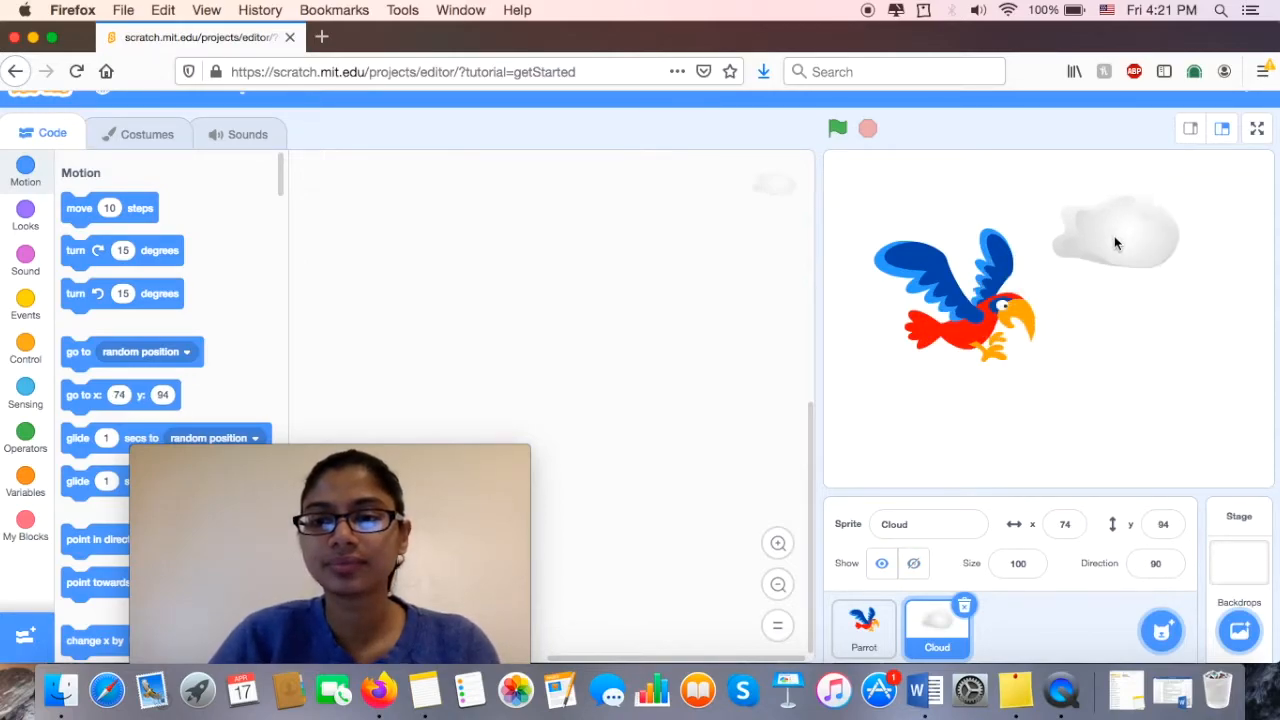
{"action": "left_click_drag", "start_coordinate": [1115, 235], "coordinate": [1138, 248]}
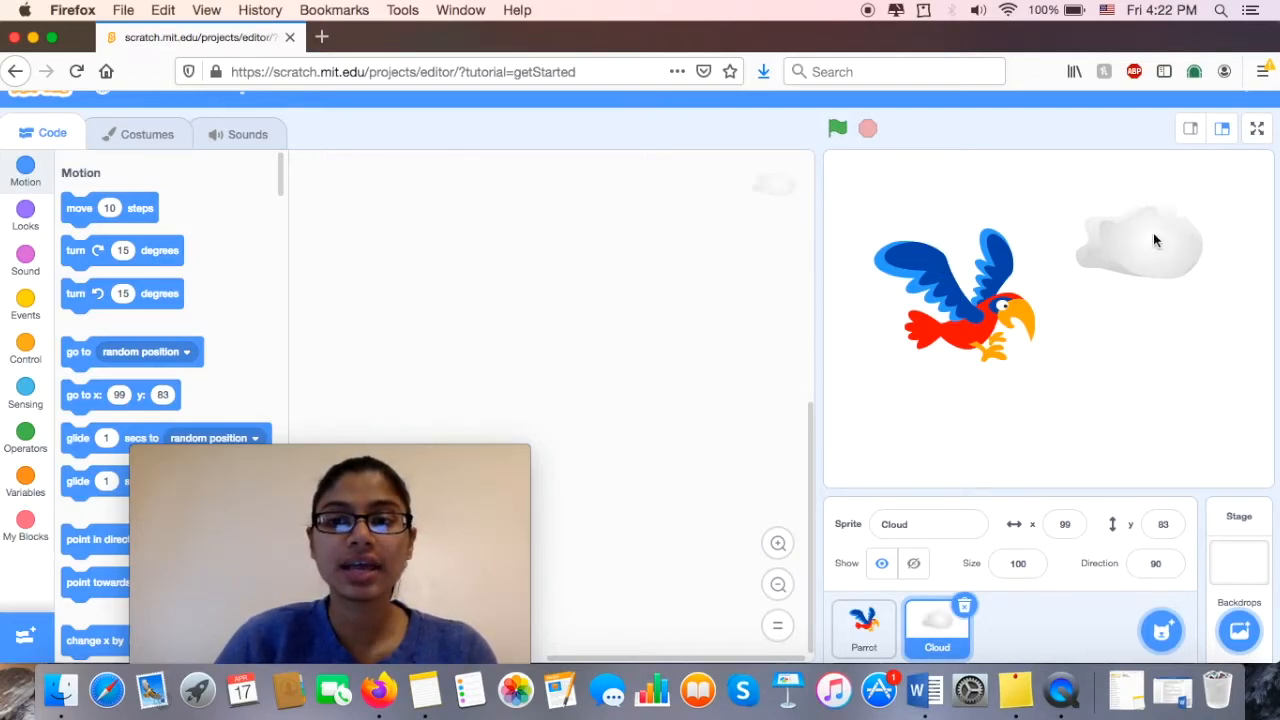
{"action": "mouse_move", "coordinate": [1146, 382]}
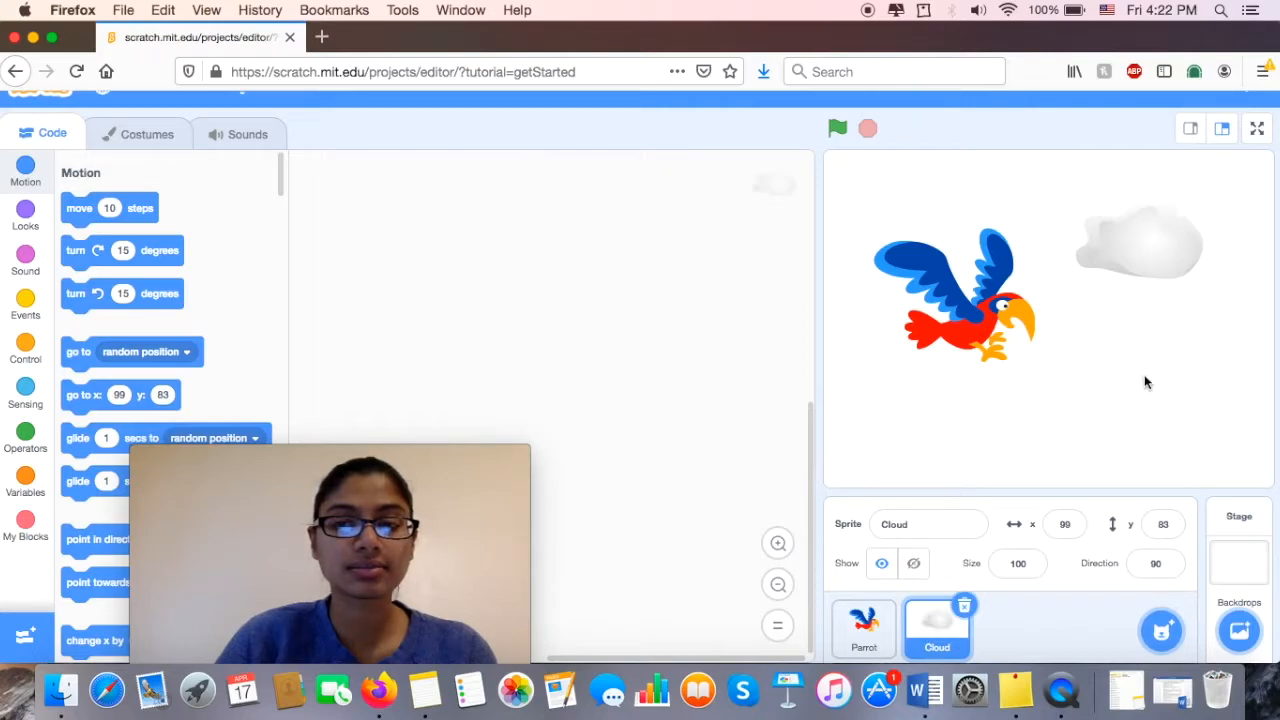
{"action": "mouse_move", "coordinate": [1143, 254]}
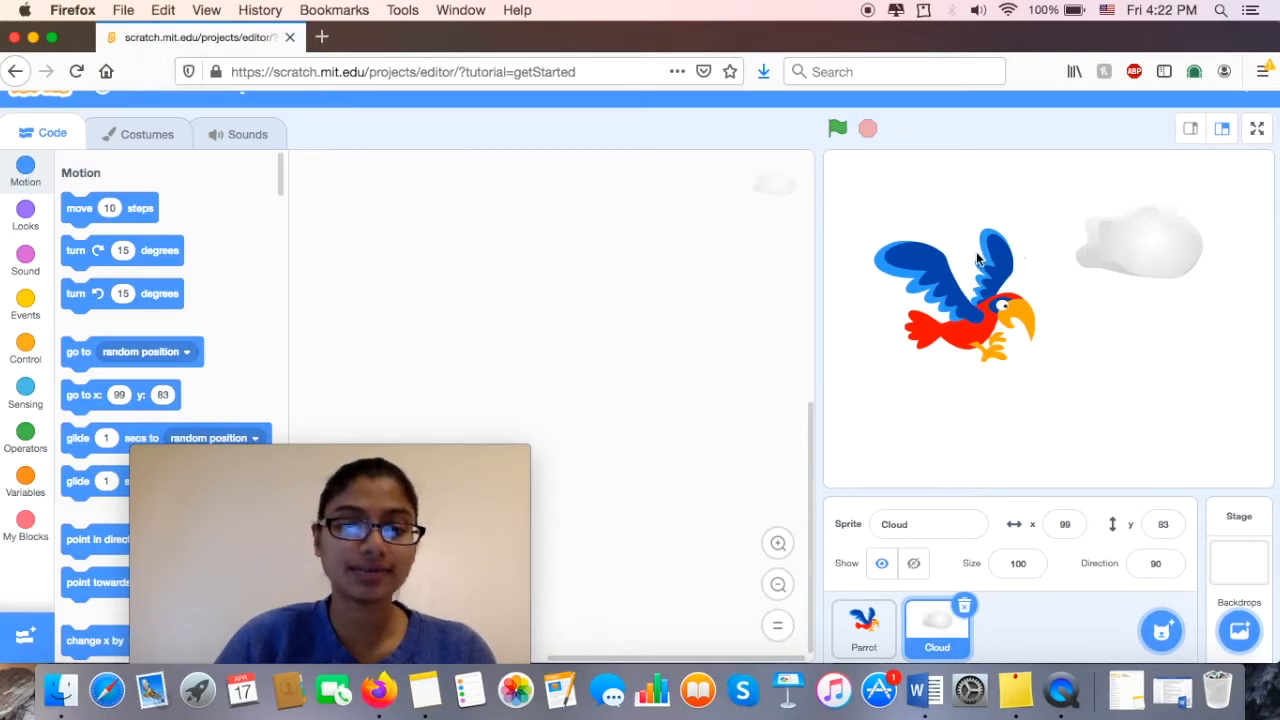
{"action": "mouse_move", "coordinate": [1143, 268]}
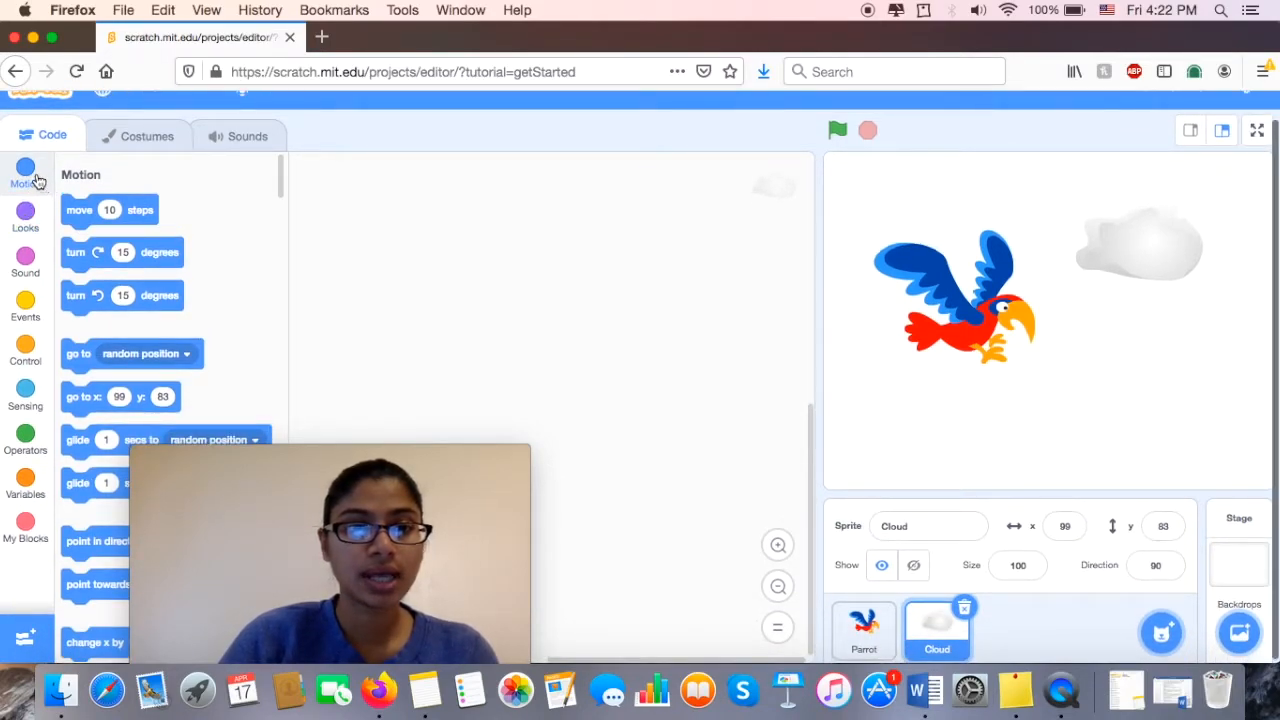
{"action": "mouse_move", "coordinate": [604, 296]}
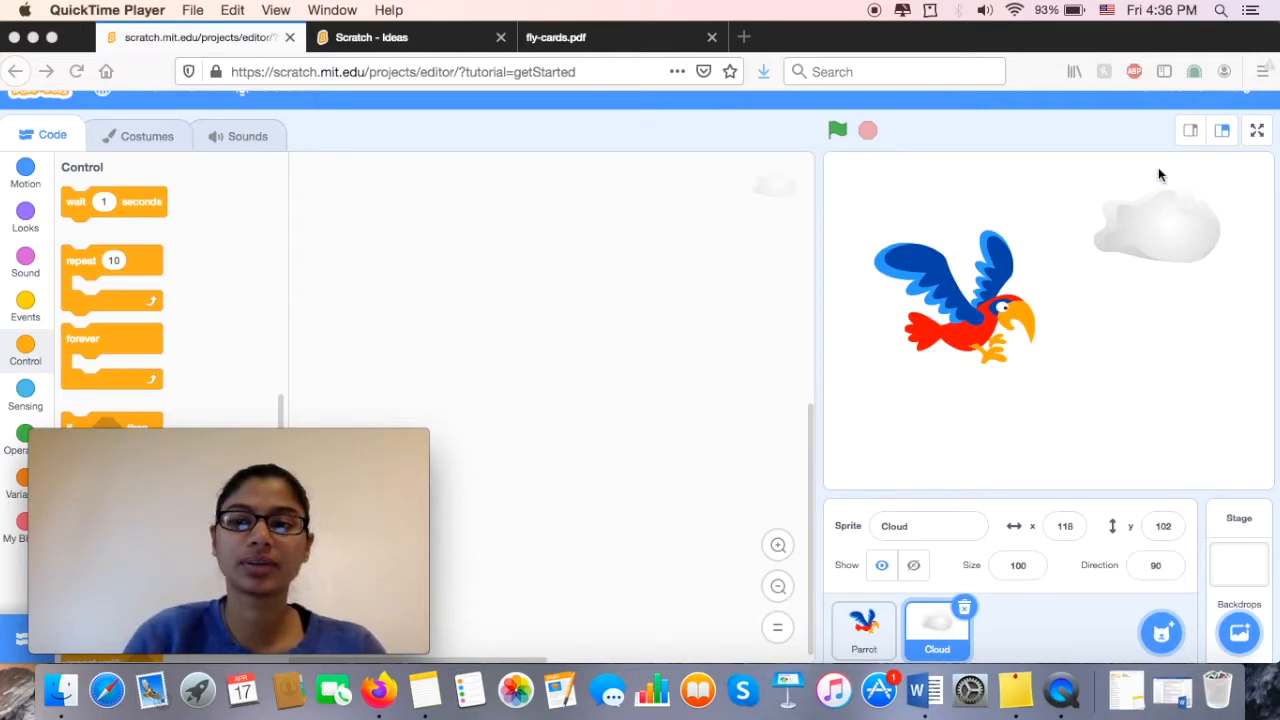
{"action": "mouse_move", "coordinate": [1227, 188]}
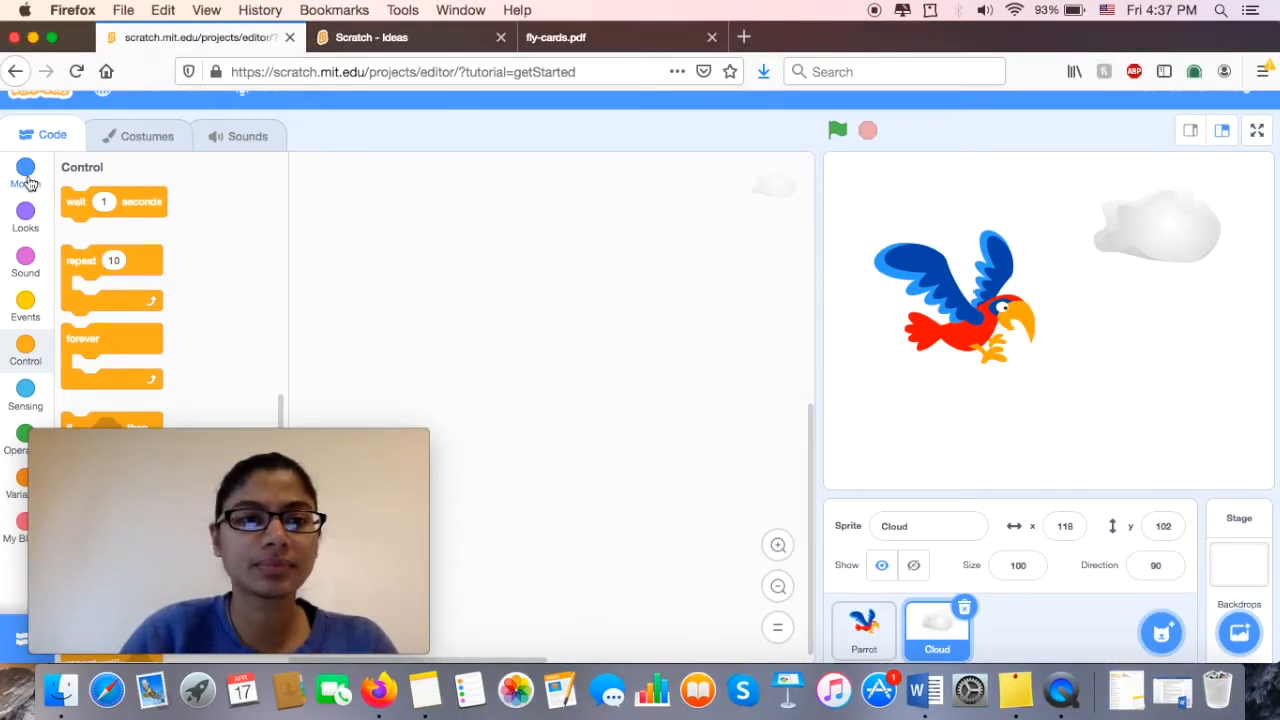
- Give the Cloud sprite a 'change x by -5' Motion block
{"action": "left_click", "coordinate": [25, 175]}
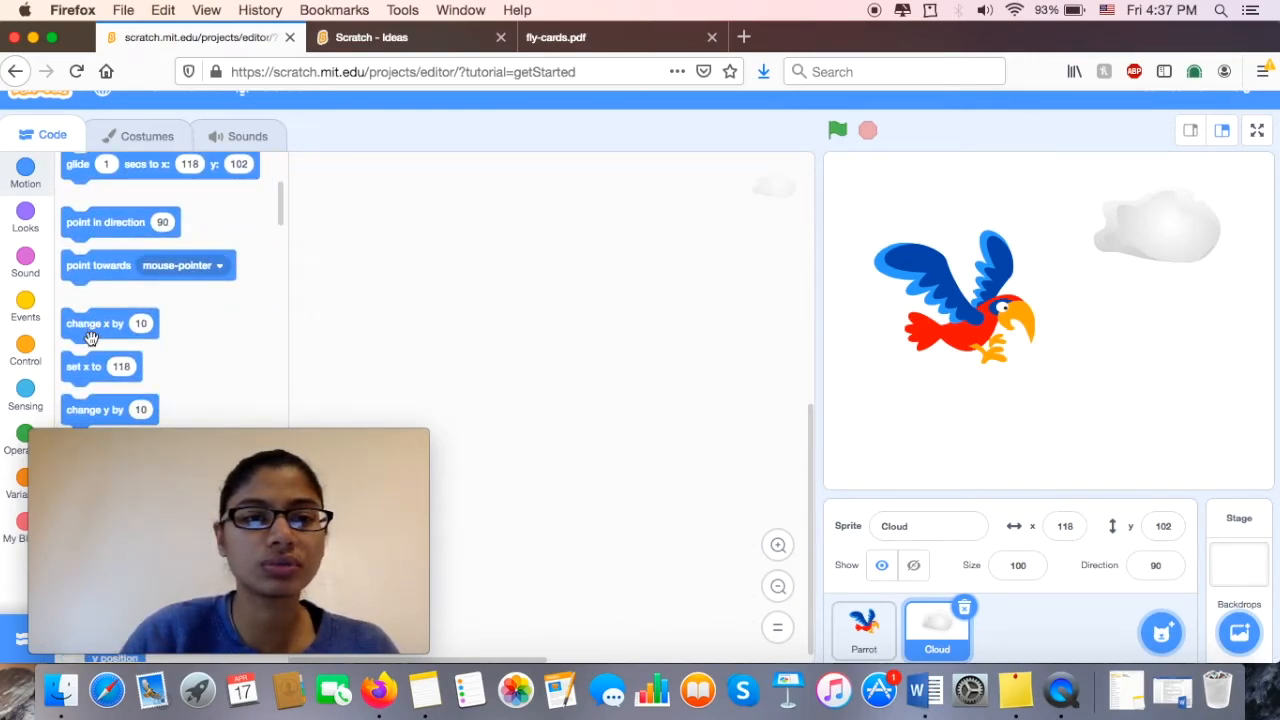
{"action": "left_click_drag", "start_coordinate": [96, 323], "coordinate": [495, 307]}
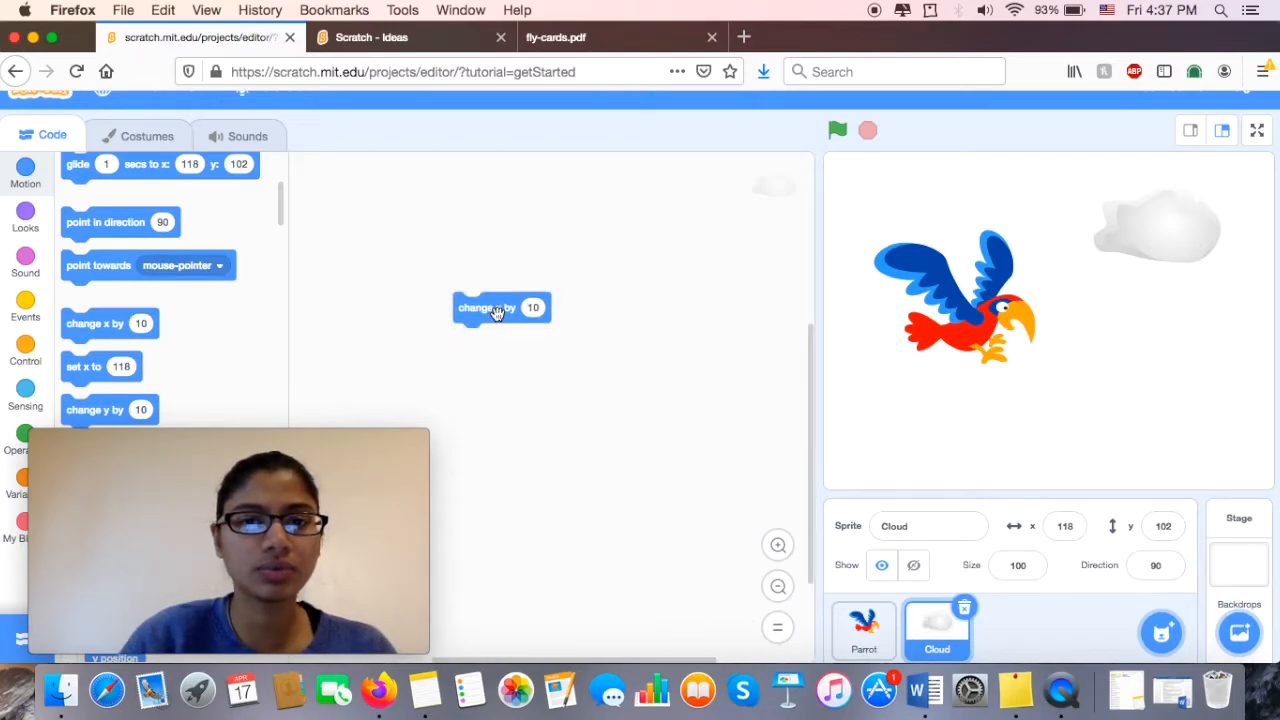
{"action": "mouse_move", "coordinate": [765, 275]}
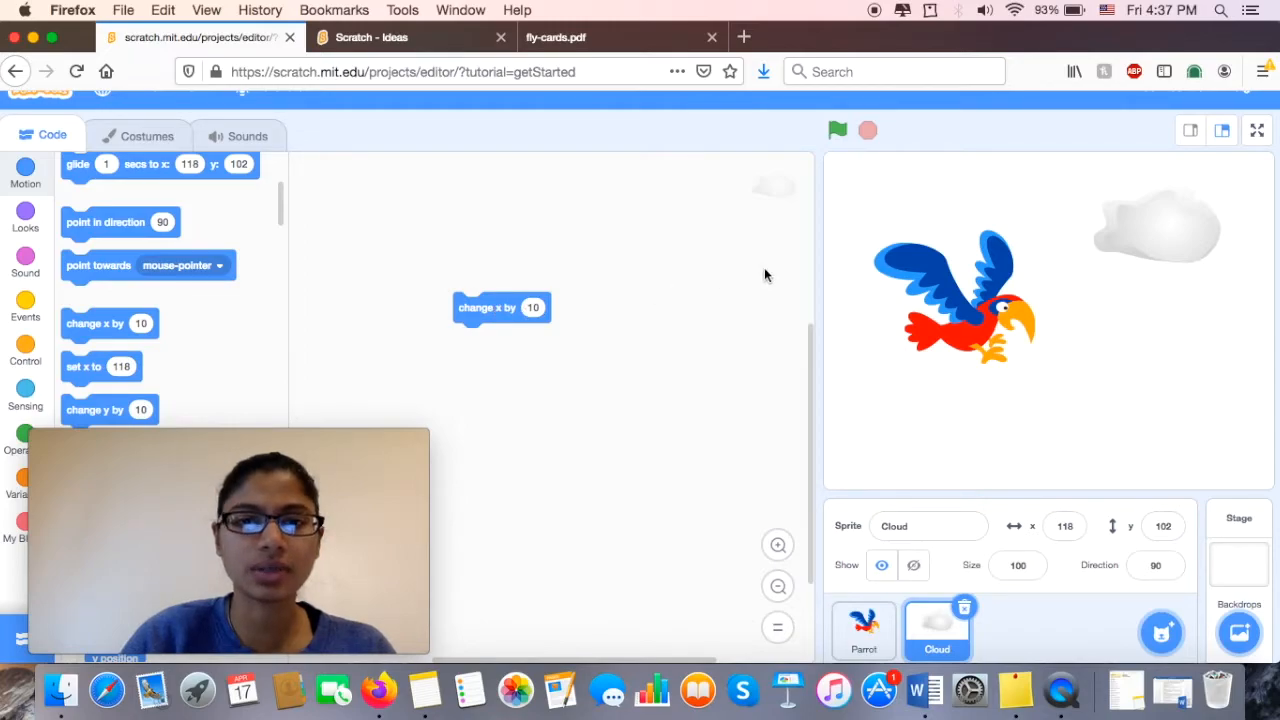
{"action": "mouse_move", "coordinate": [758, 252]}
{"action": "type", "text": "-10"}
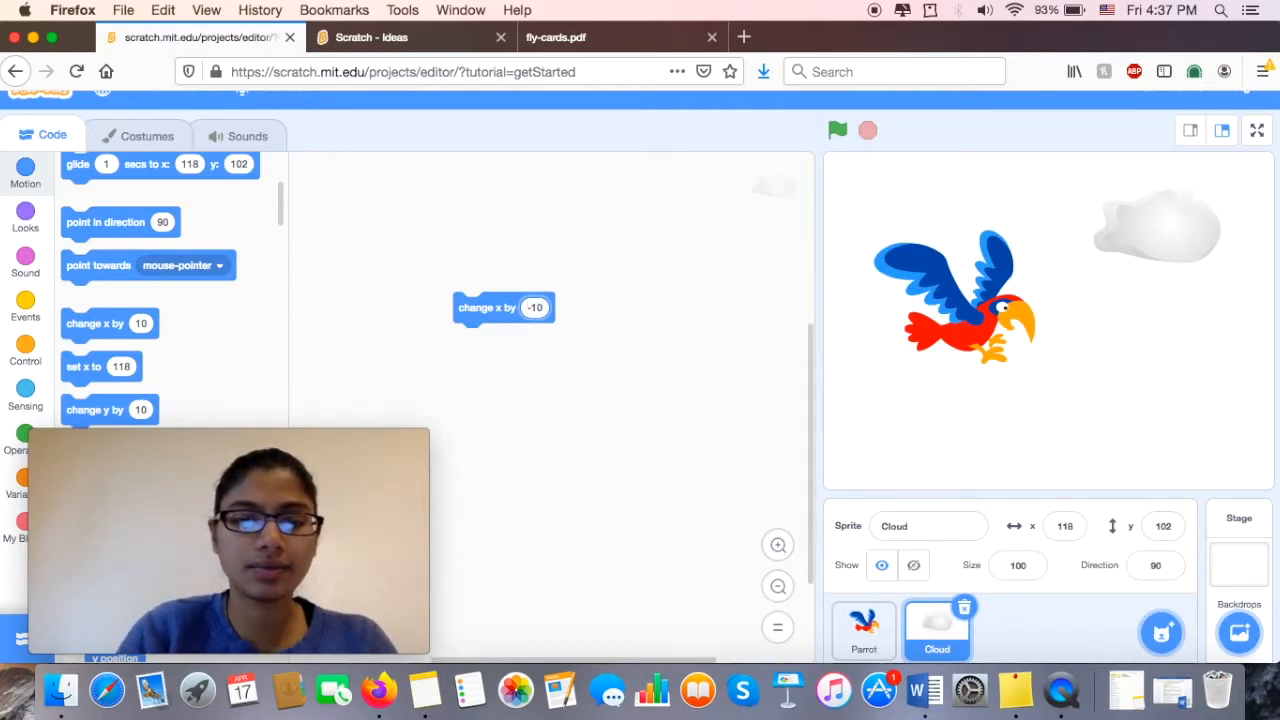
{"action": "left_click", "coordinate": [535, 307]}
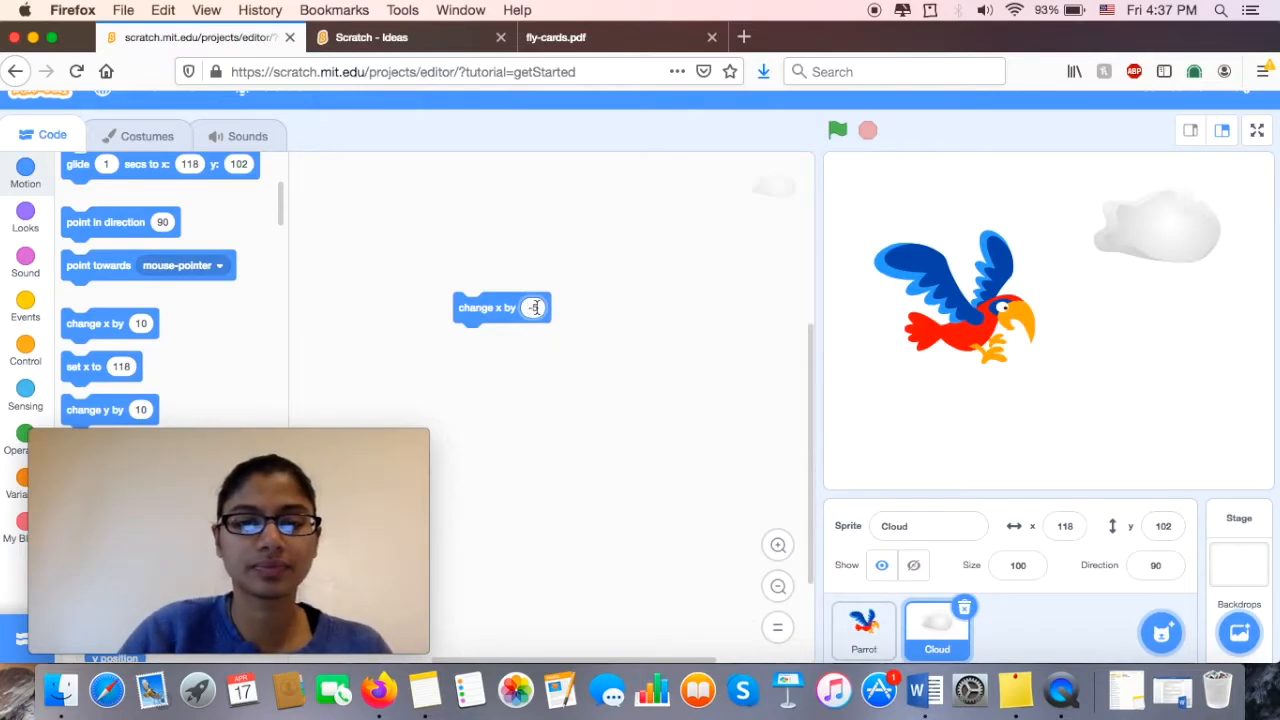
{"action": "type", "text": "-5"}
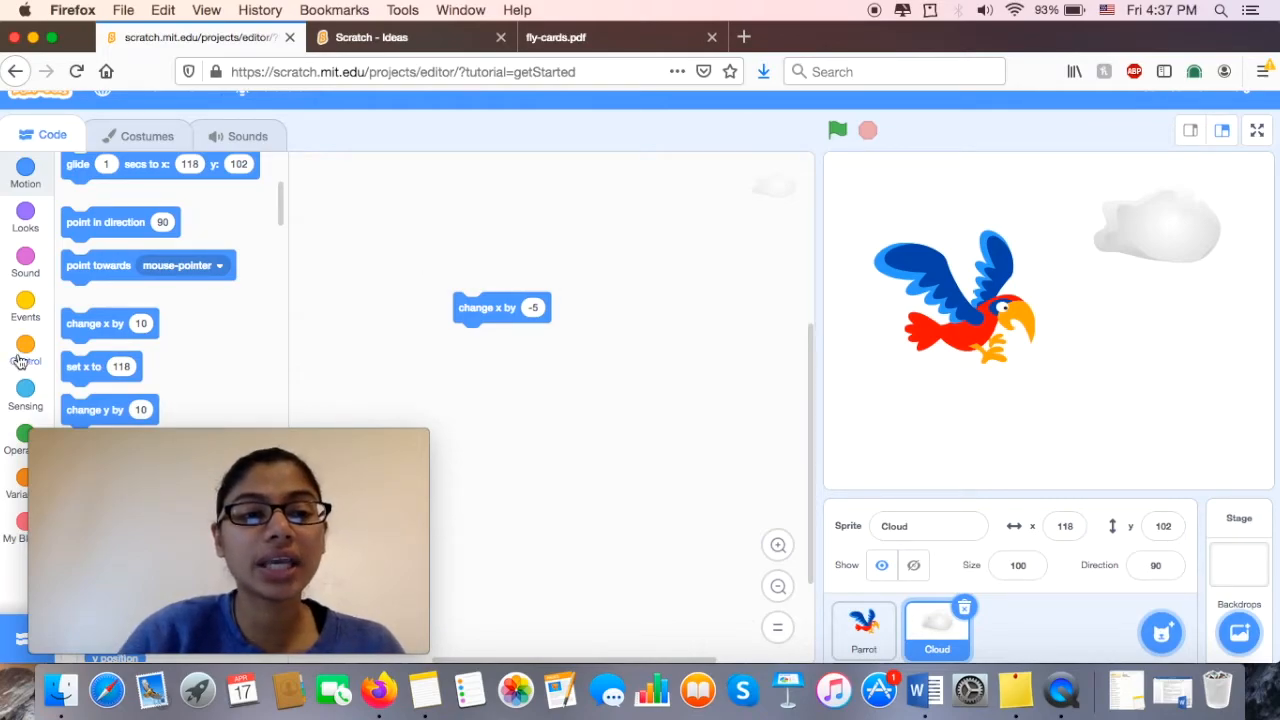
{"action": "left_click", "coordinate": [25, 305]}
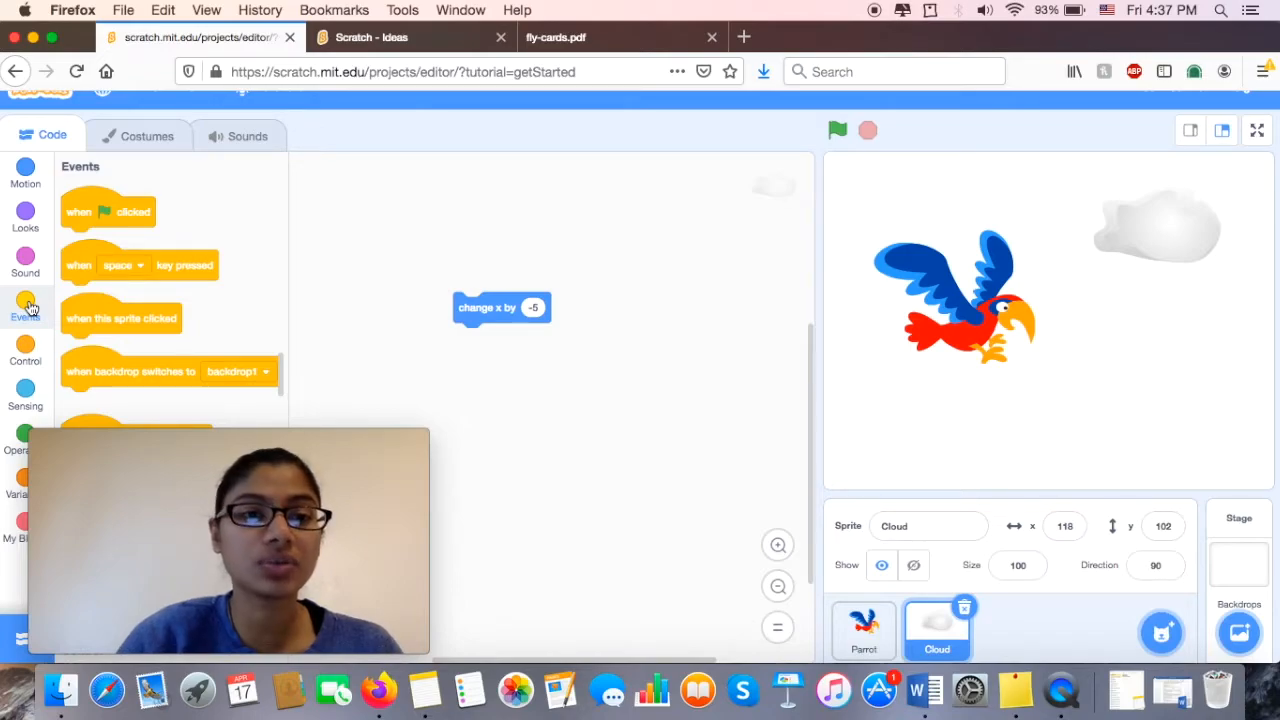
- Attach 'when green flag clicked' above change x by -5 and test it twice
{"action": "left_click_drag", "start_coordinate": [108, 211], "coordinate": [333, 220]}
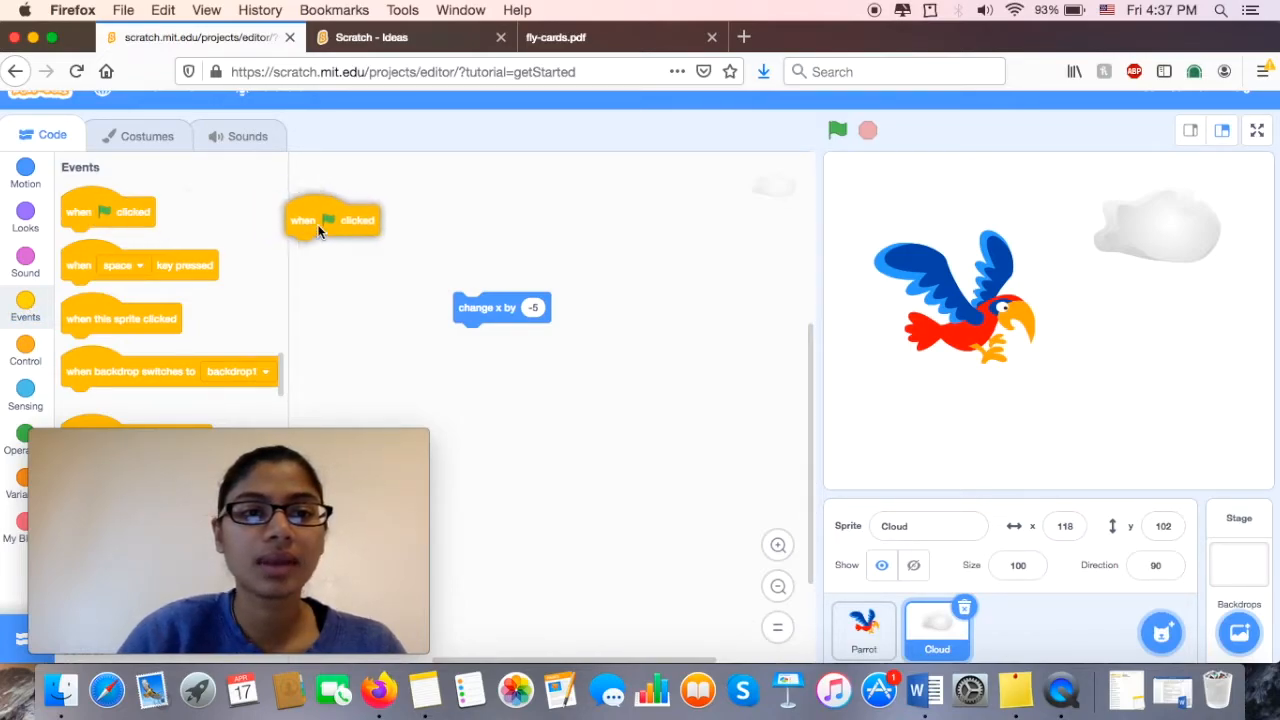
{"action": "left_click_drag", "start_coordinate": [333, 220], "coordinate": [505, 278]}
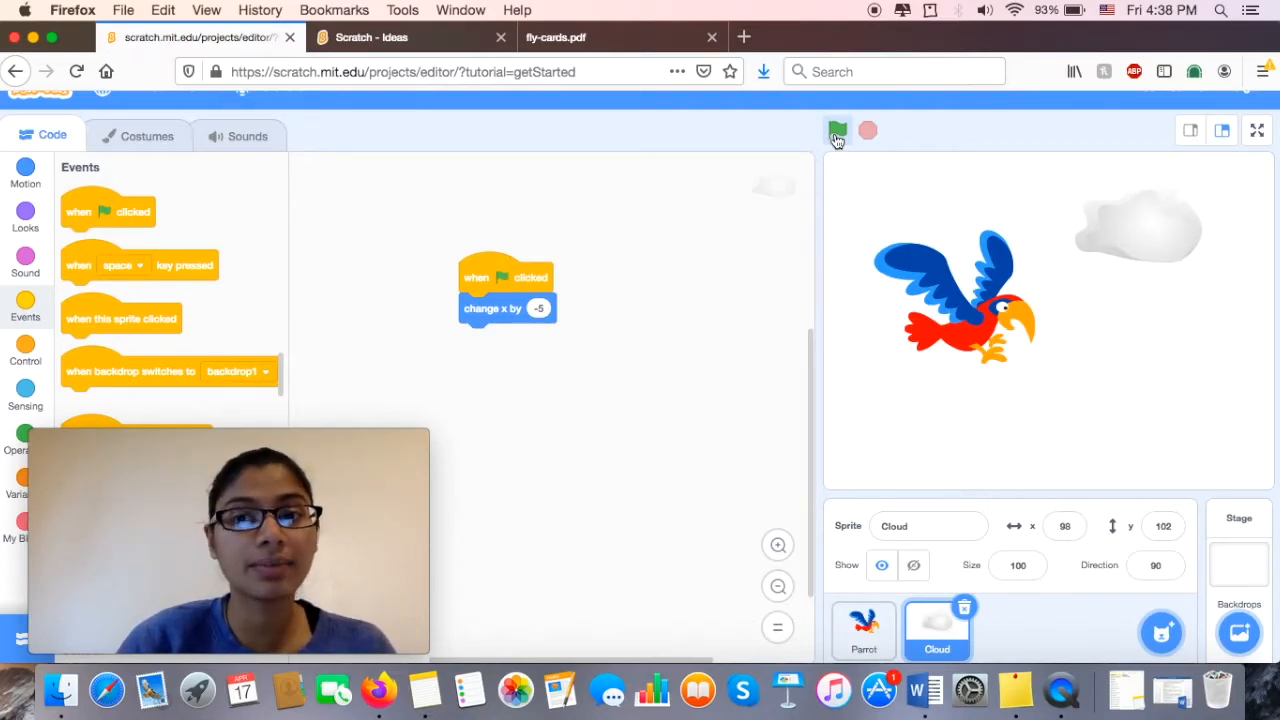
{"action": "left_click", "coordinate": [837, 131]}
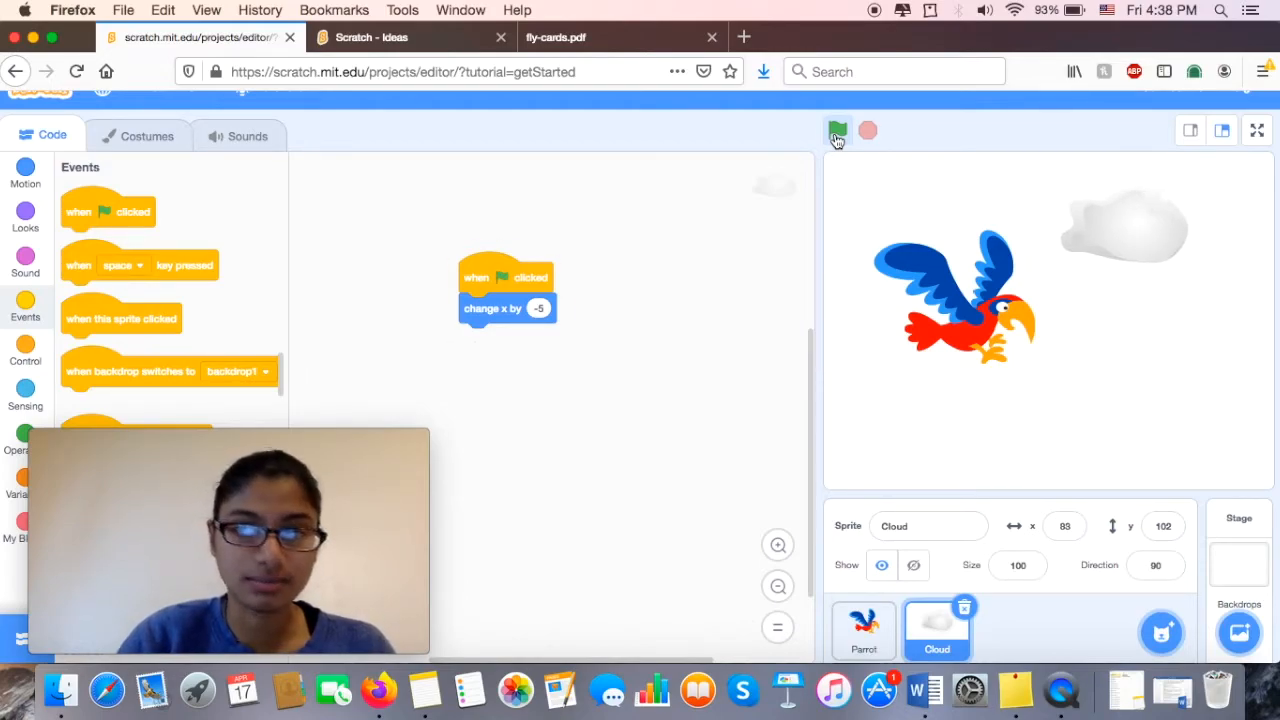
{"action": "left_click", "coordinate": [837, 130]}
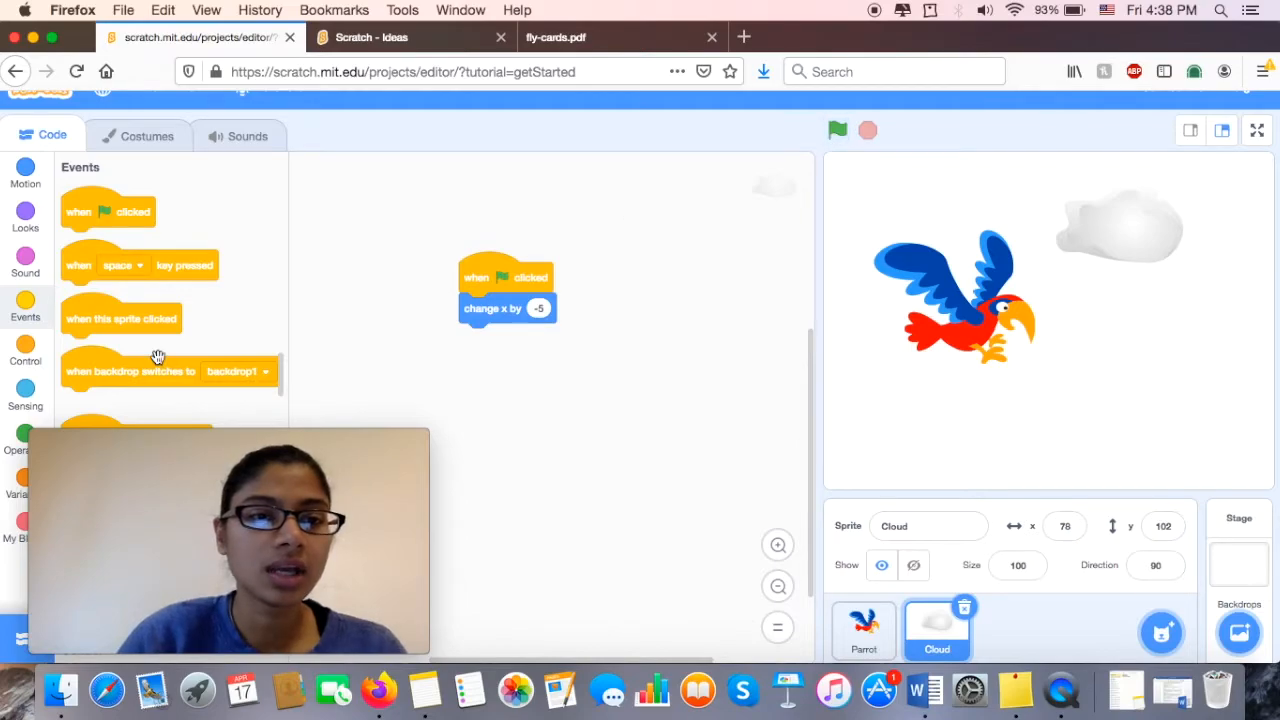
{"action": "left_click", "coordinate": [25, 348]}
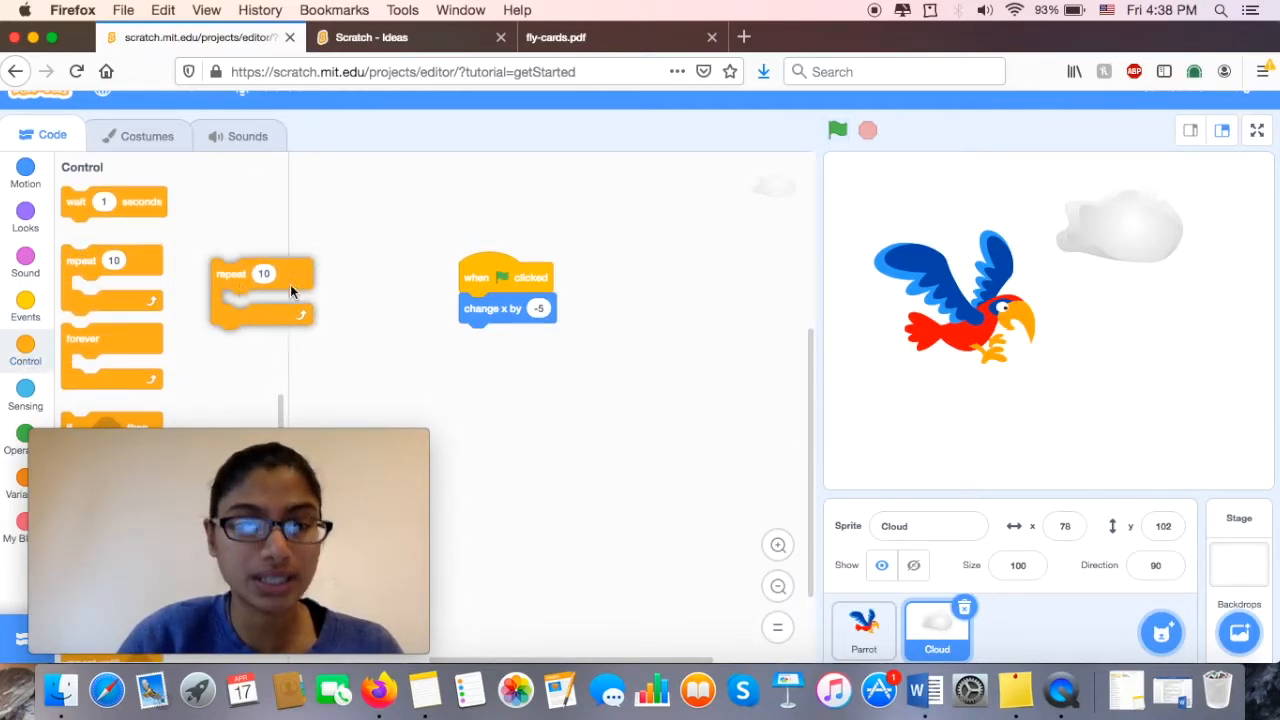
- Wrap change x by -5 in a repeat 100 loop and run it
{"action": "left_click_drag", "start_coordinate": [260, 275], "coordinate": [500, 308]}
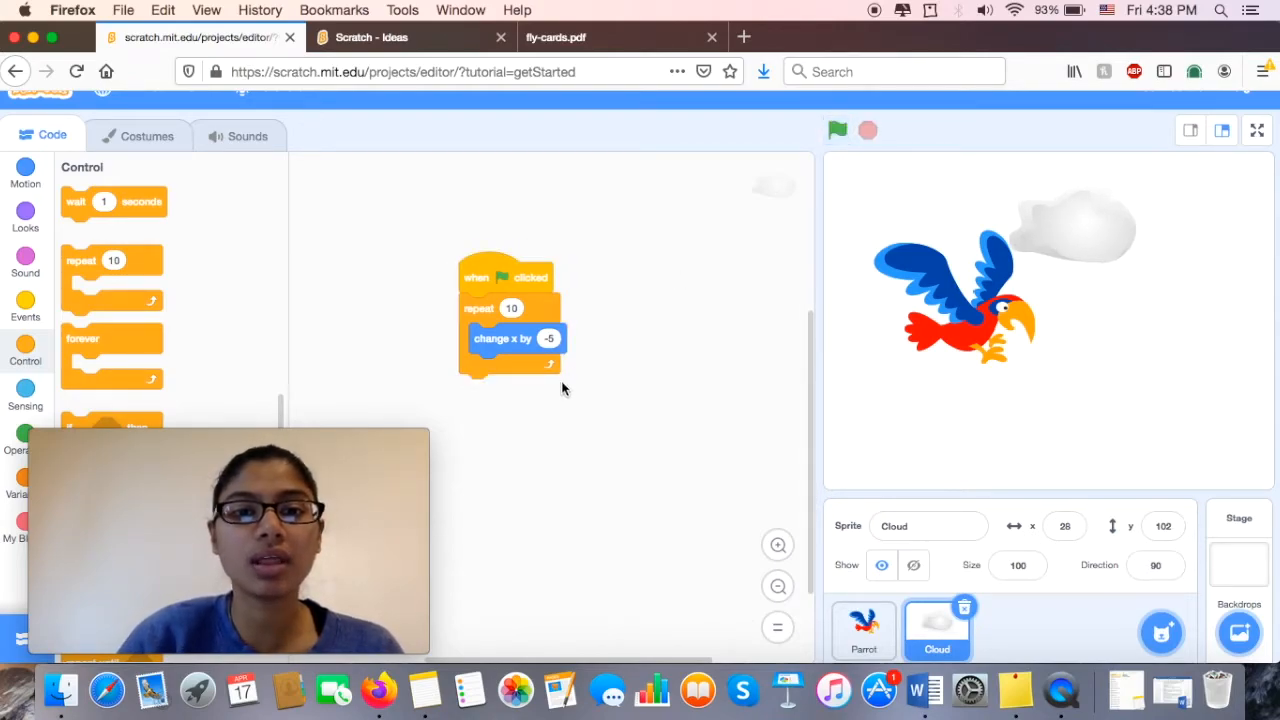
{"action": "left_click", "coordinate": [511, 308]}
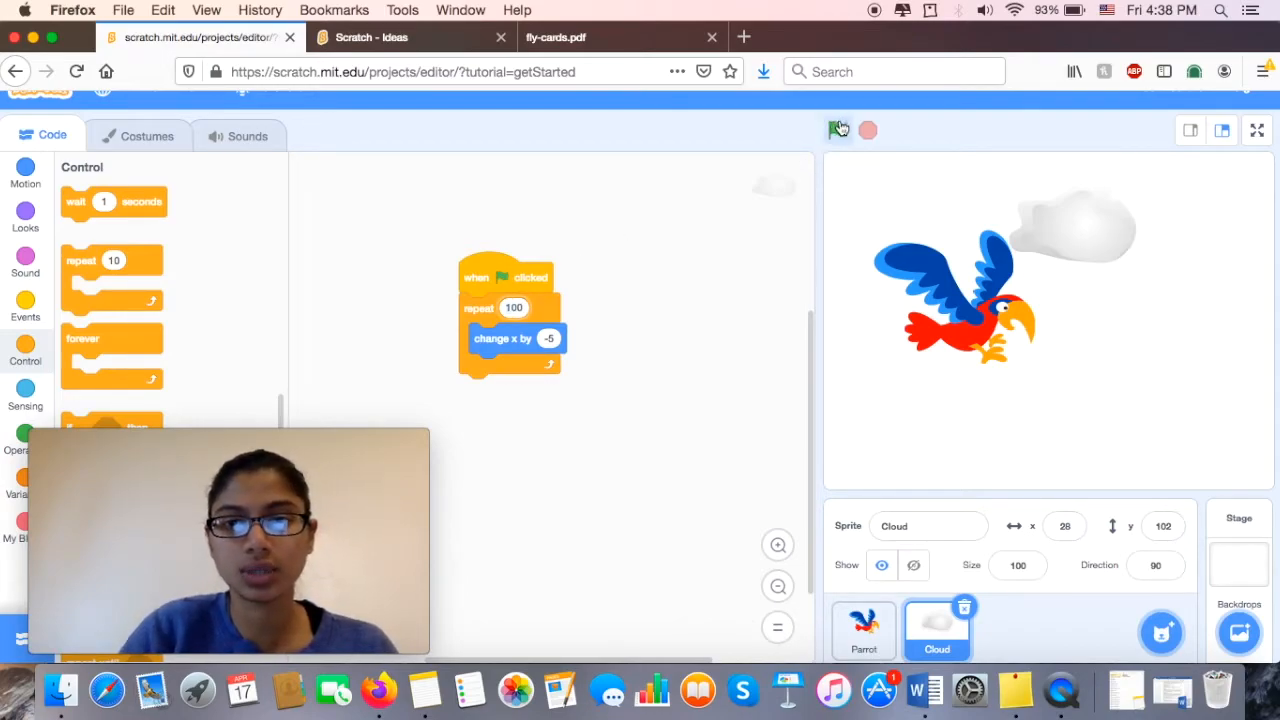
{"action": "left_click", "coordinate": [838, 130]}
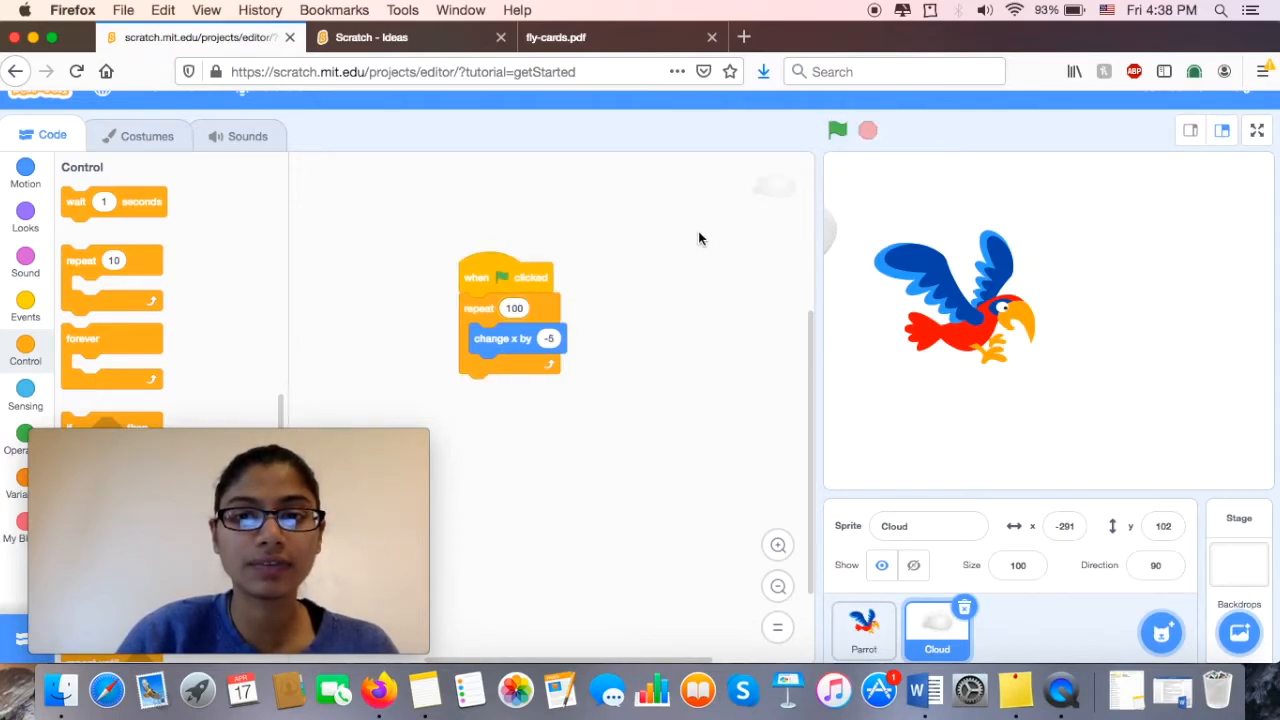
{"action": "left_click", "coordinate": [837, 130]}
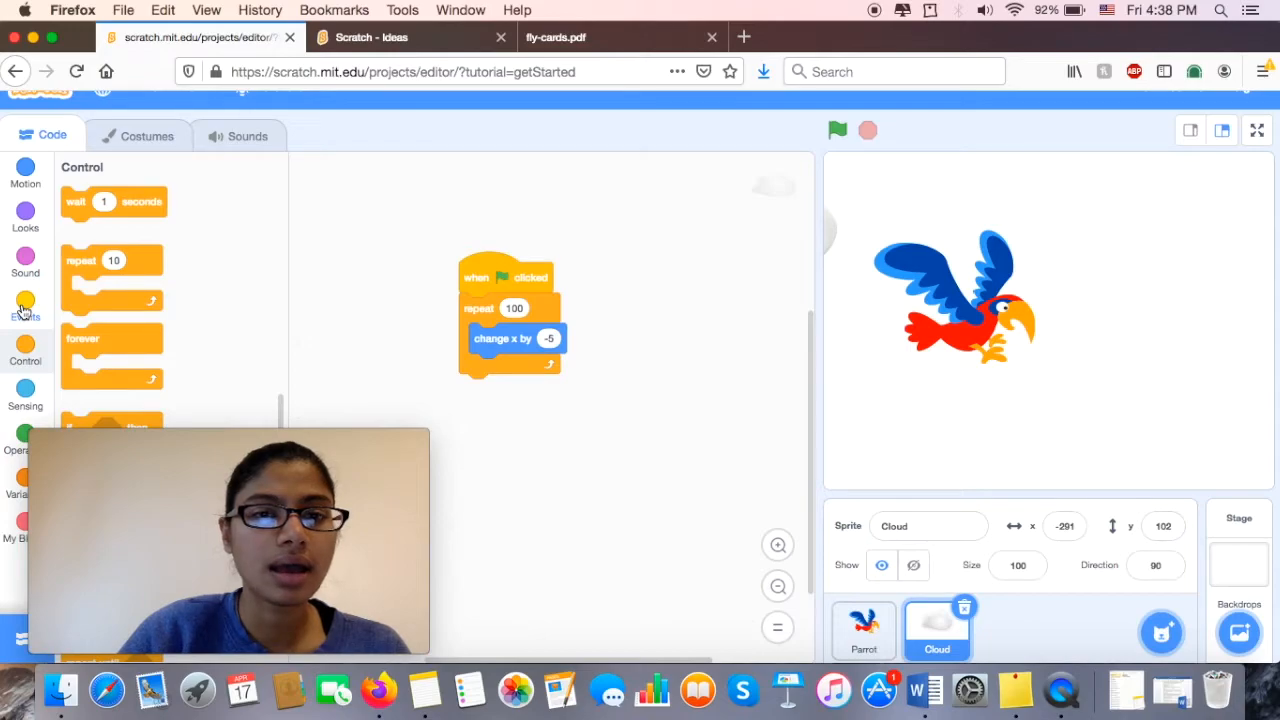
- Insert a 'set x to' block under the green flag hat and test-run it
{"action": "left_click", "coordinate": [25, 170]}
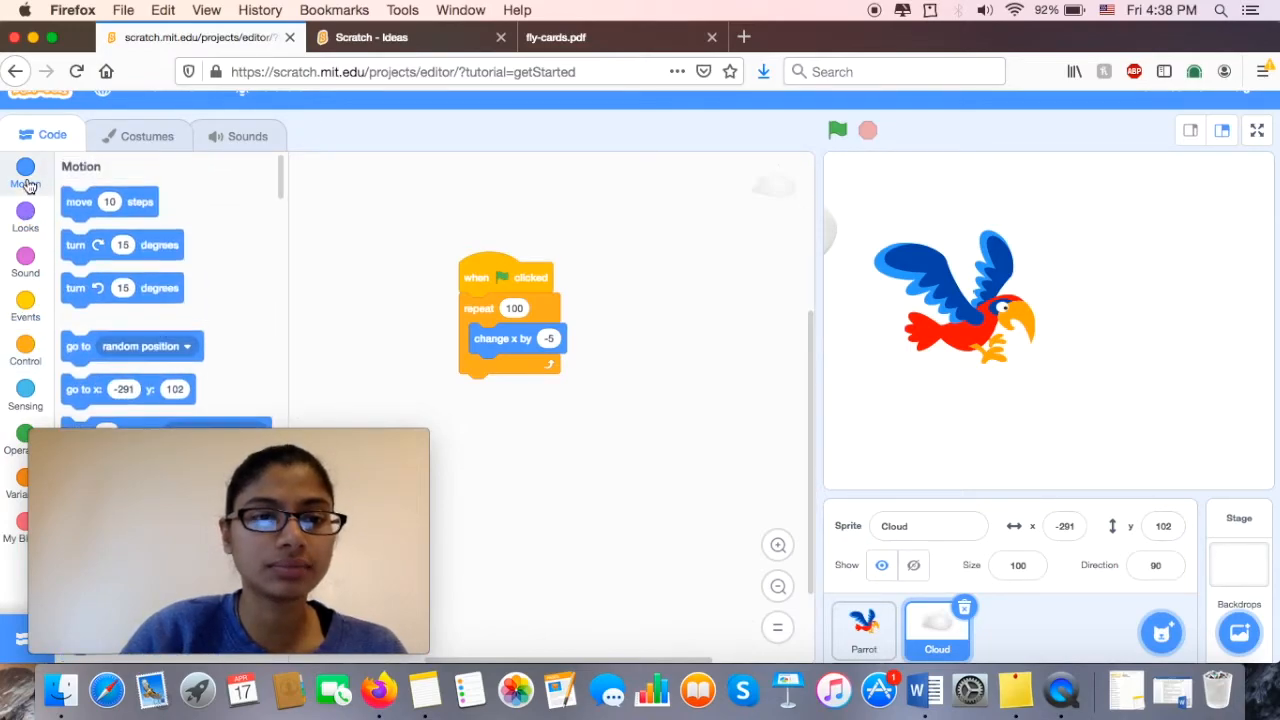
{"action": "scroll", "scroll_direction": "down", "scroll_amount": 3}
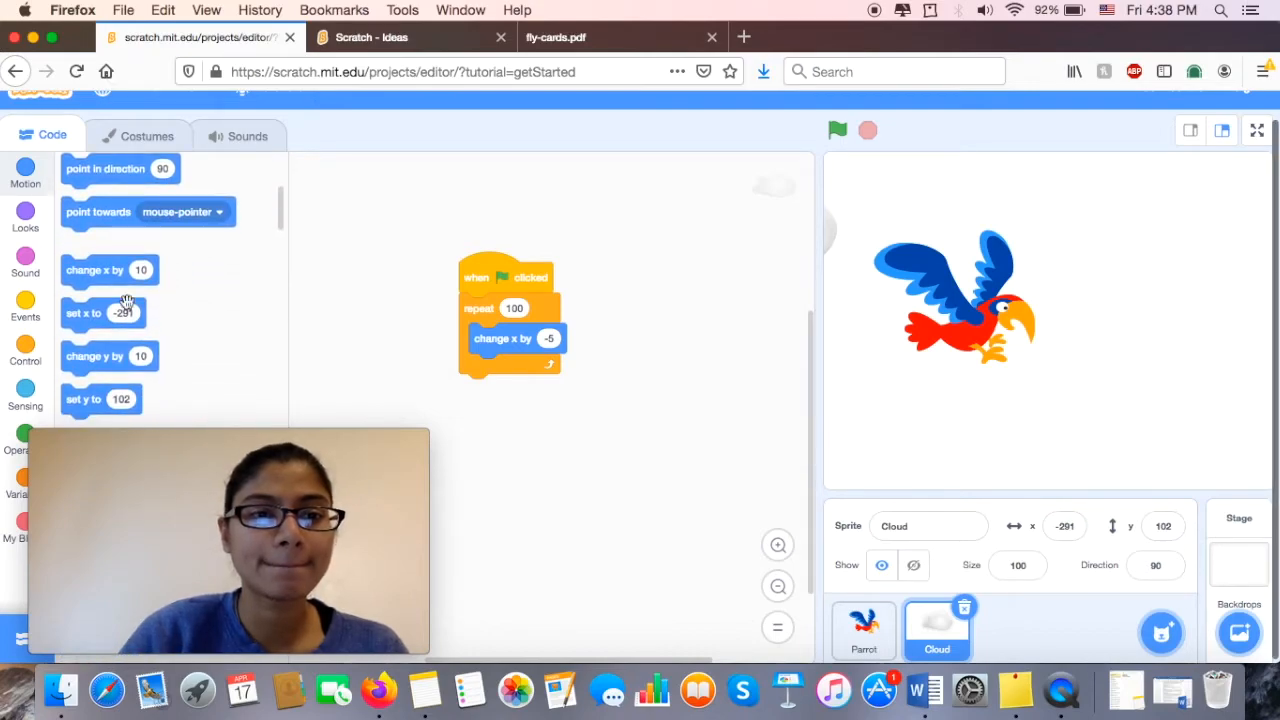
{"action": "left_click_drag", "start_coordinate": [103, 313], "coordinate": [505, 315]}
{"action": "type", "text": "0"}
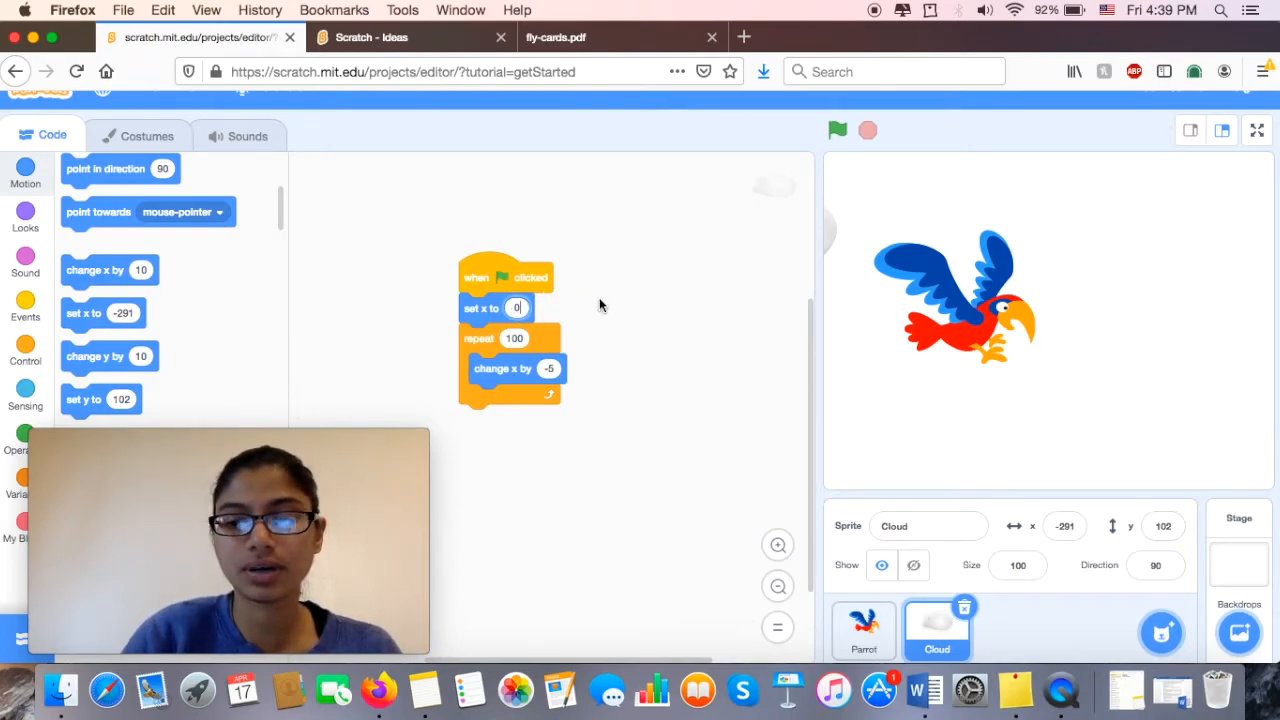
{"action": "left_click", "coordinate": [837, 130]}
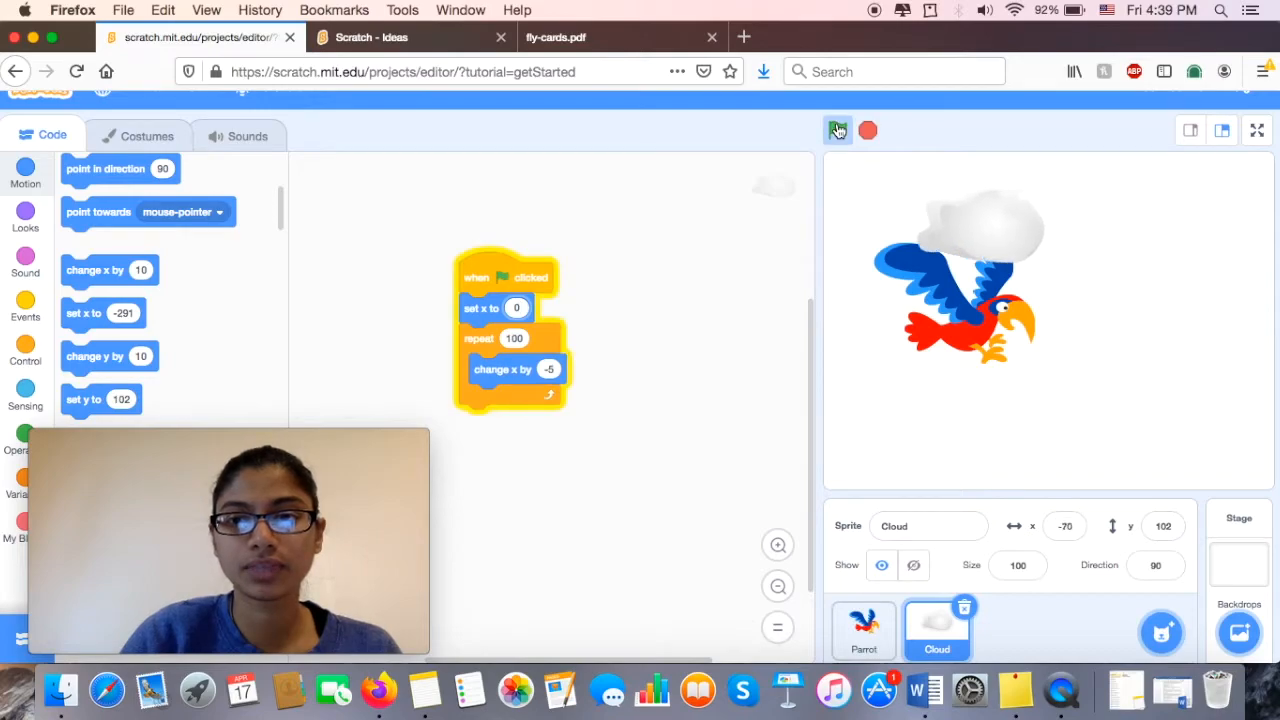
{"action": "left_click", "coordinate": [838, 130]}
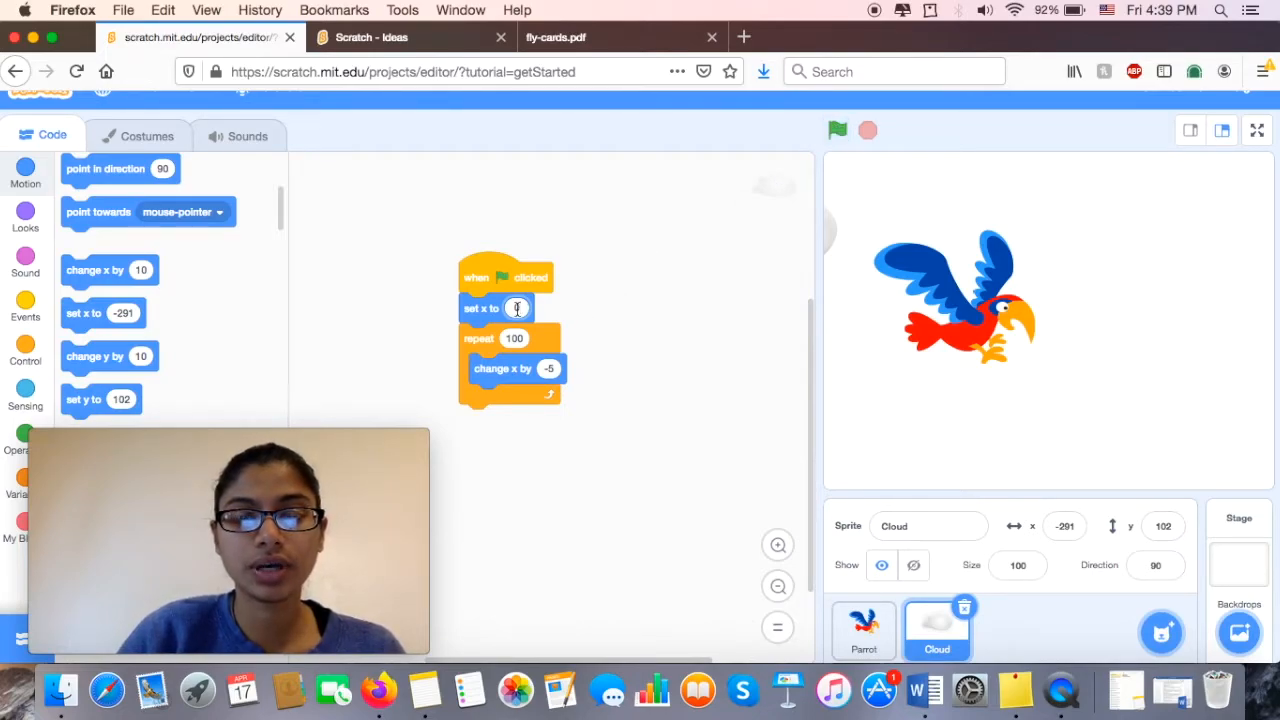
- Set the cloud's starting x to 200 and replay the glide several times
{"action": "left_click", "coordinate": [517, 308]}
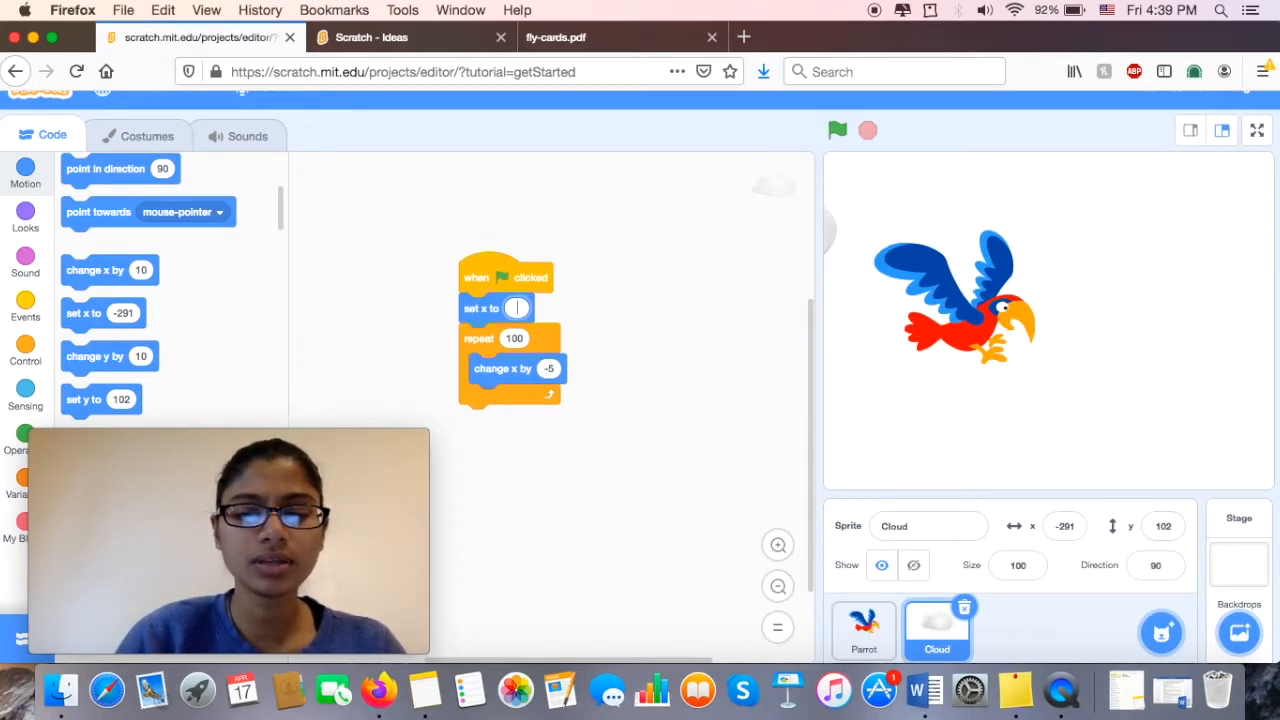
{"action": "type", "text": "200"}
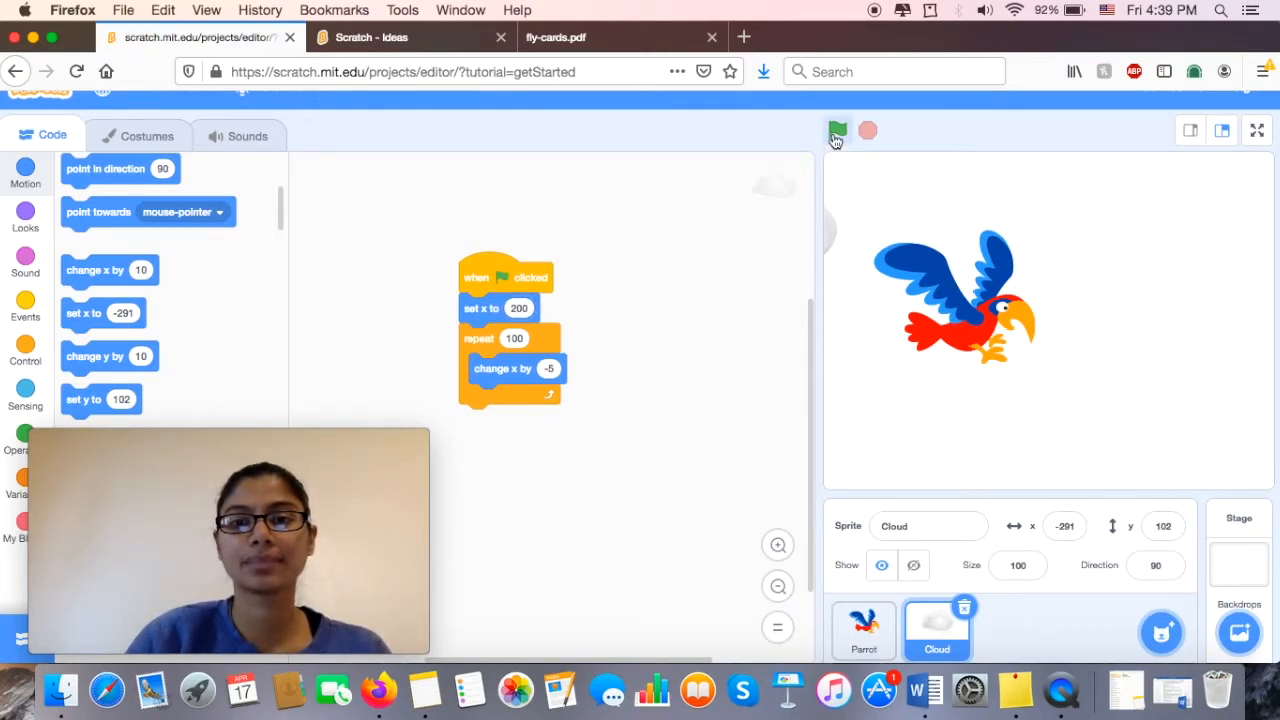
{"action": "left_click", "coordinate": [837, 131]}
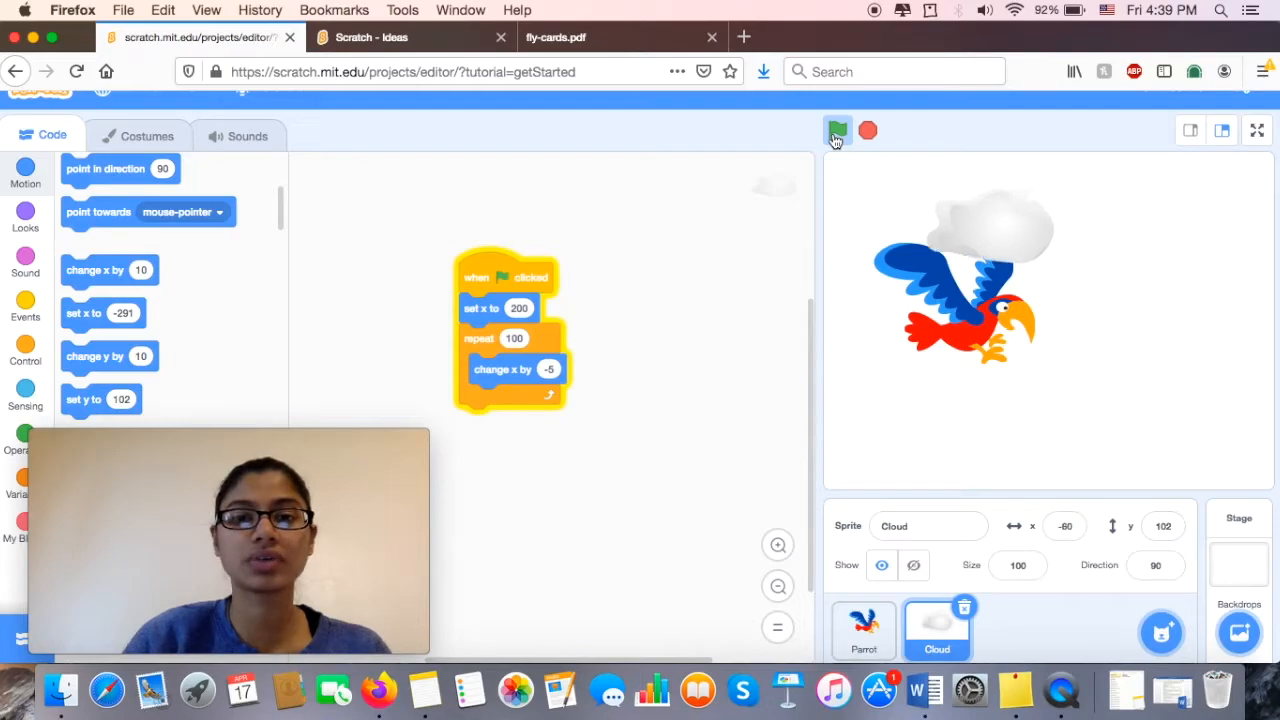
{"action": "left_click", "coordinate": [837, 130]}
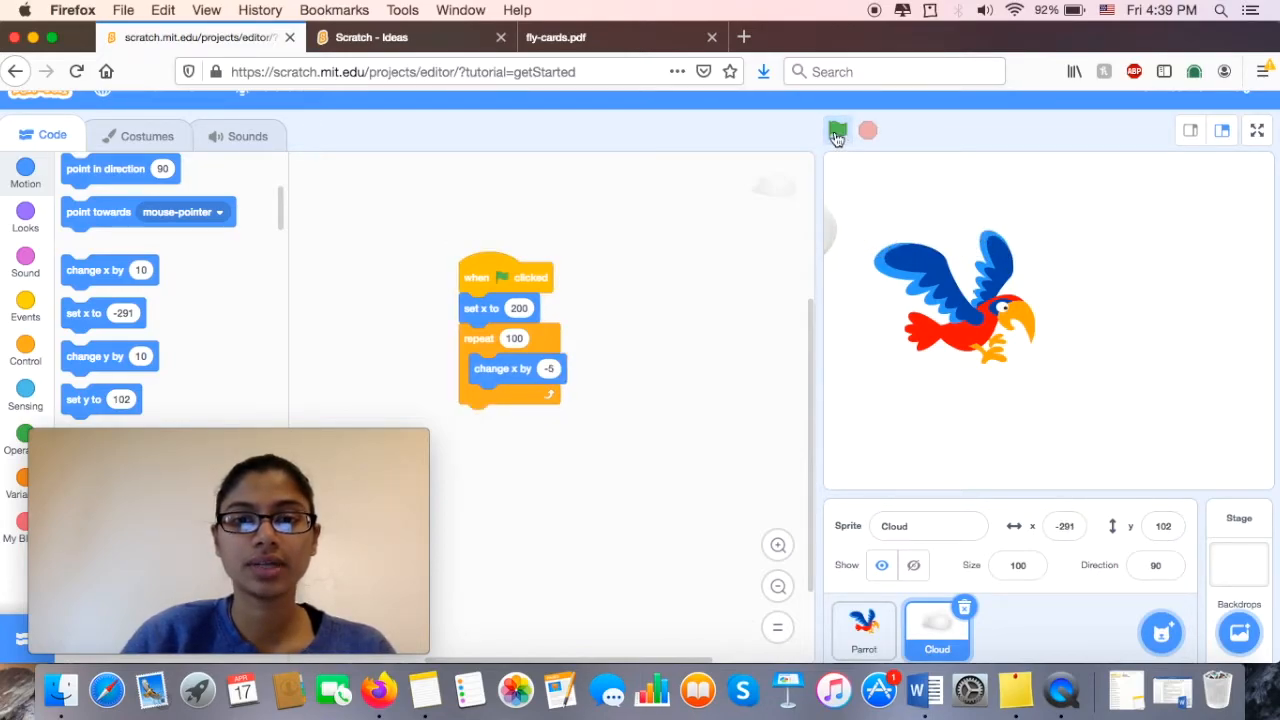
{"action": "left_click", "coordinate": [838, 131]}
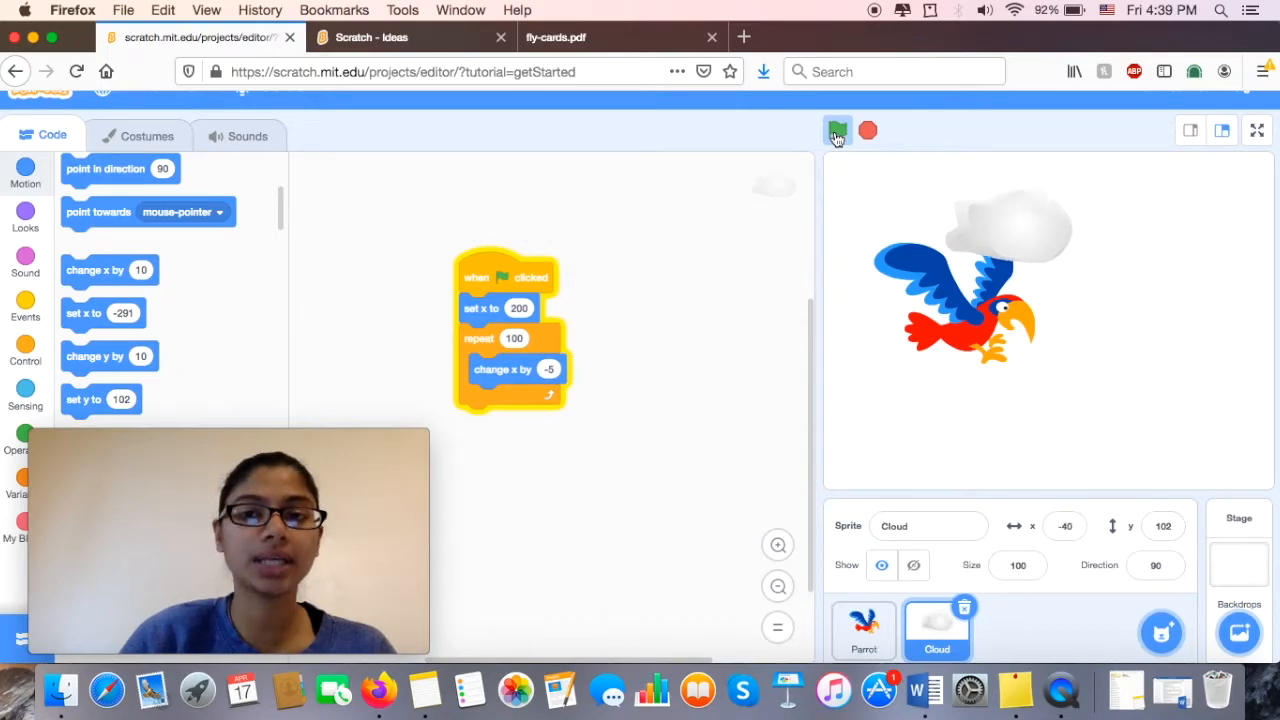
{"action": "left_click", "coordinate": [837, 131]}
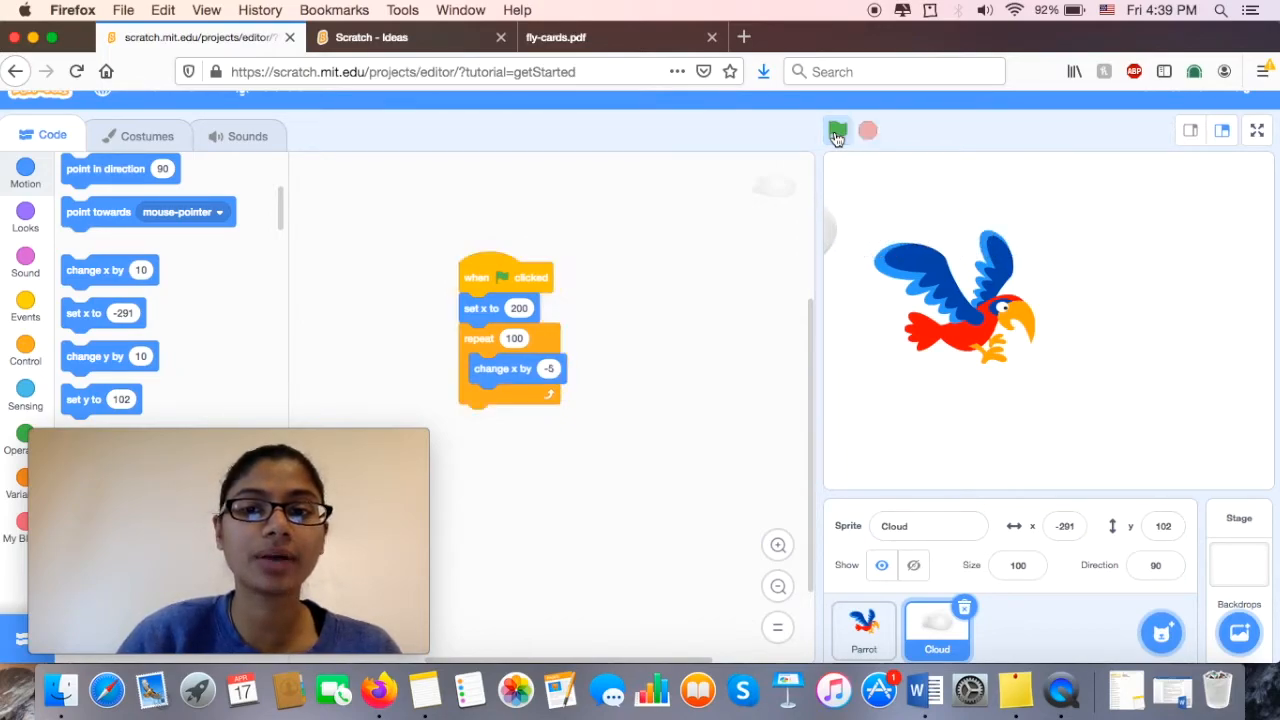
{"action": "left_click", "coordinate": [837, 130]}
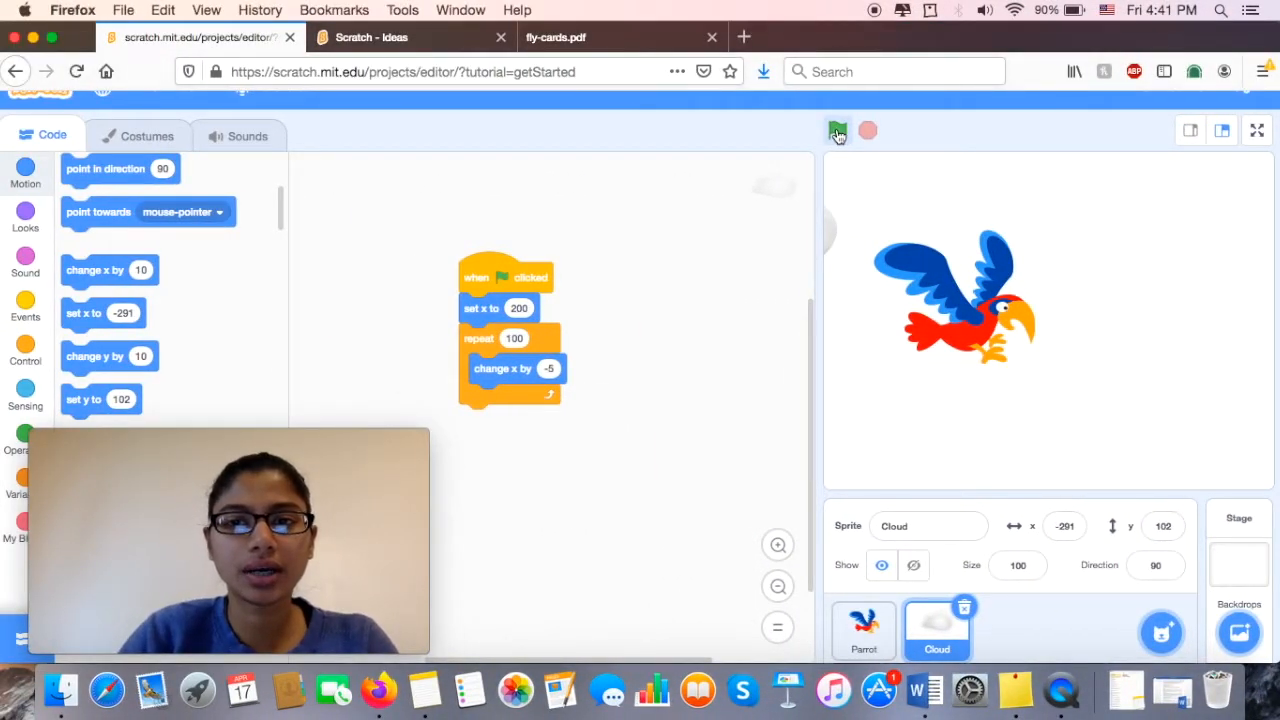
{"action": "left_click", "coordinate": [837, 130]}
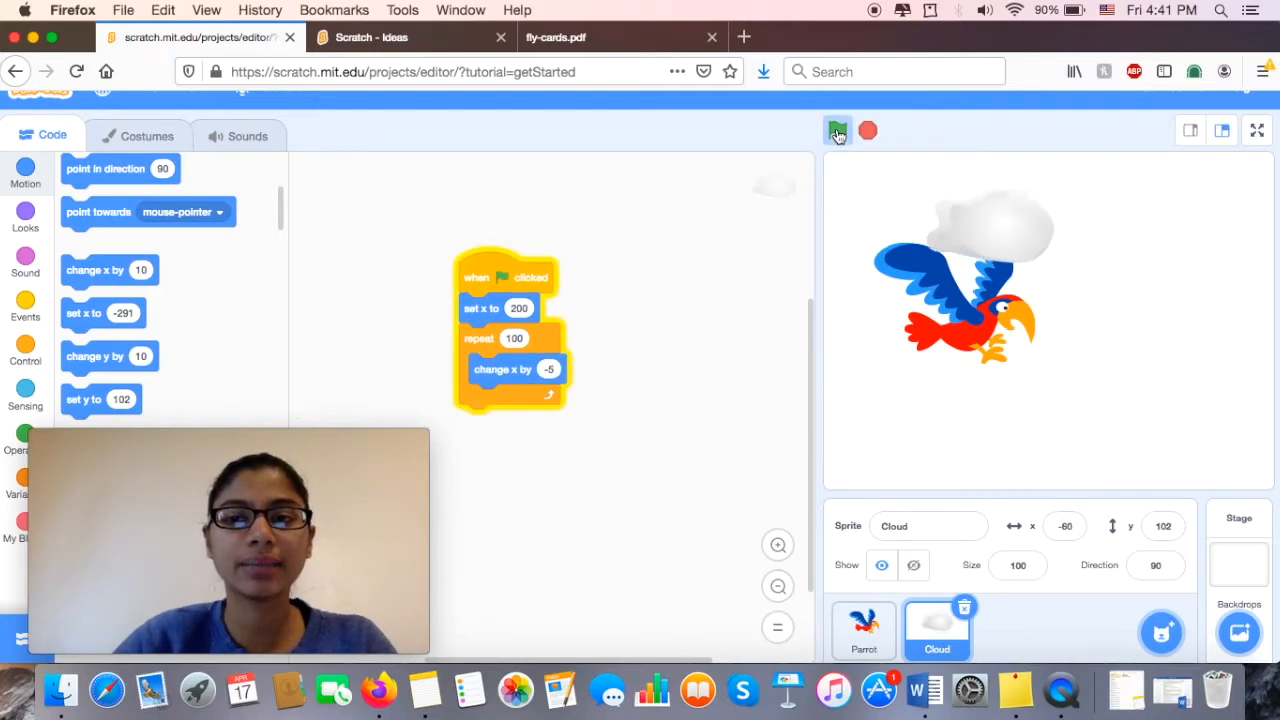
{"action": "left_click", "coordinate": [837, 130]}
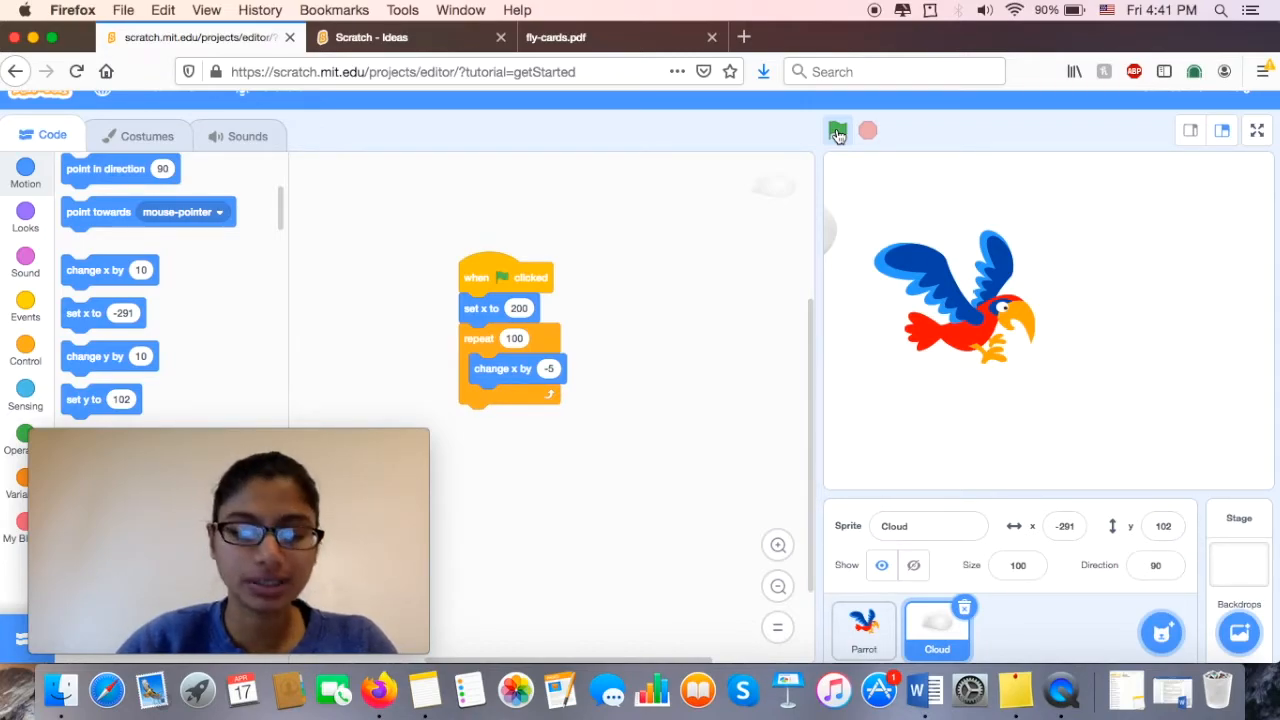
{"action": "left_click", "coordinate": [836, 131]}
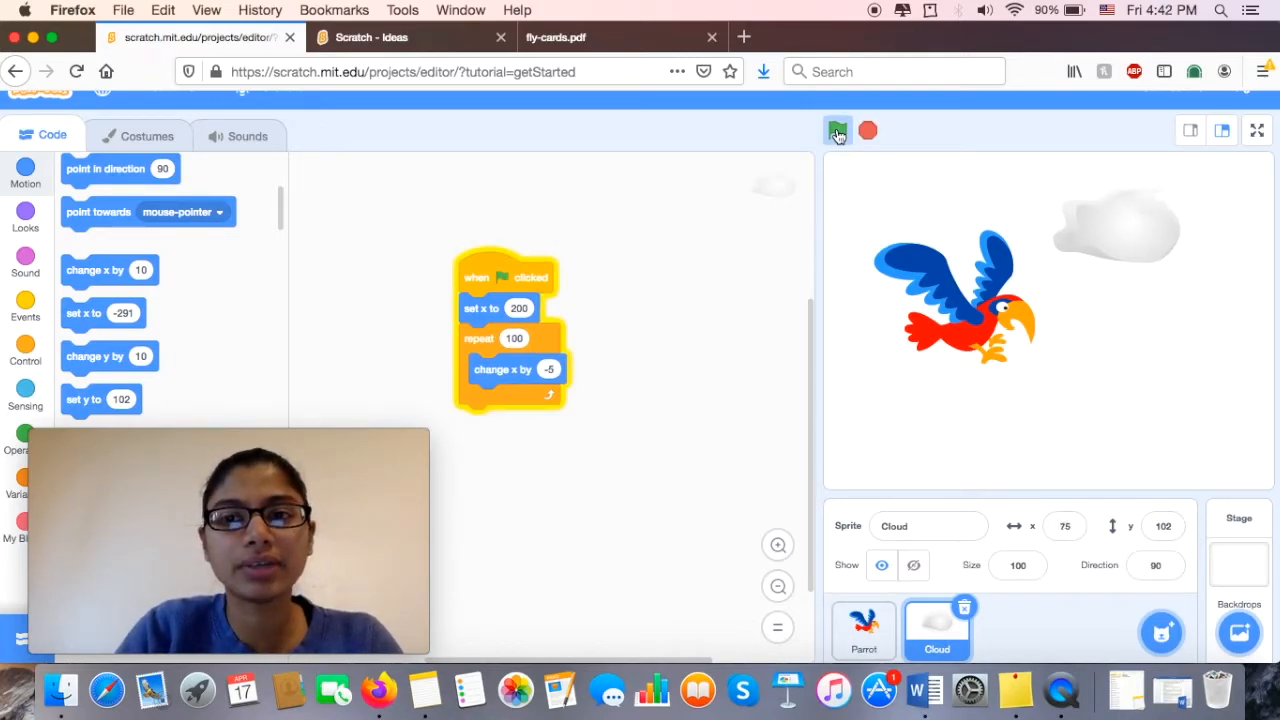
{"action": "left_click", "coordinate": [838, 130]}
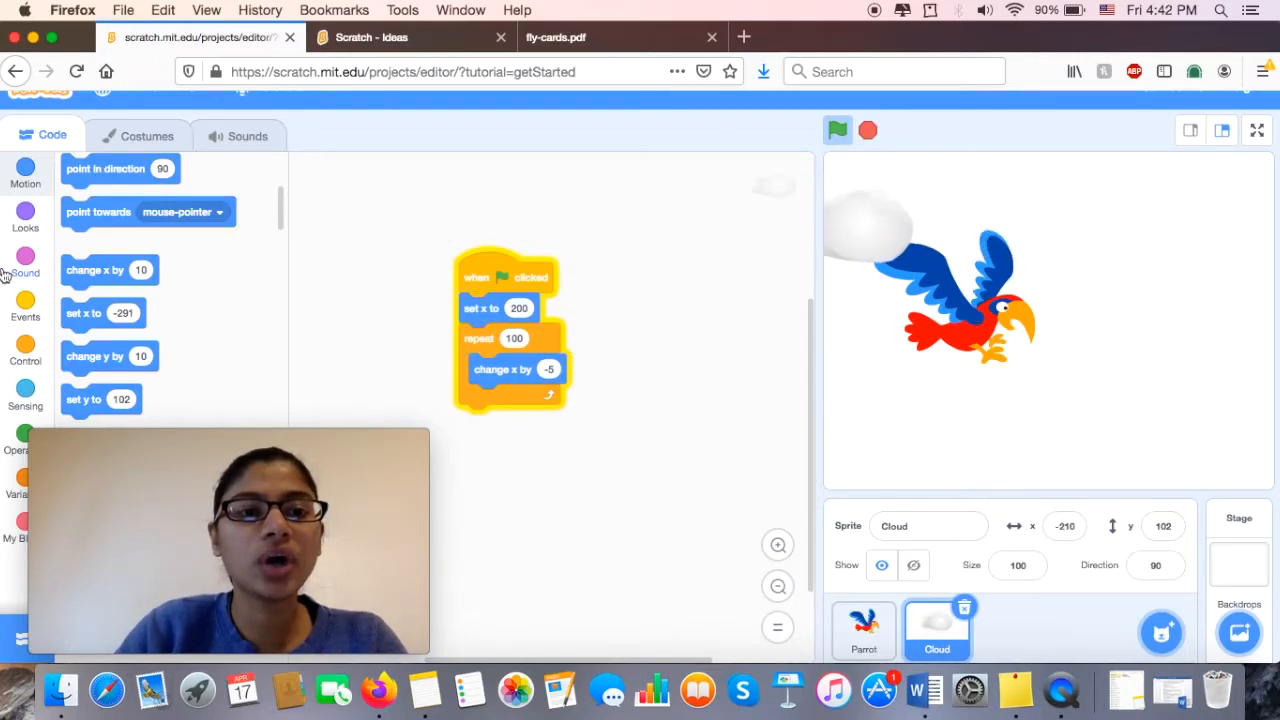
- Wrap the set x and repeat blocks in a forever loop and start the project
{"action": "left_click", "coordinate": [25, 308]}
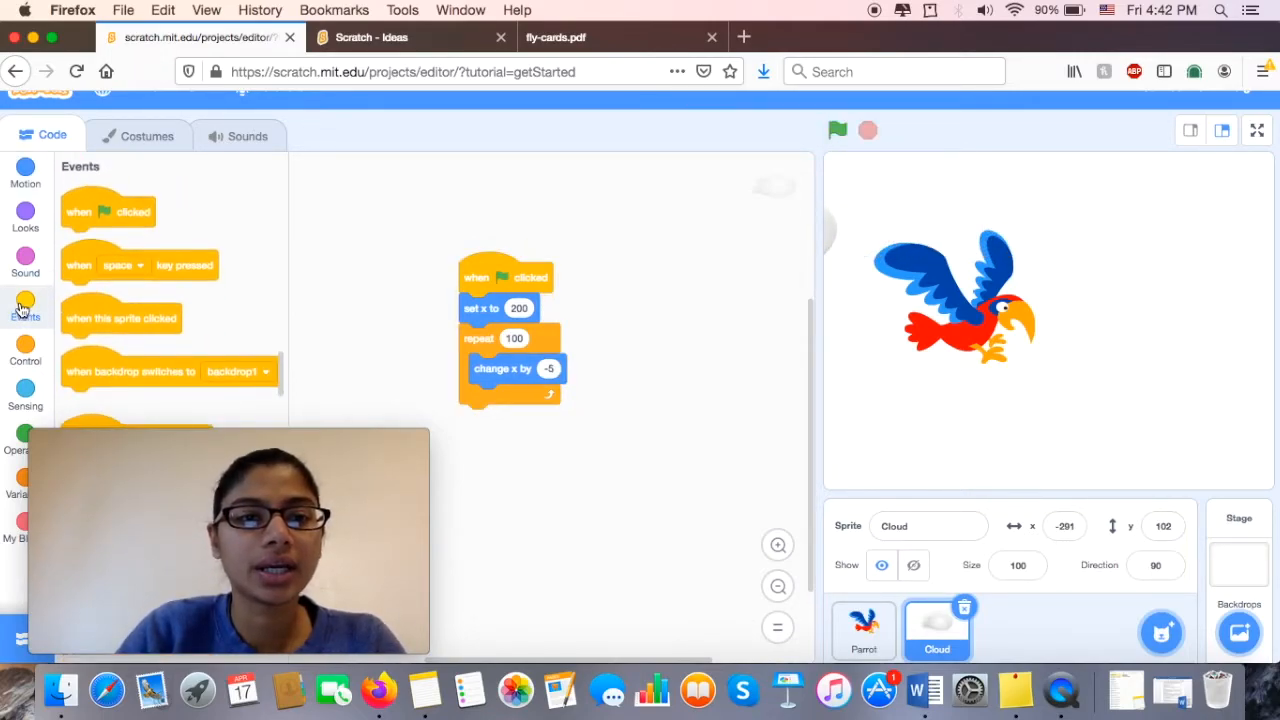
{"action": "left_click", "coordinate": [25, 355]}
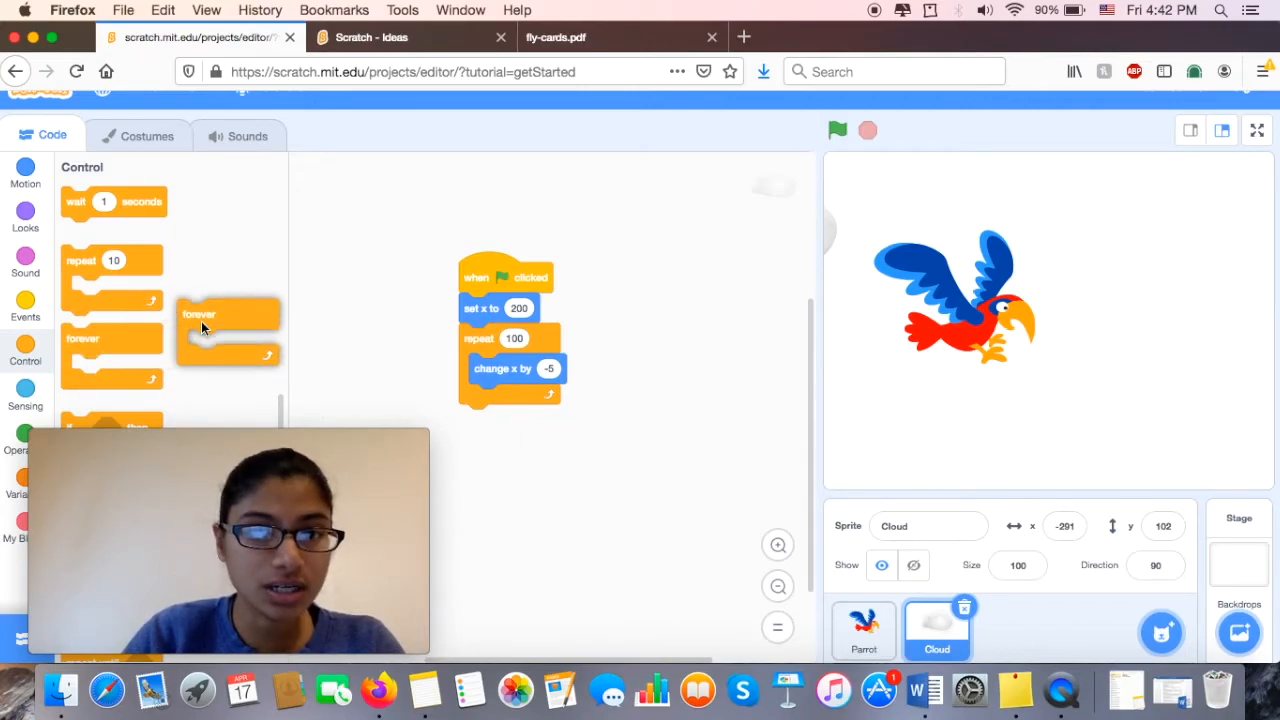
{"action": "left_click_drag", "start_coordinate": [230, 315], "coordinate": [420, 315]}
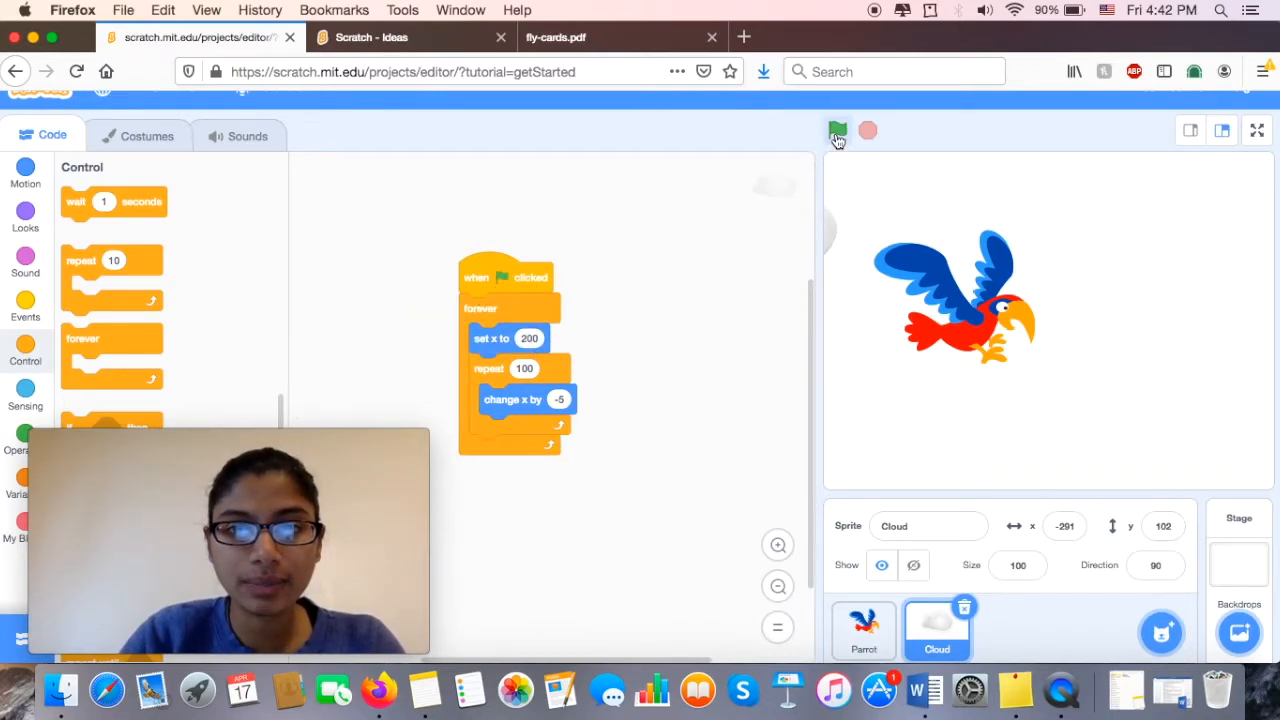
{"action": "left_click", "coordinate": [838, 131]}
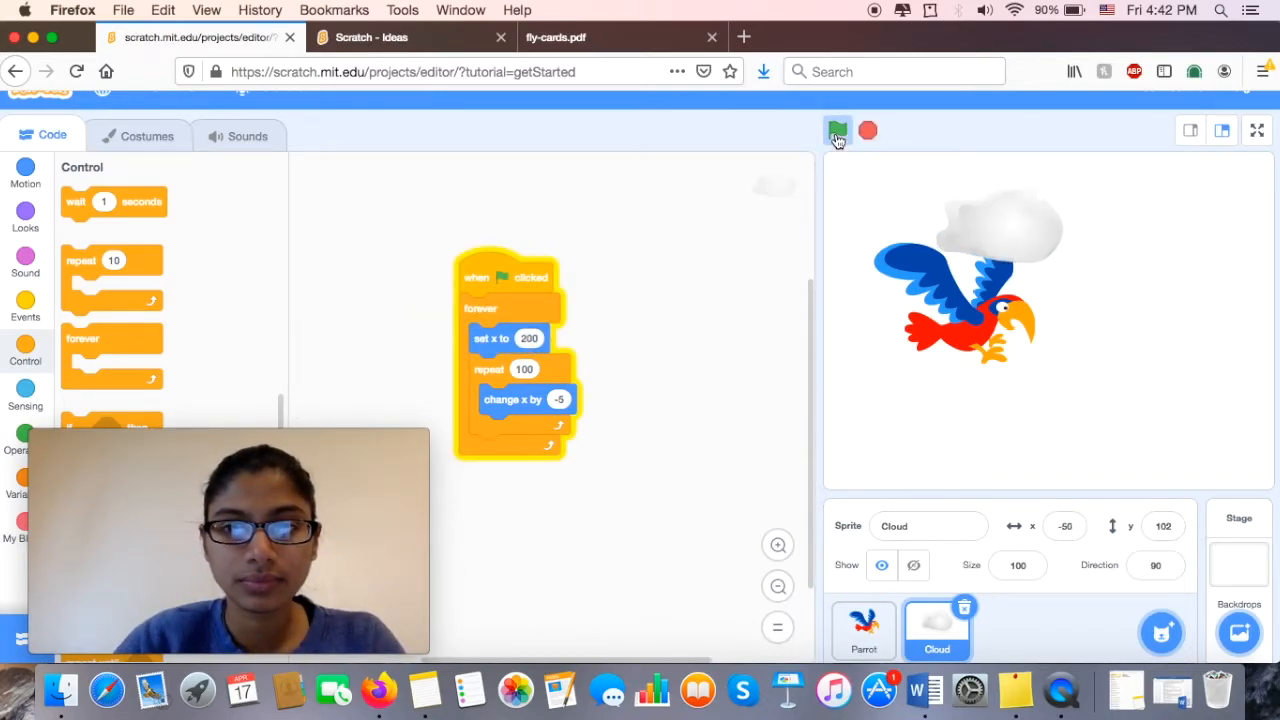
{"action": "left_click", "coordinate": [837, 131]}
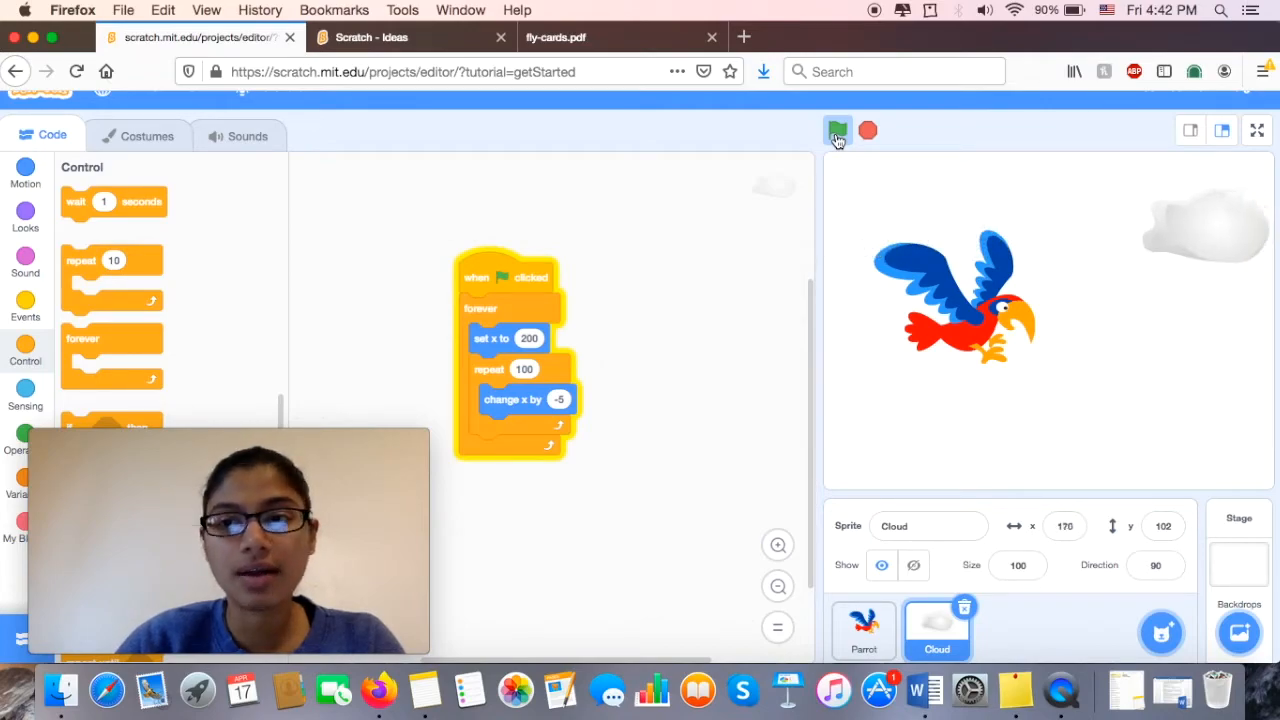
- Run the forever cloud scroll repeatedly, then stop the animation
{"action": "left_click", "coordinate": [837, 131]}
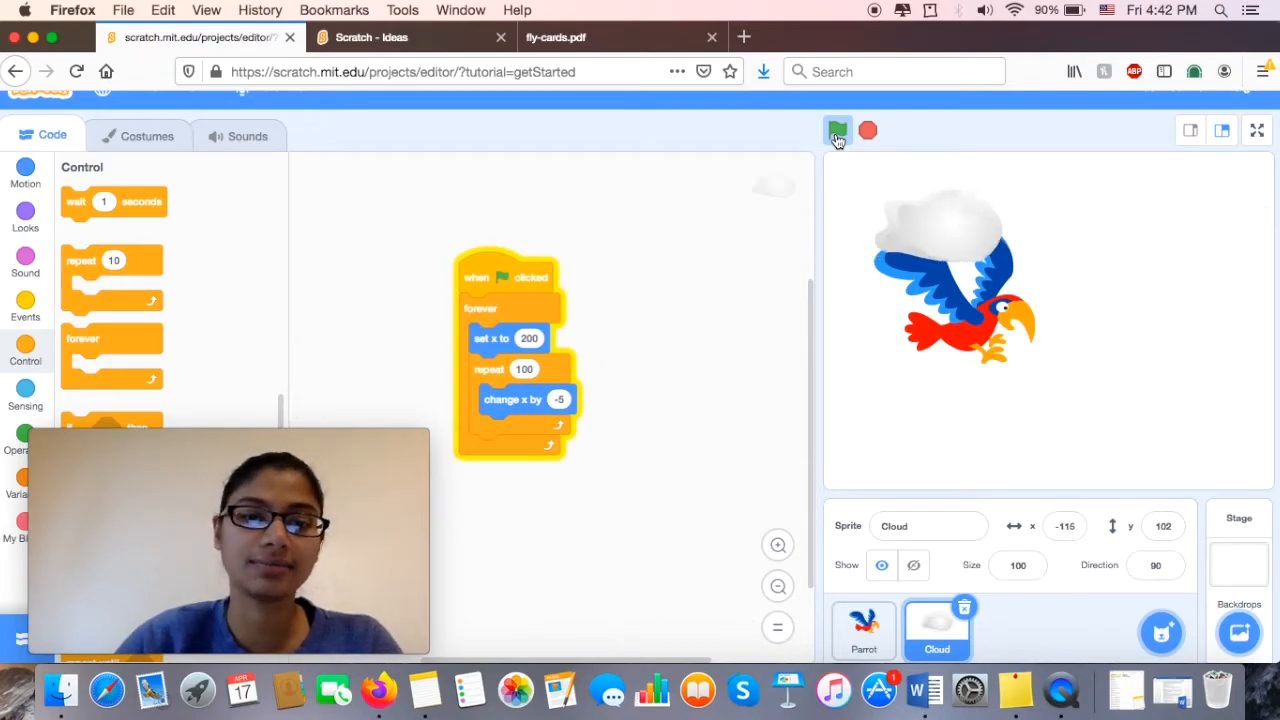
{"action": "left_click", "coordinate": [837, 130]}
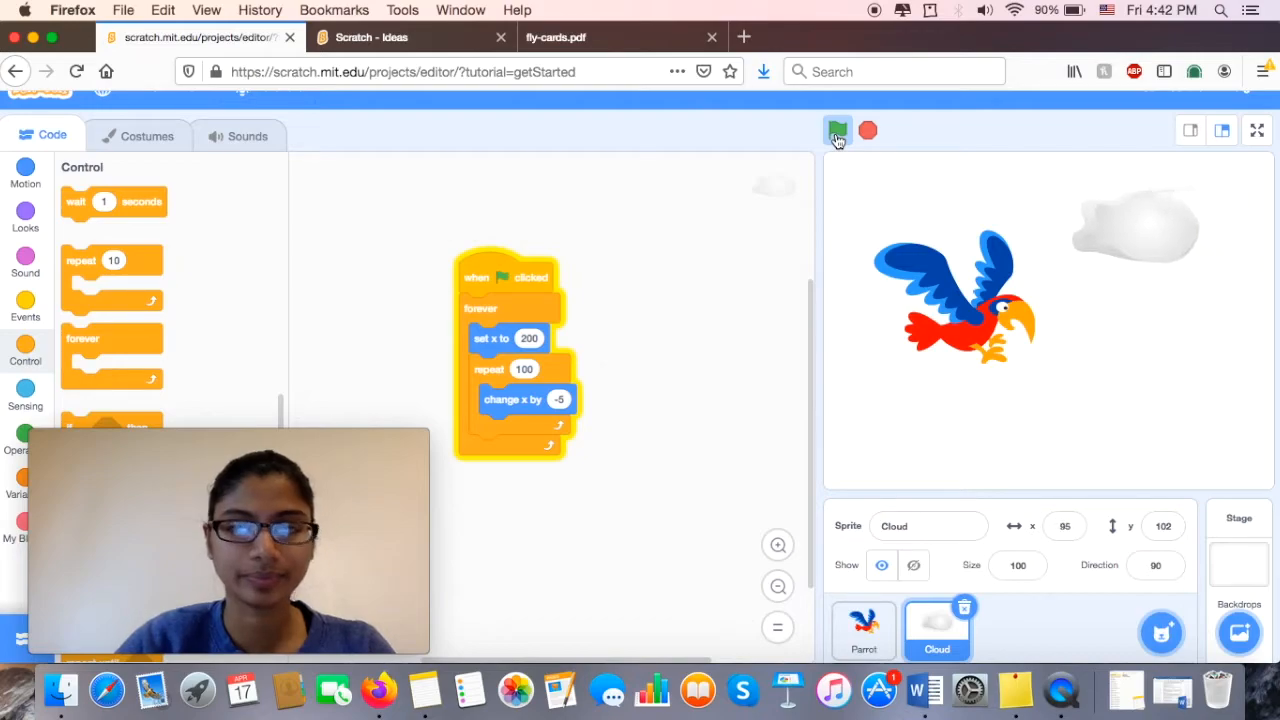
{"action": "left_click", "coordinate": [838, 130]}
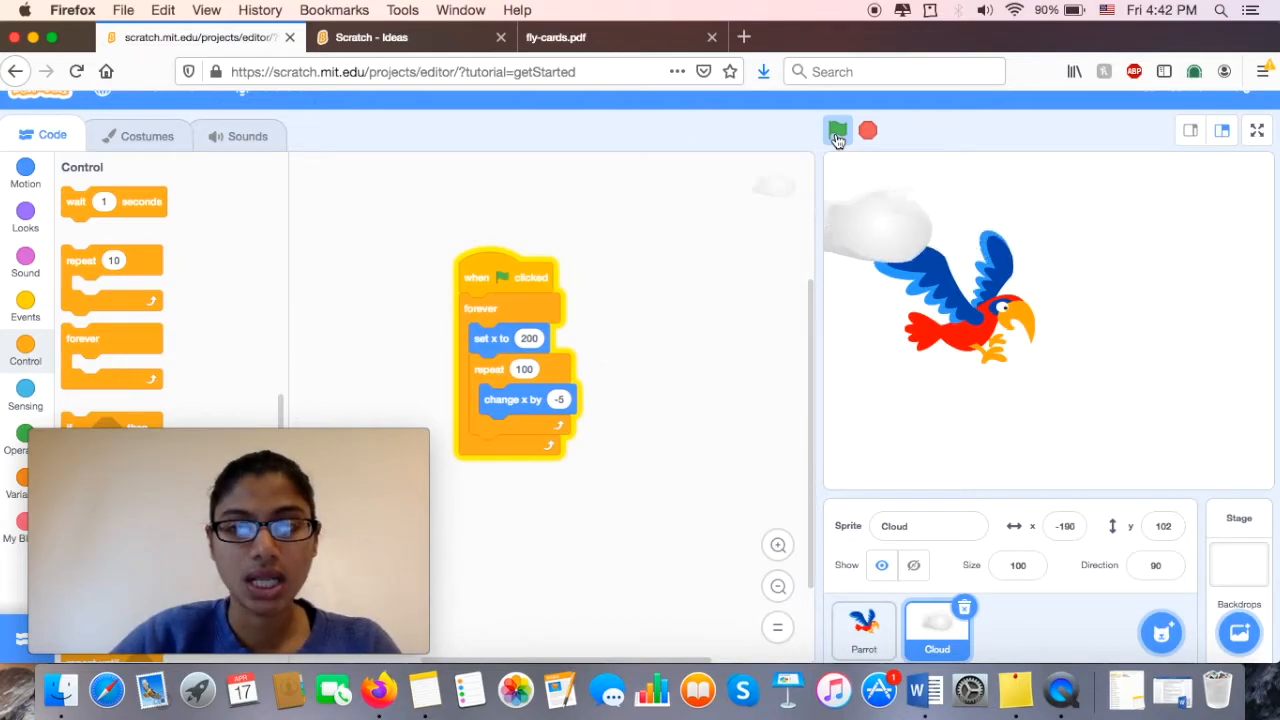
{"action": "left_click", "coordinate": [838, 131]}
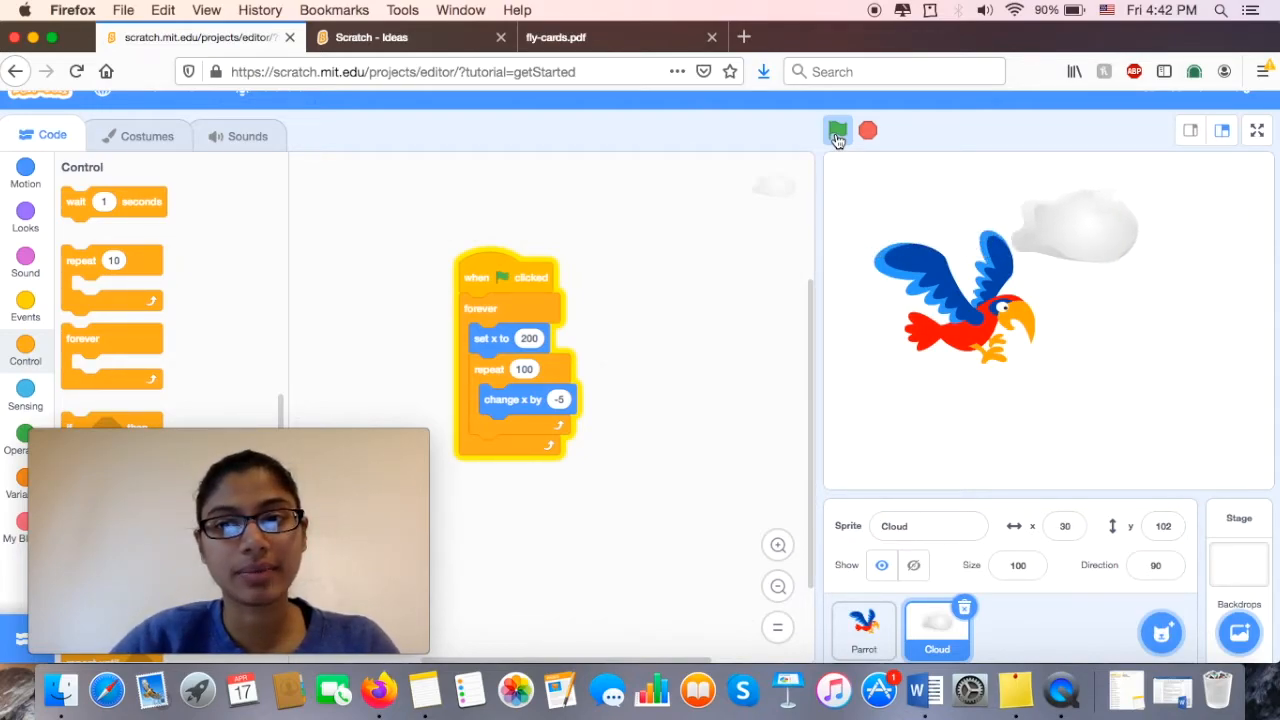
{"action": "left_click", "coordinate": [838, 131]}
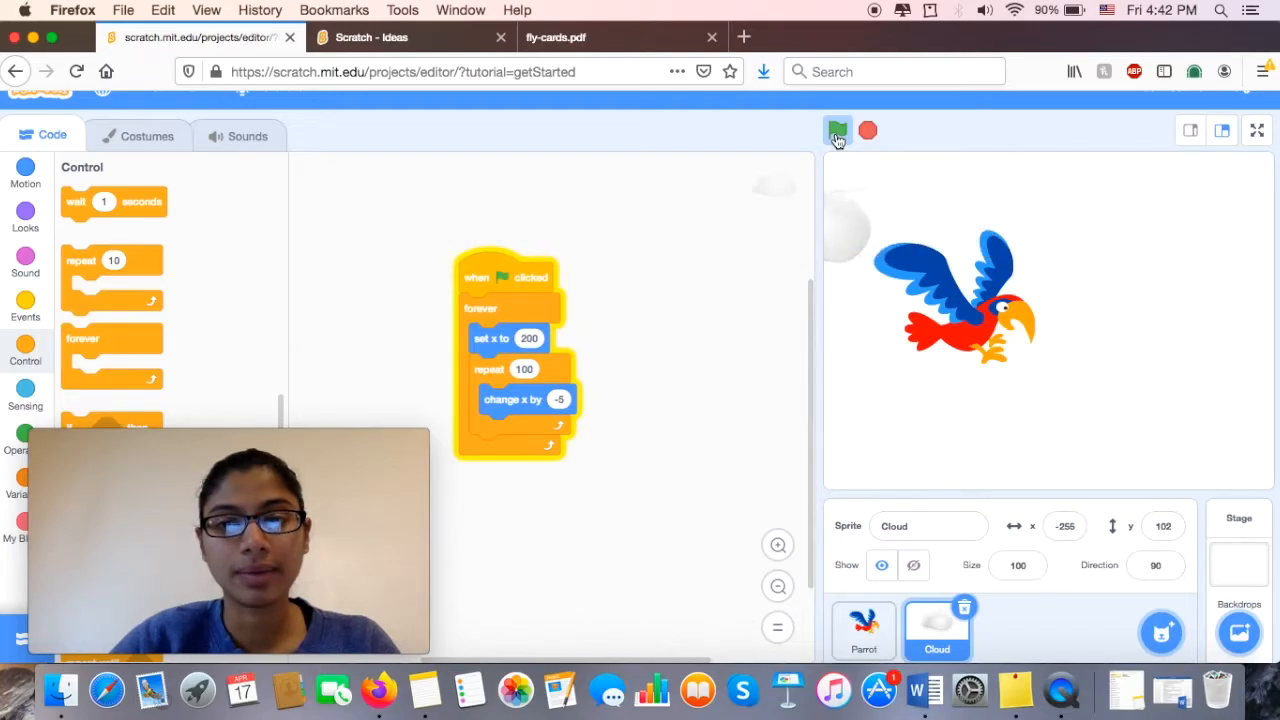
{"action": "left_click", "coordinate": [837, 131]}
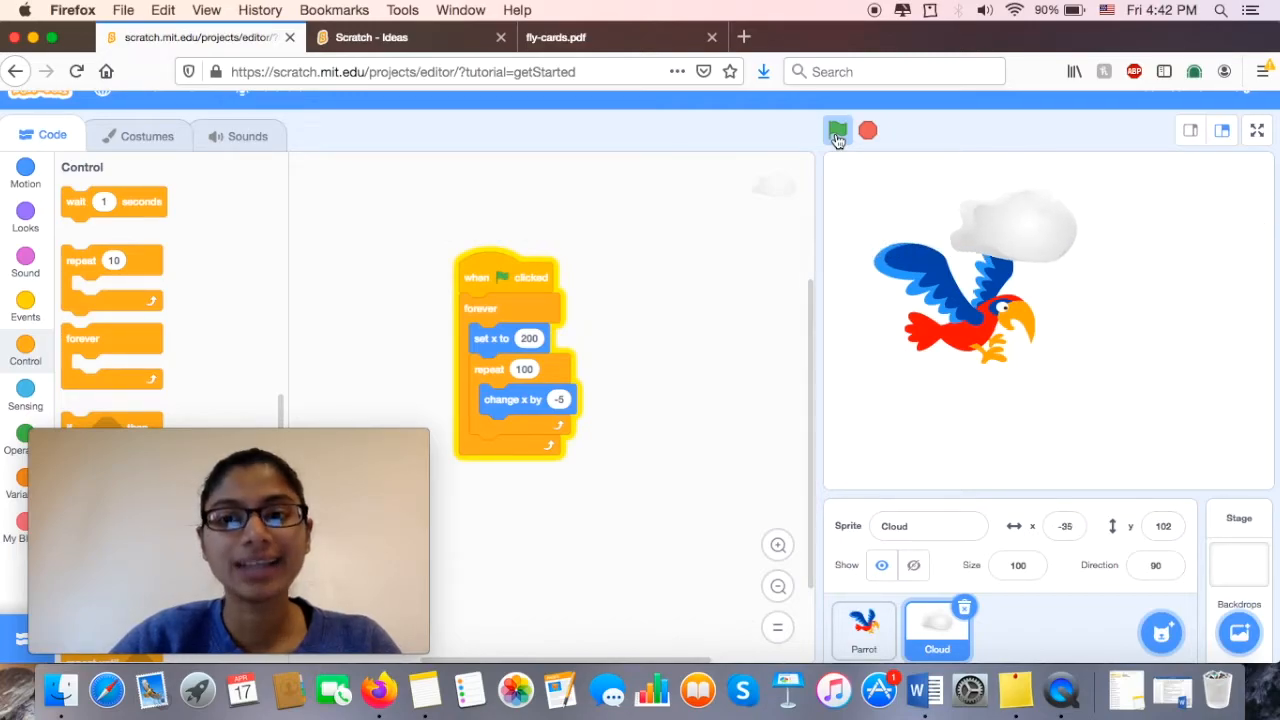
{"action": "left_click", "coordinate": [837, 130]}
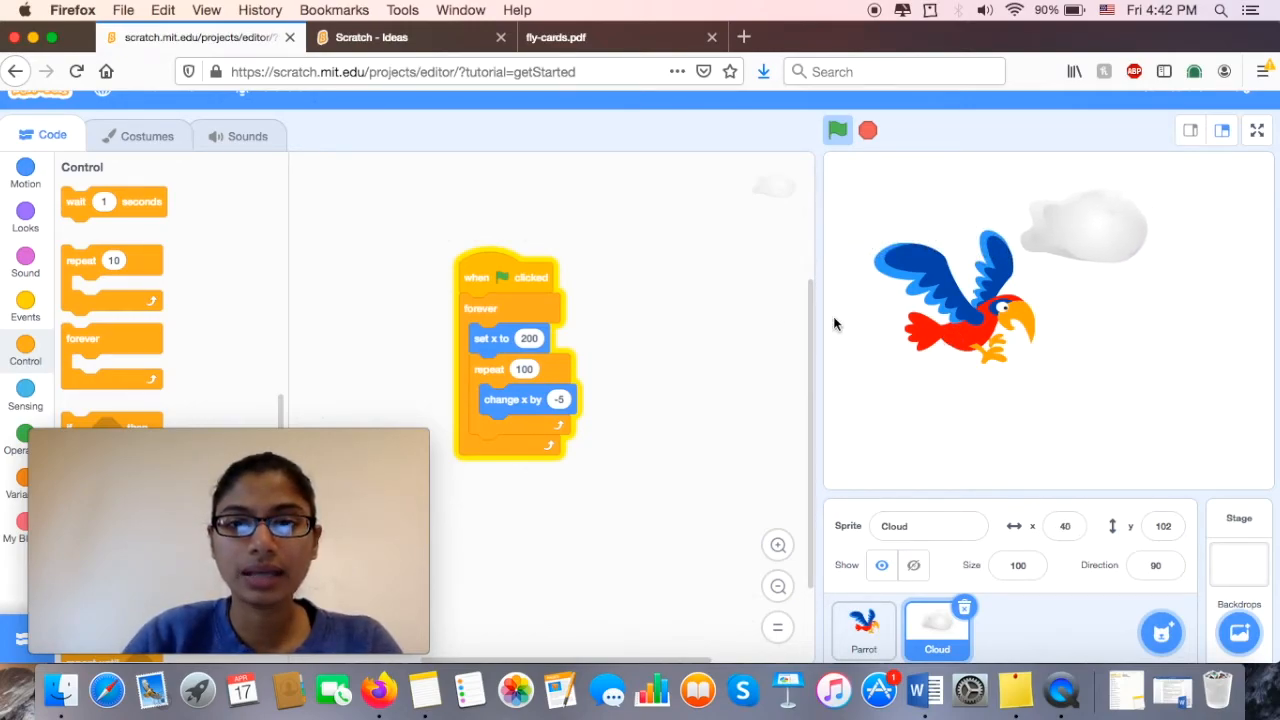
{"action": "left_click", "coordinate": [837, 130]}
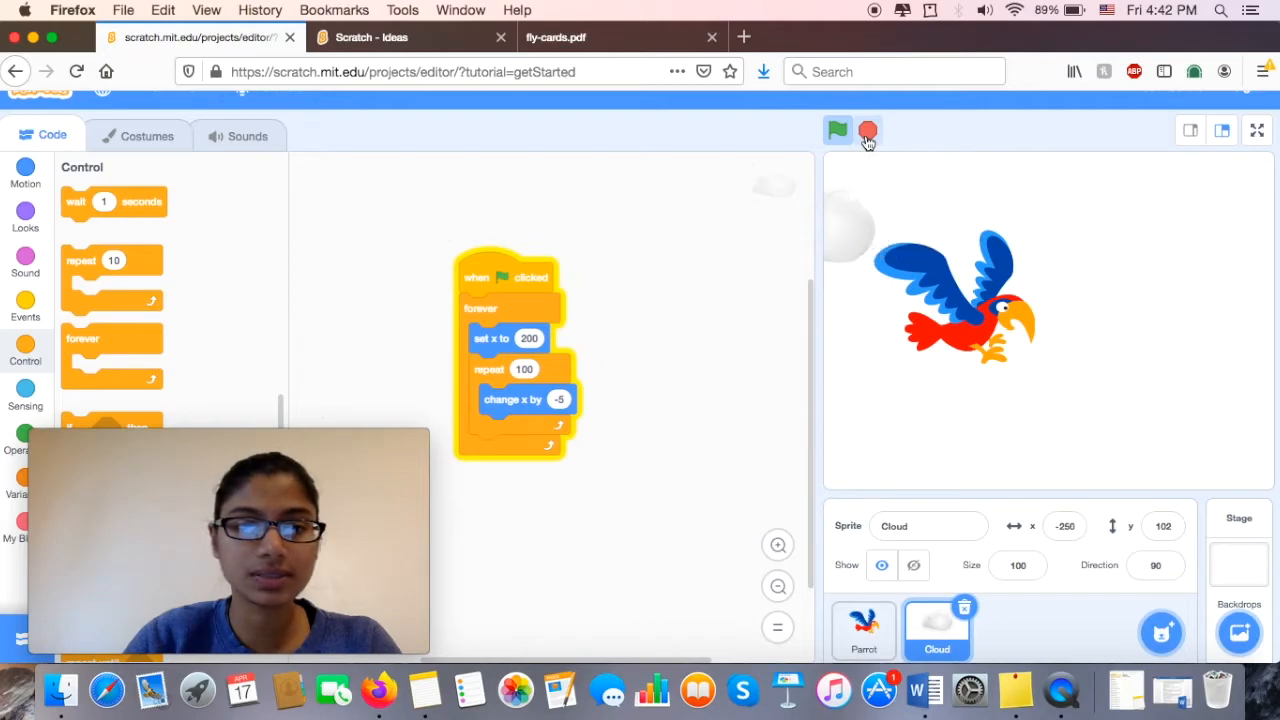
{"action": "left_click", "coordinate": [837, 130]}
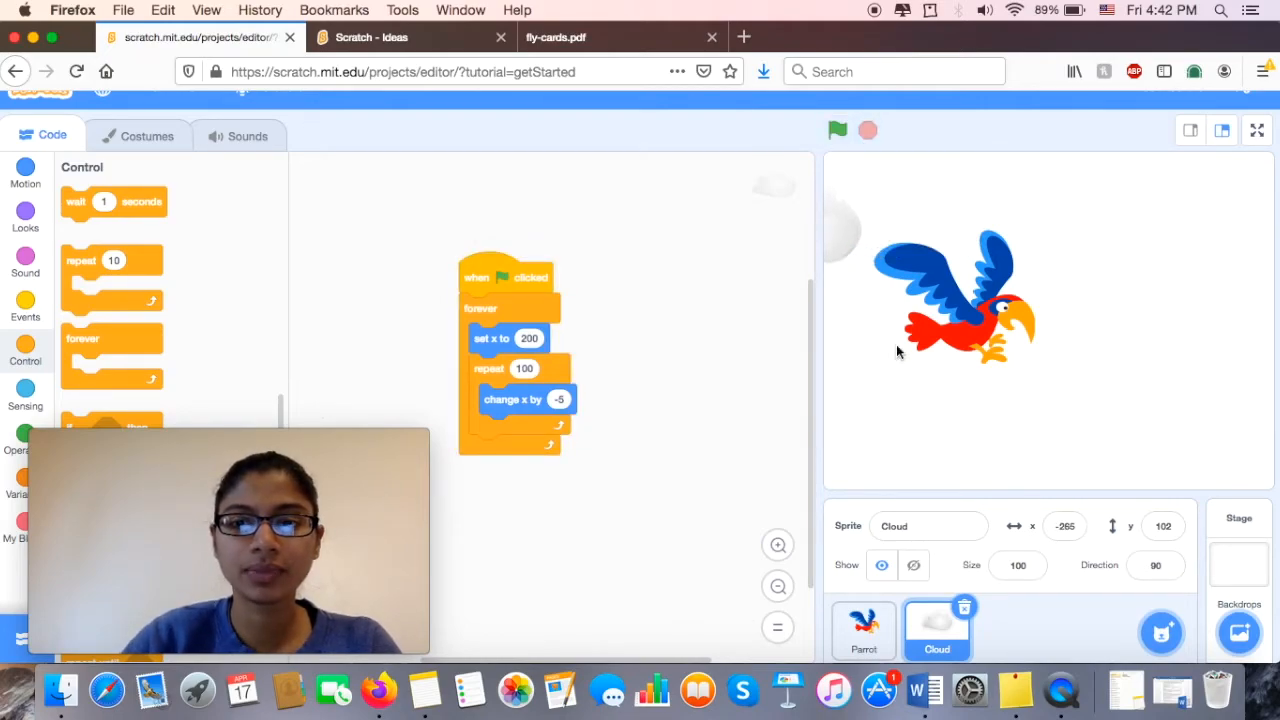
{"action": "left_click", "coordinate": [937, 635]}
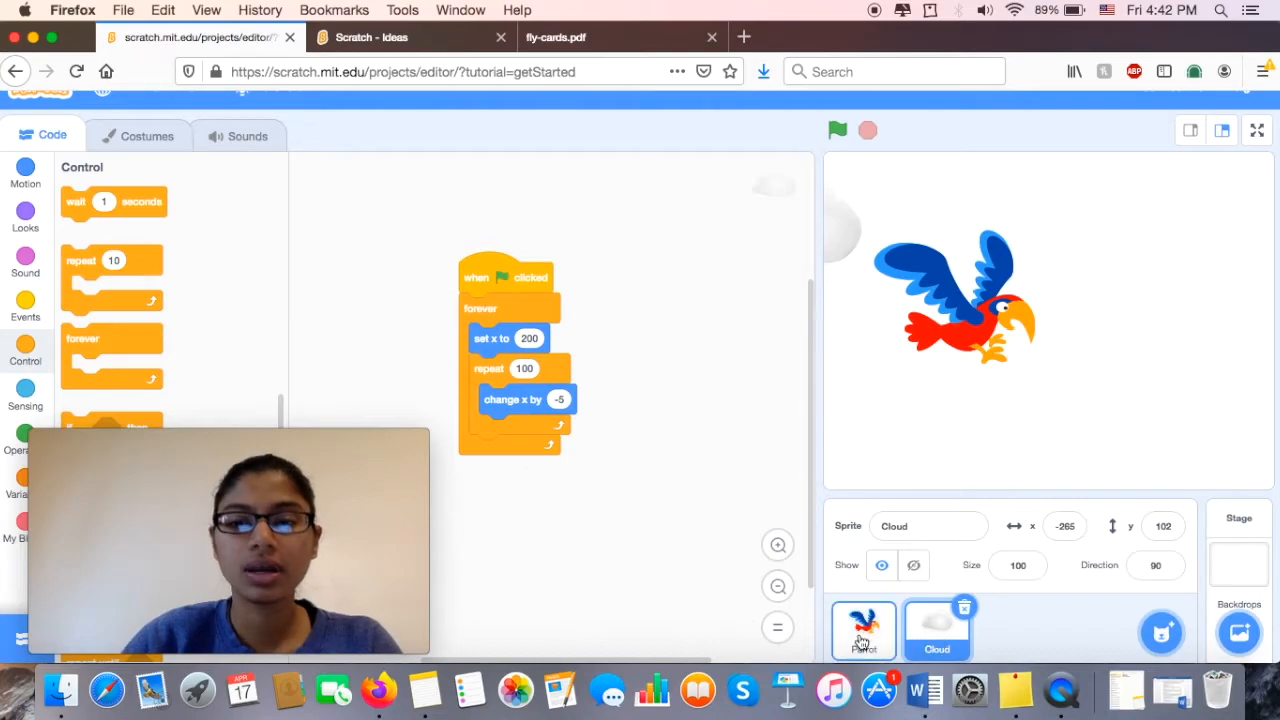
- On the Parrot, stack 'go to front layer' above 'say Let's fly! for 2 seconds'
{"action": "left_click", "coordinate": [863, 628]}
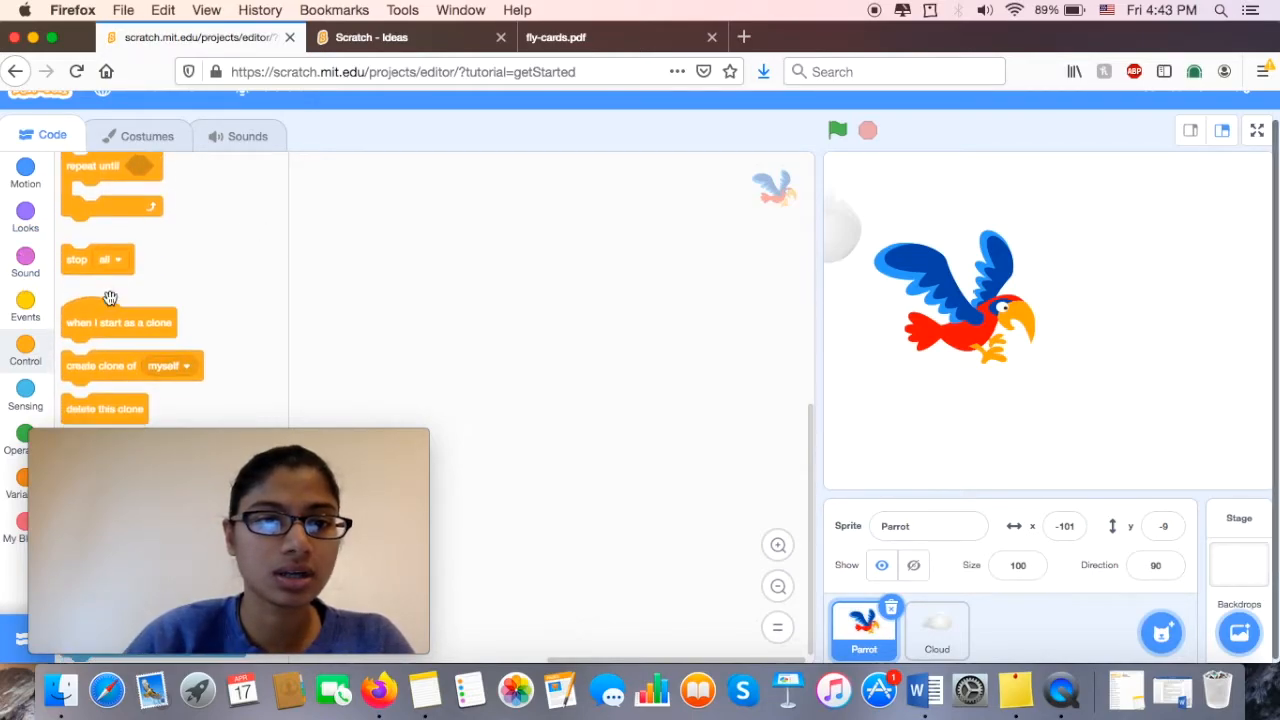
{"action": "scroll", "scroll_direction": "down", "scroll_amount": 3}
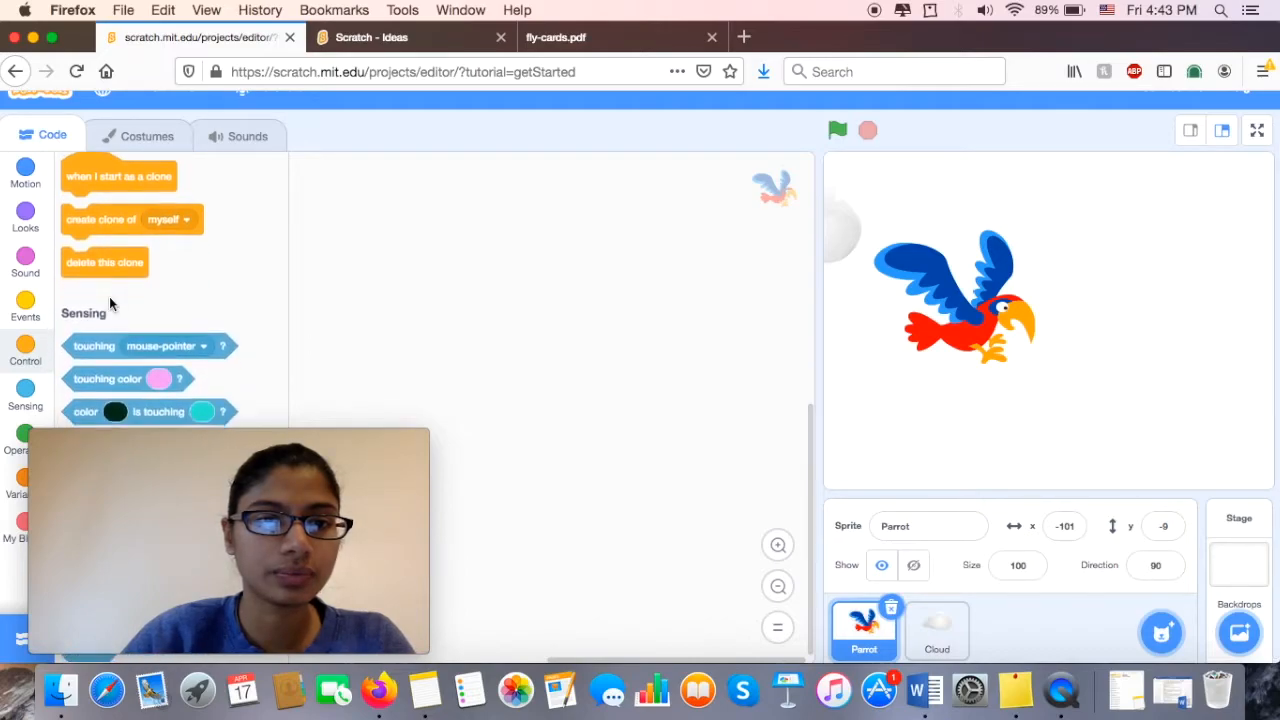
{"action": "scroll", "scroll_direction": "down", "scroll_amount": 3}
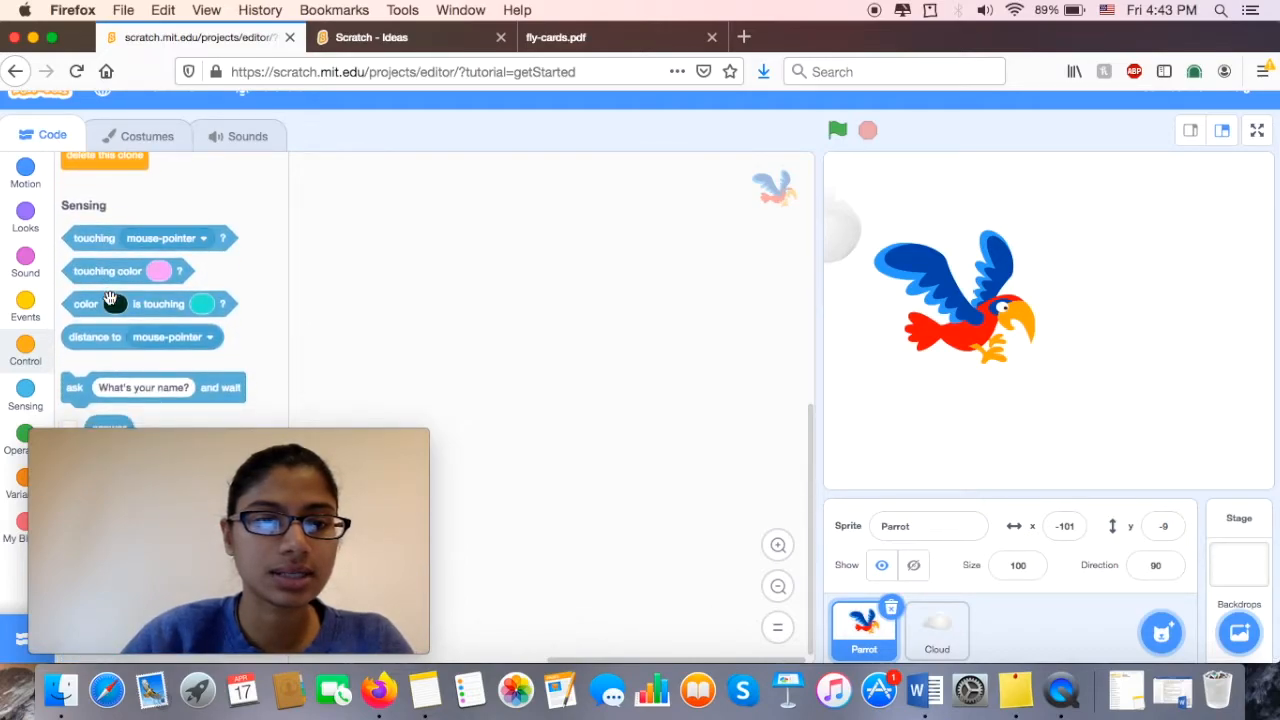
{"action": "left_click", "coordinate": [25, 170]}
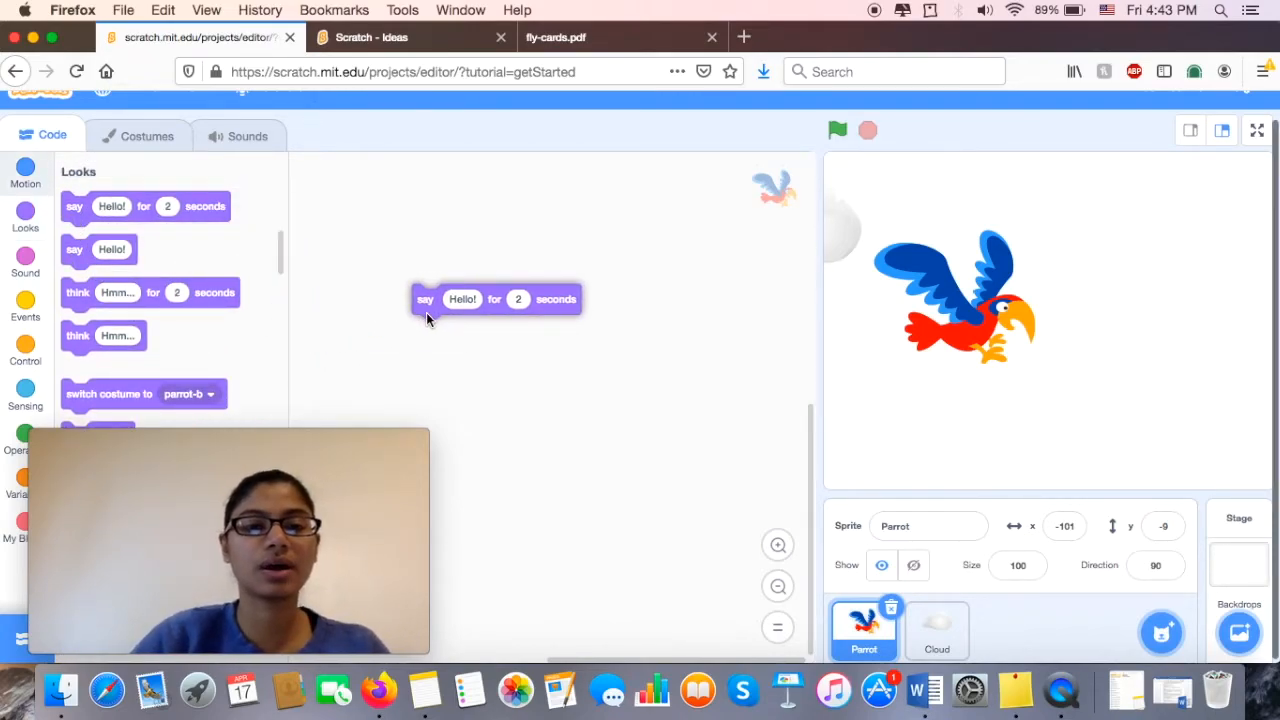
{"action": "left_click_drag", "start_coordinate": [425, 298], "coordinate": [417, 272]}
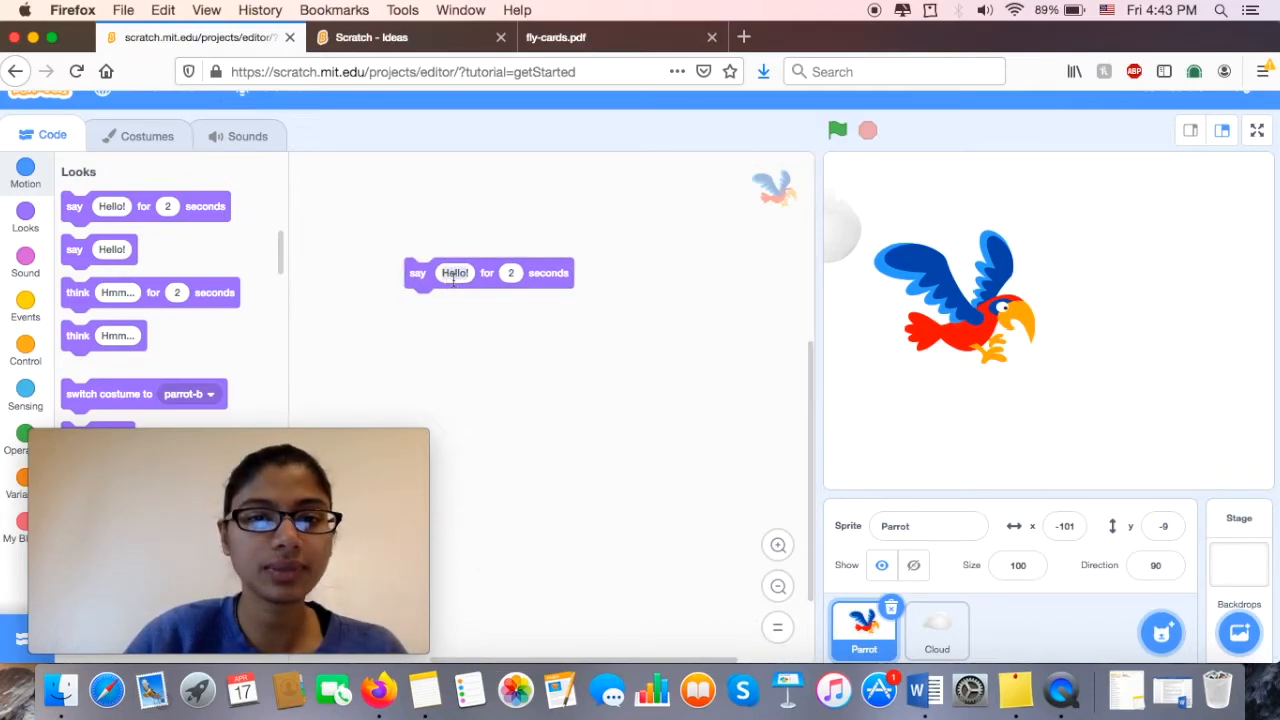
{"action": "type", "text": "Let!"}
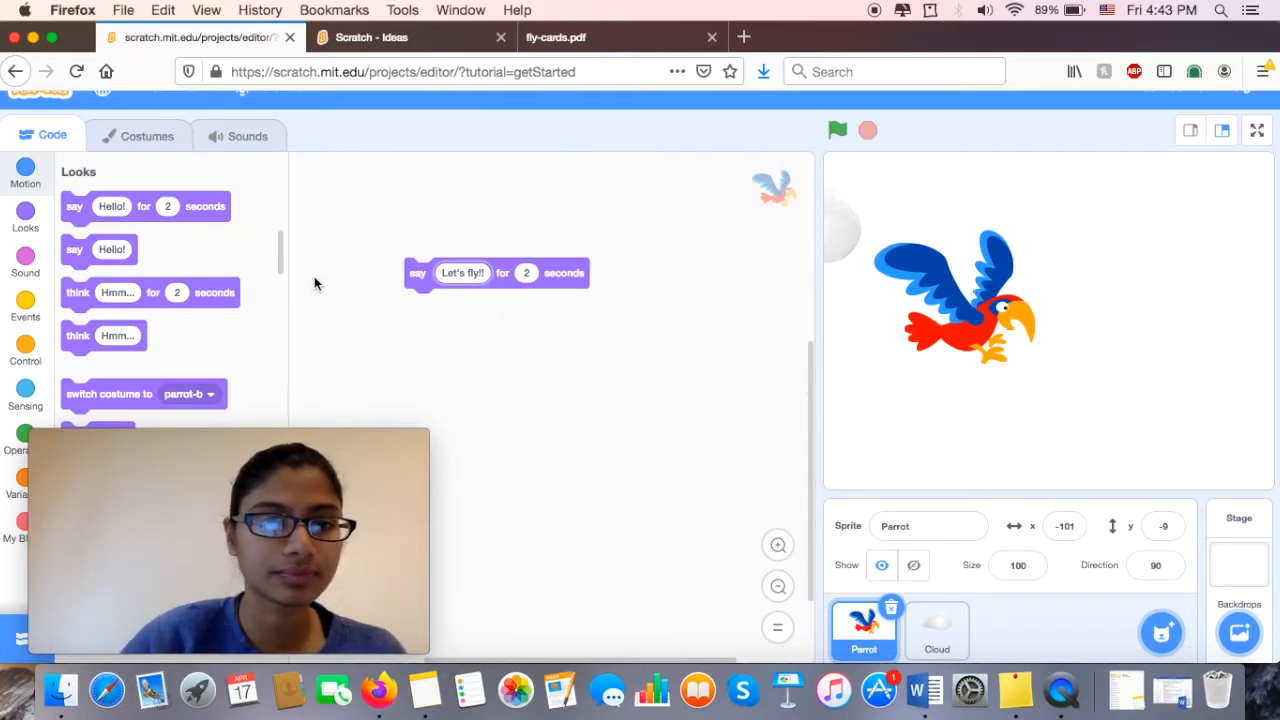
{"action": "scroll", "scroll_direction": "down", "scroll_amount": 3}
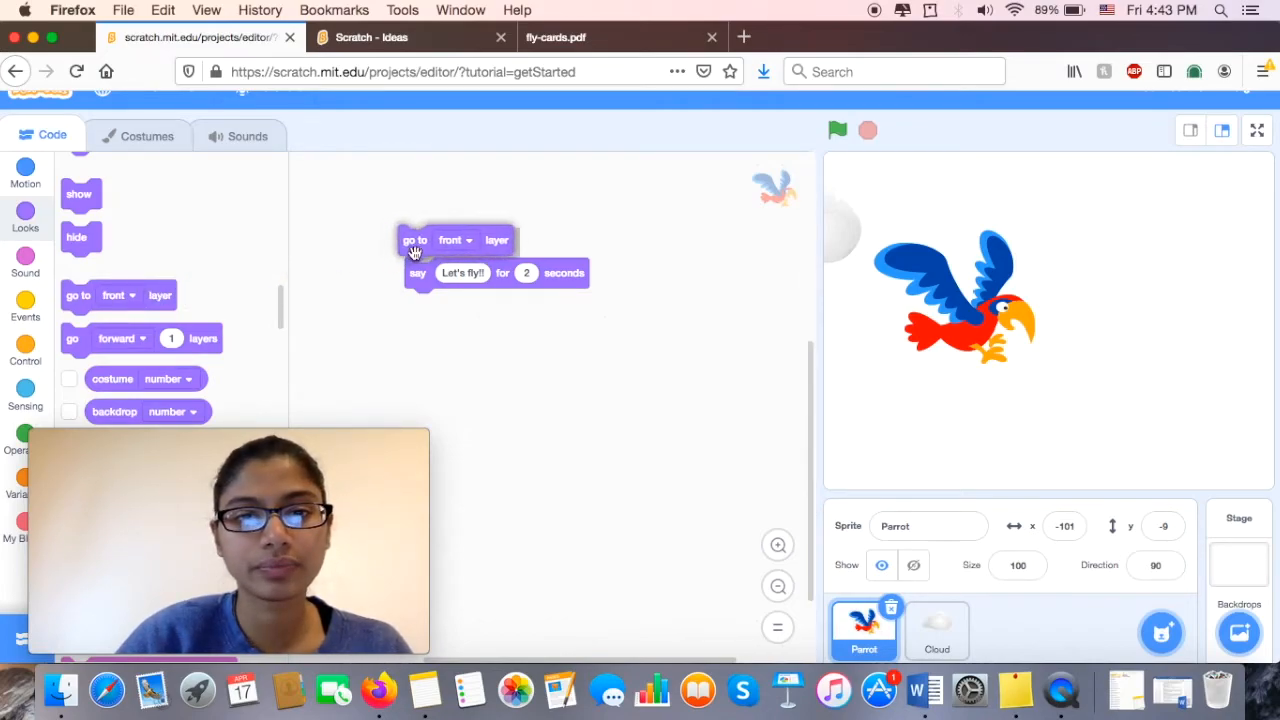
{"action": "left_click", "coordinate": [463, 240]}
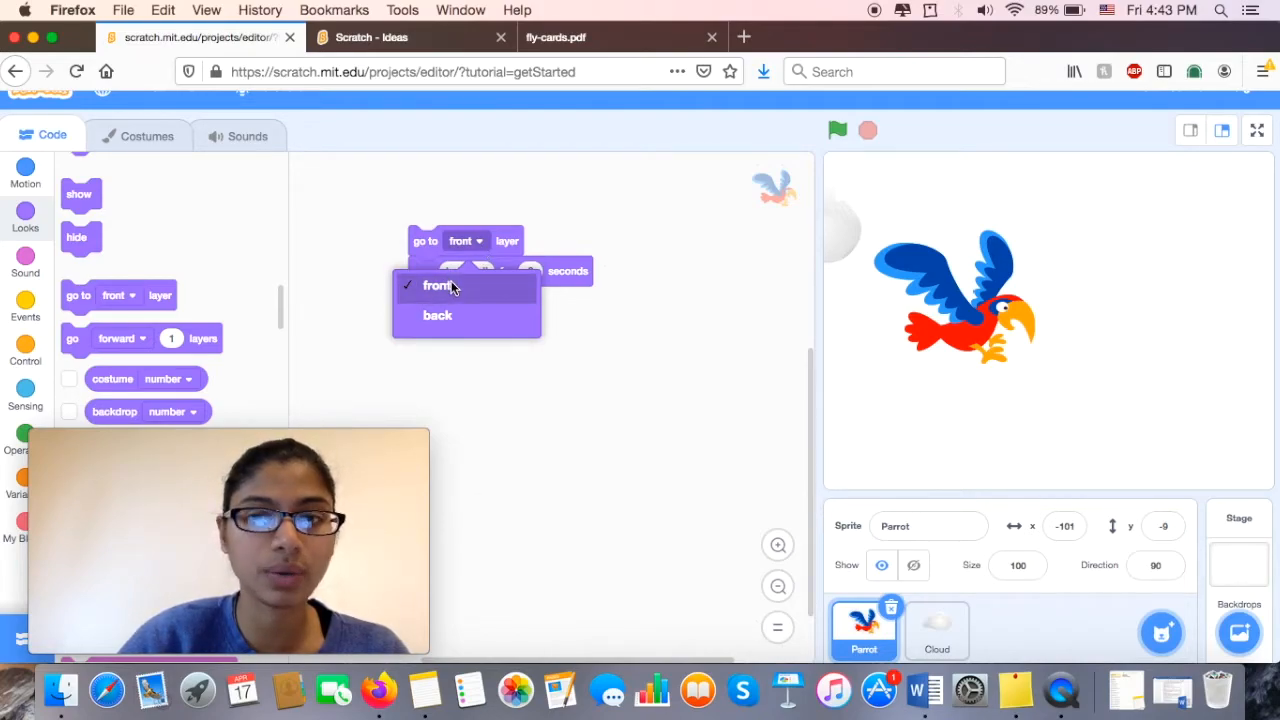
{"action": "left_click", "coordinate": [437, 285]}
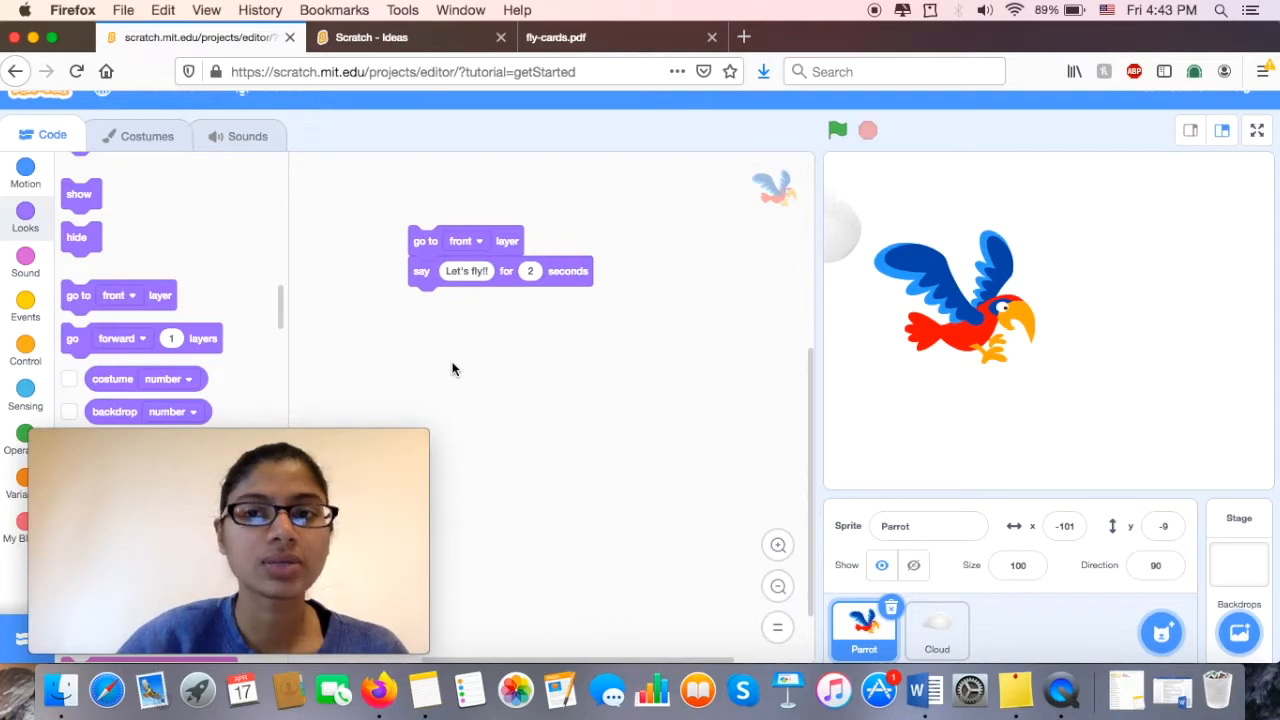
{"action": "mouse_move", "coordinate": [565, 335]}
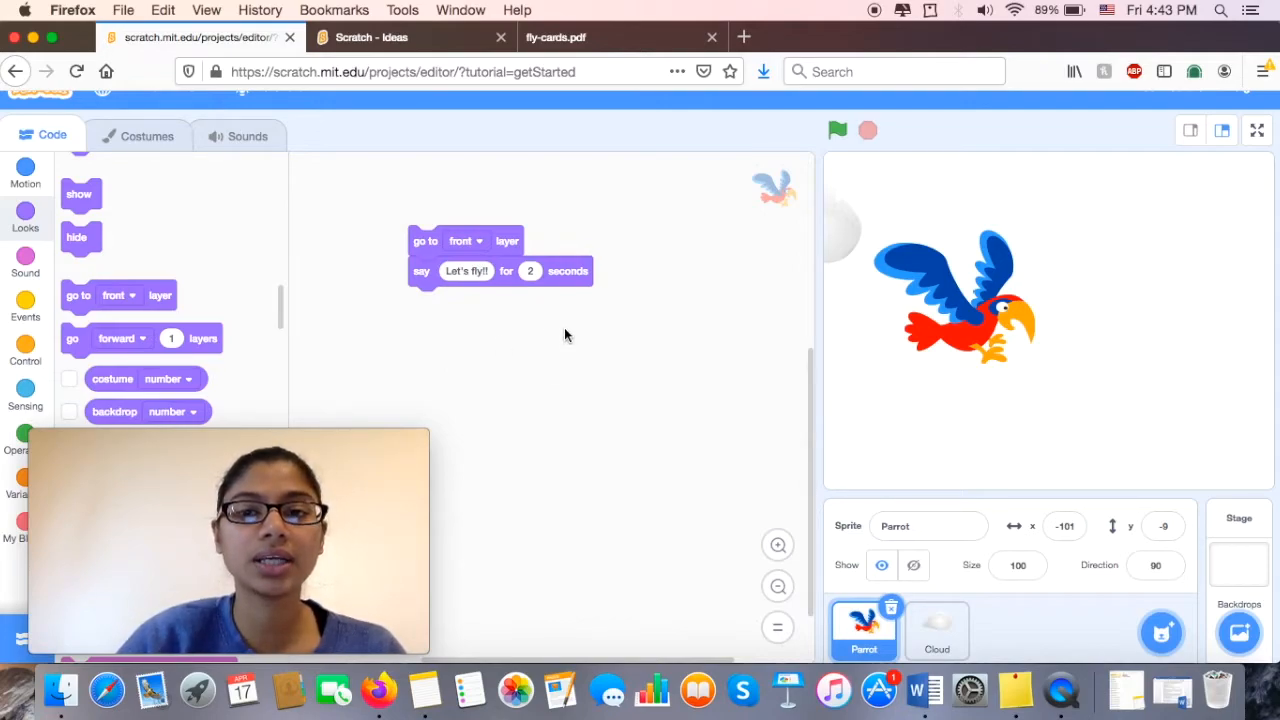
{"action": "mouse_move", "coordinate": [621, 343]}
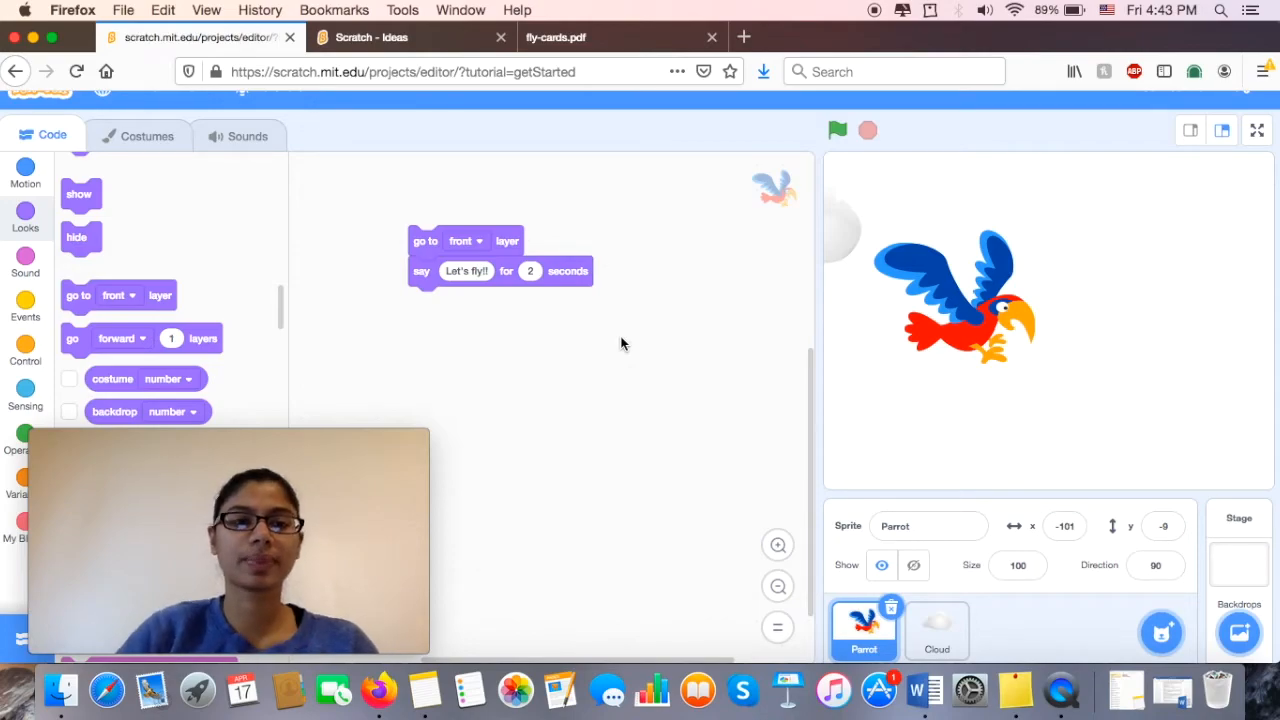
- Put a when-flag-clicked hat atop the Parrot's script and test-run the speech several times
{"action": "left_click", "coordinate": [25, 310]}
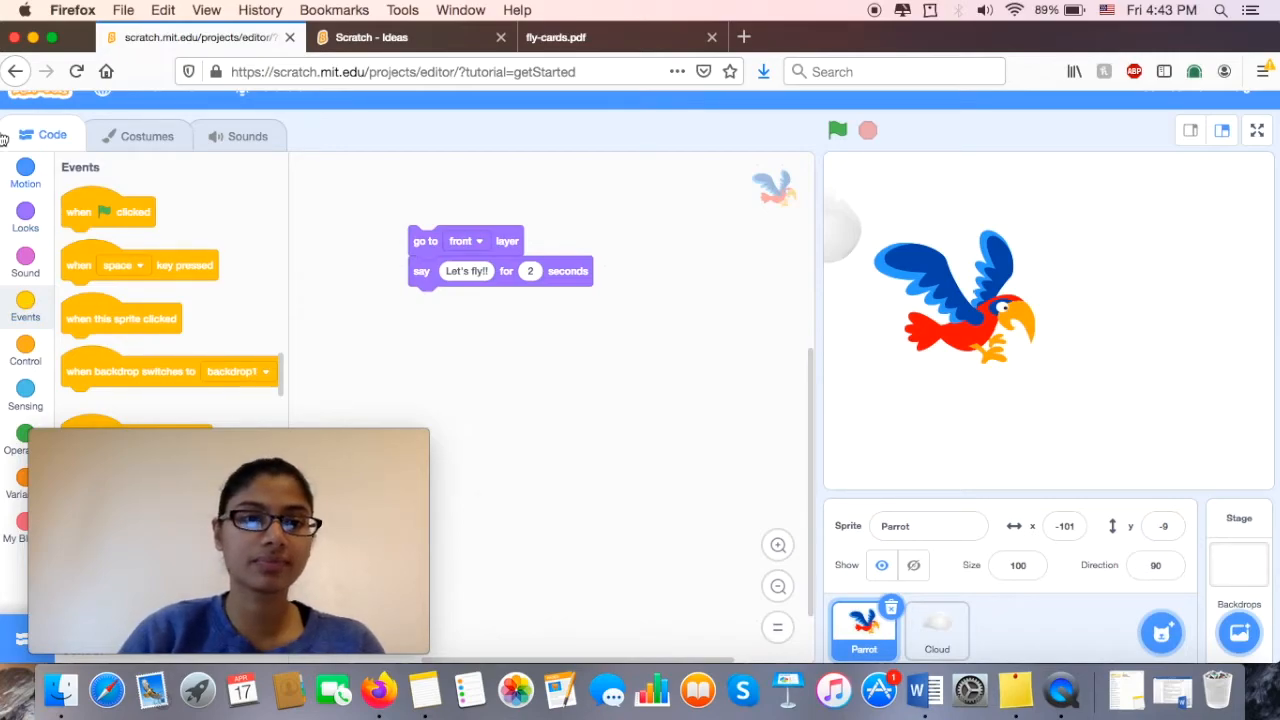
{"action": "left_click_drag", "start_coordinate": [108, 211], "coordinate": [400, 228]}
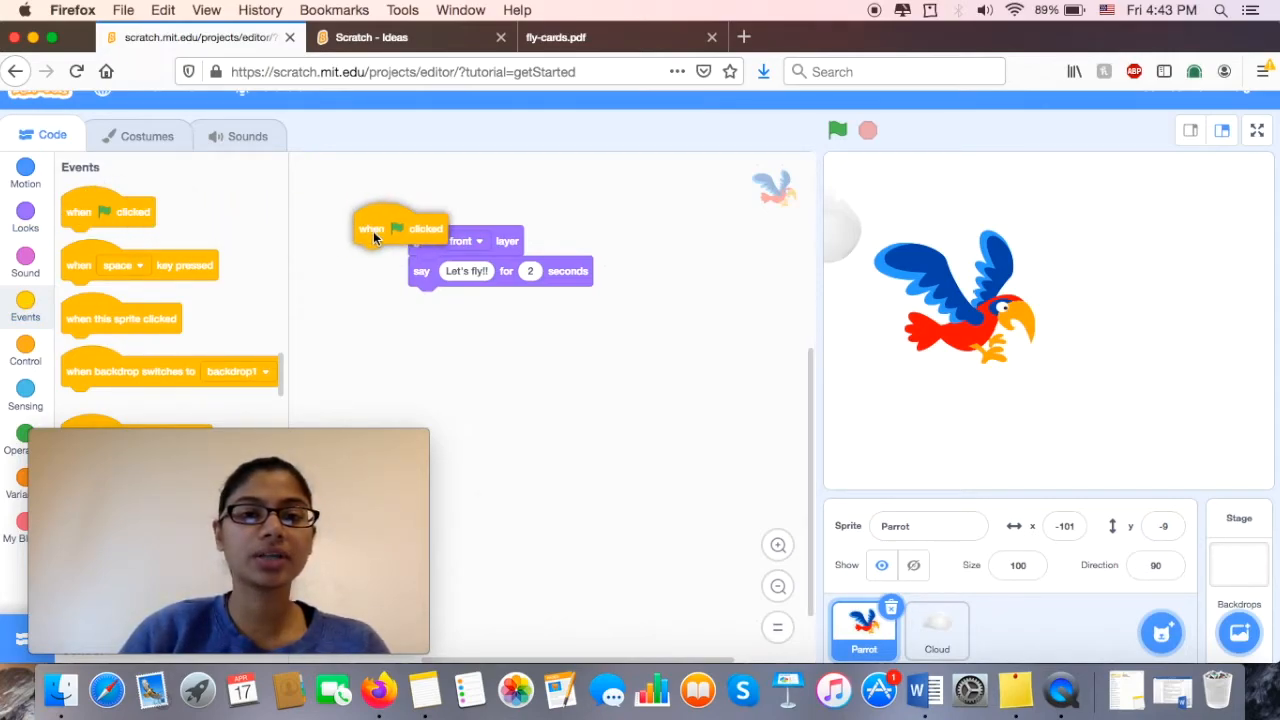
{"action": "left_click_drag", "start_coordinate": [398, 228], "coordinate": [455, 212]}
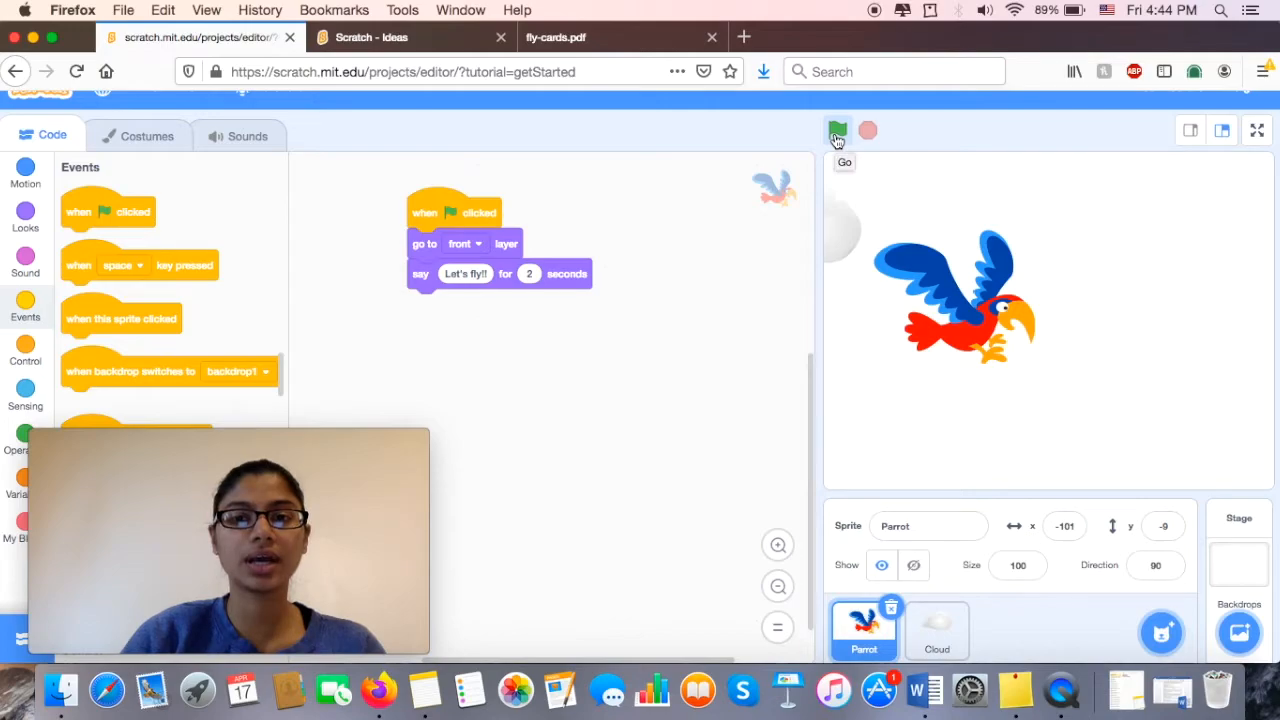
{"action": "left_click", "coordinate": [838, 130]}
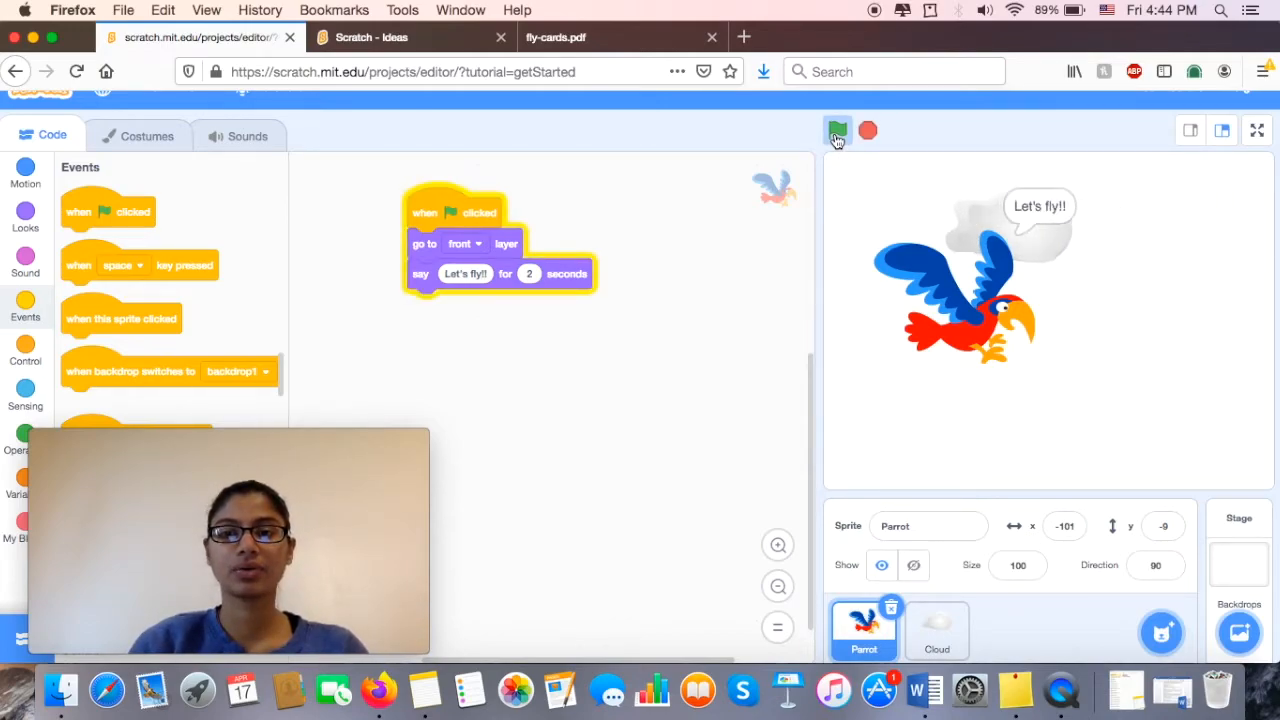
{"action": "left_click", "coordinate": [837, 131]}
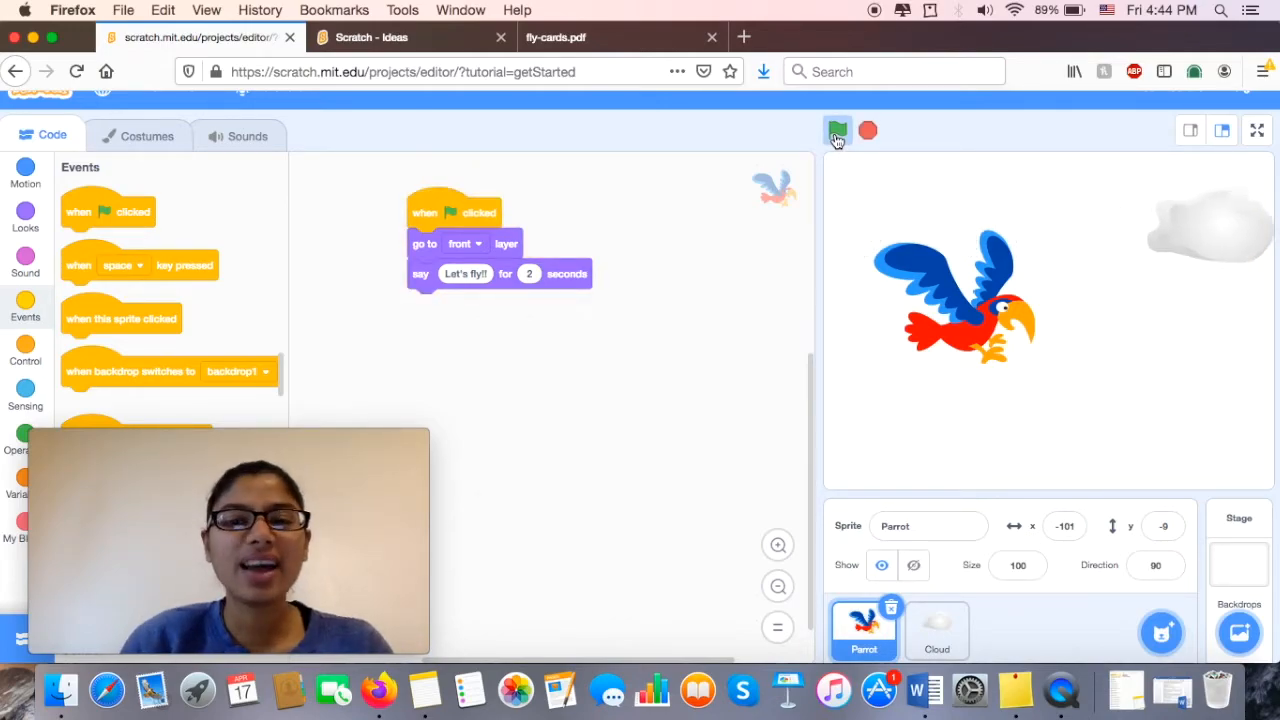
{"action": "left_click", "coordinate": [838, 130]}
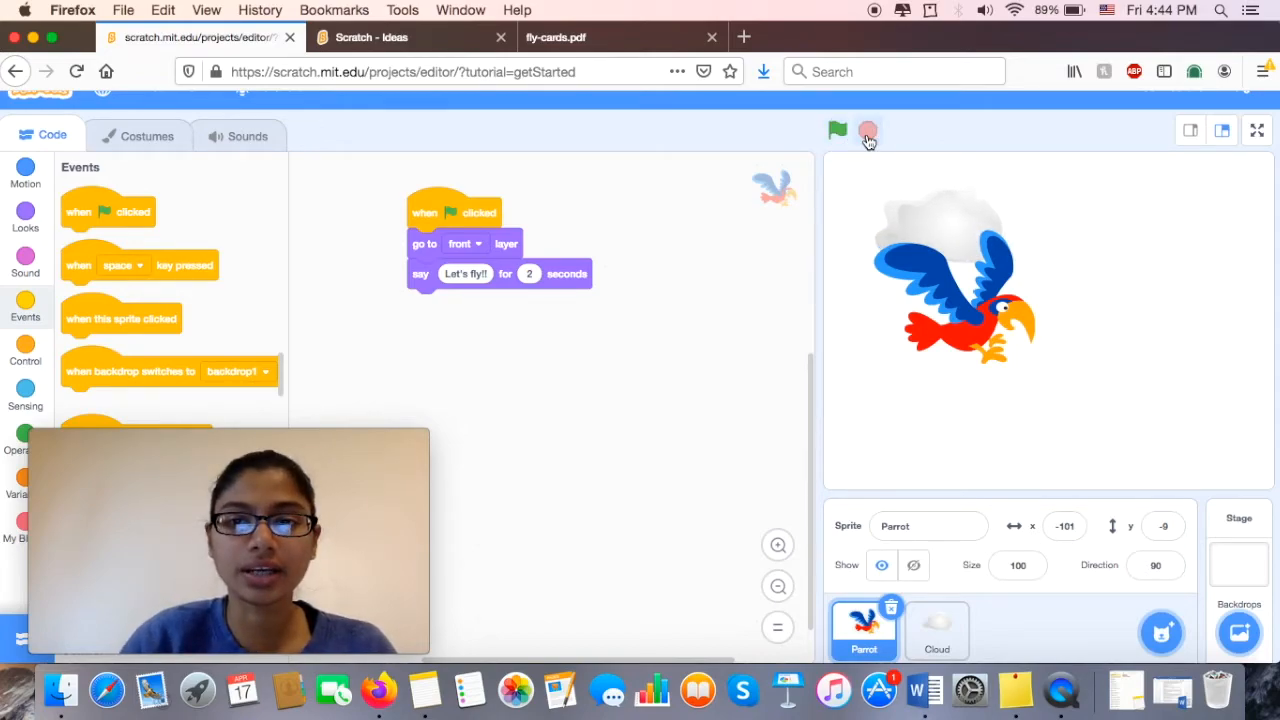
{"action": "left_click", "coordinate": [837, 130]}
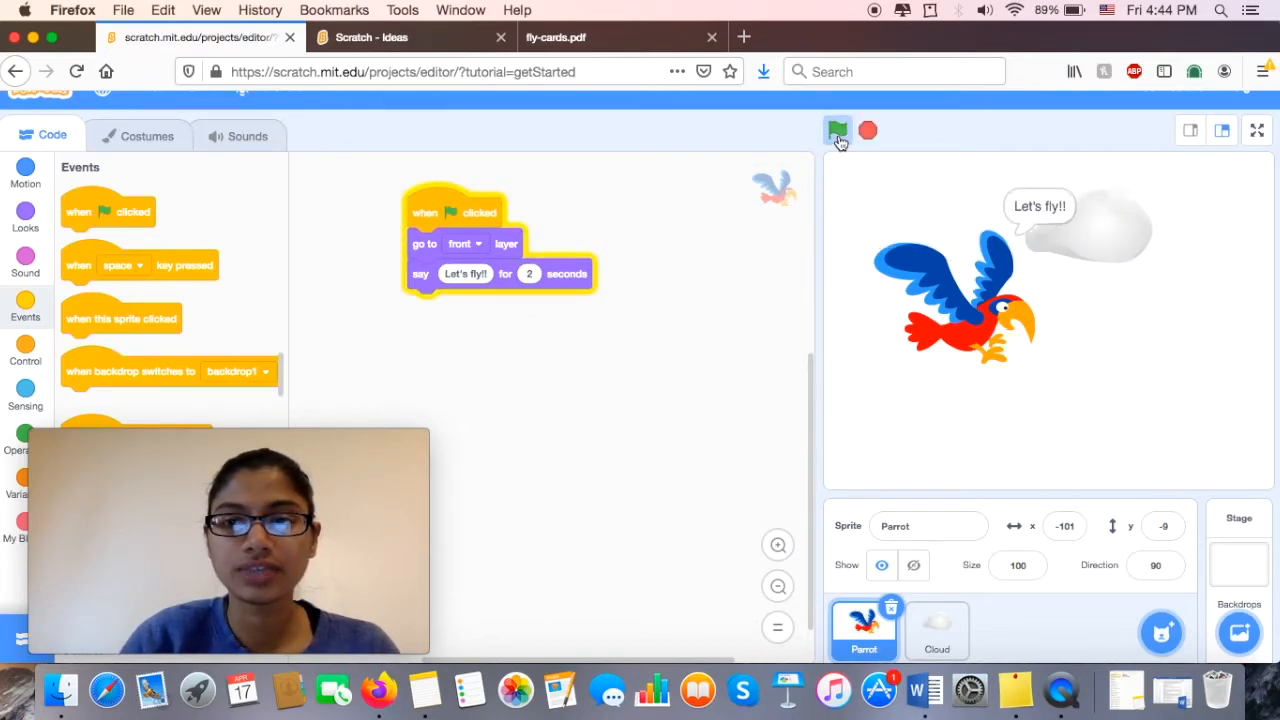
{"action": "left_click", "coordinate": [837, 130]}
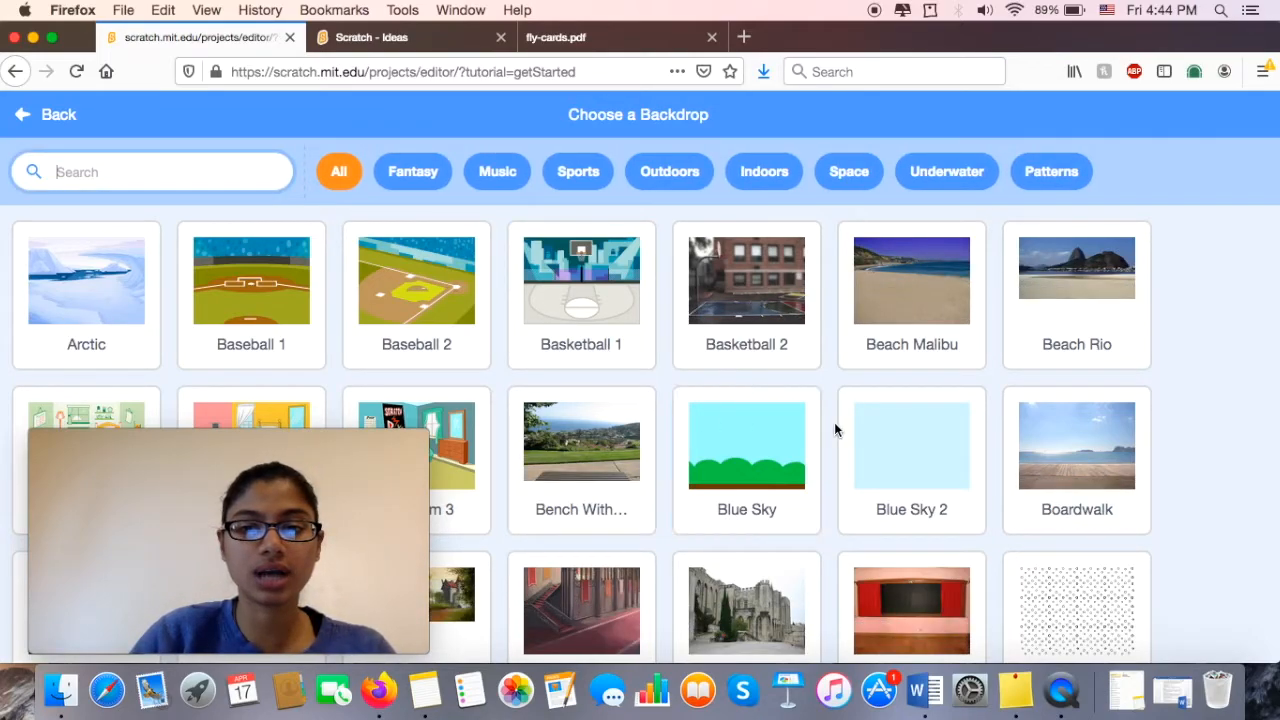
- Pick the Blue Sky 2 backdrop from a 'sky' search and run the project
{"action": "left_click", "coordinate": [150, 171]}
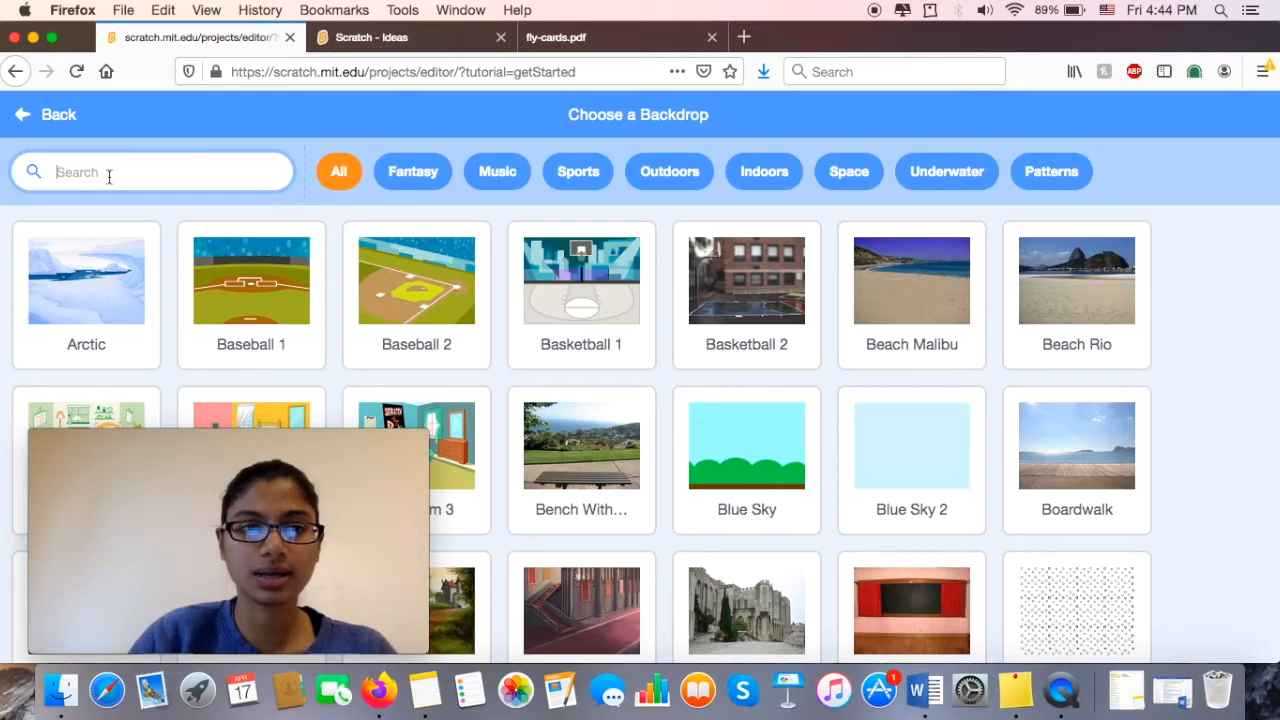
{"action": "type", "text": "sky"}
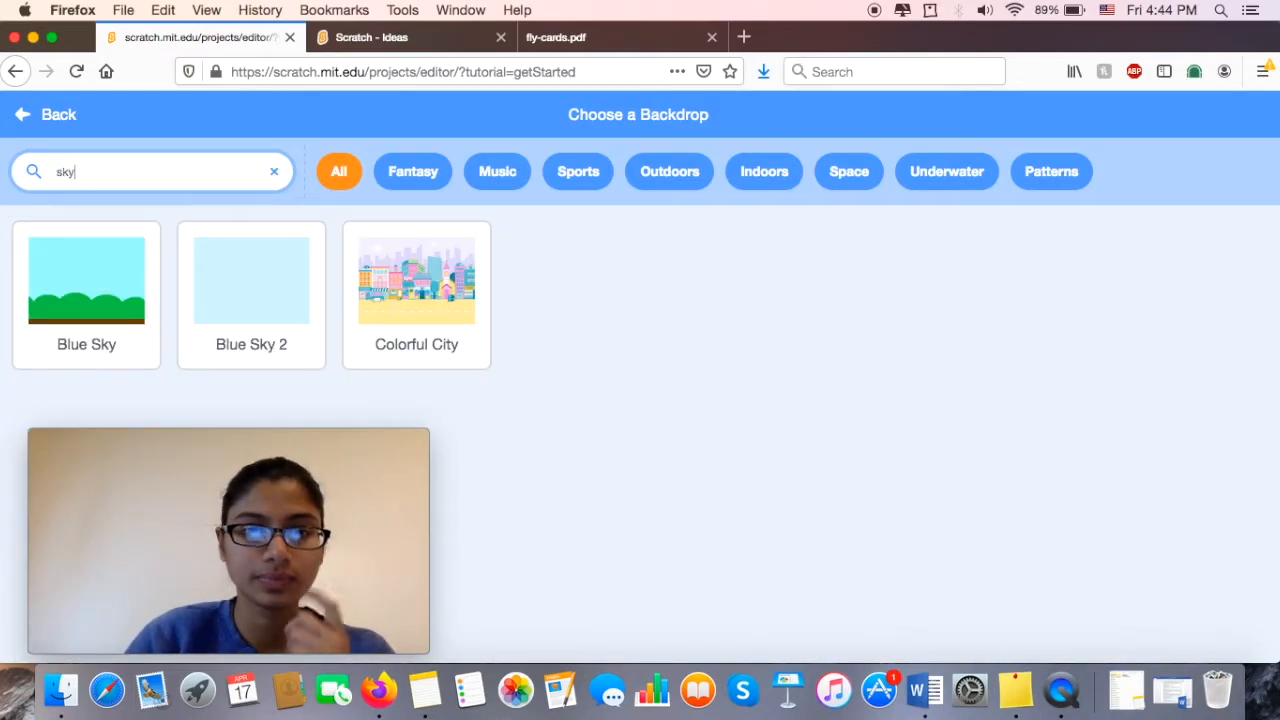
{"action": "mouse_move", "coordinate": [85, 218]}
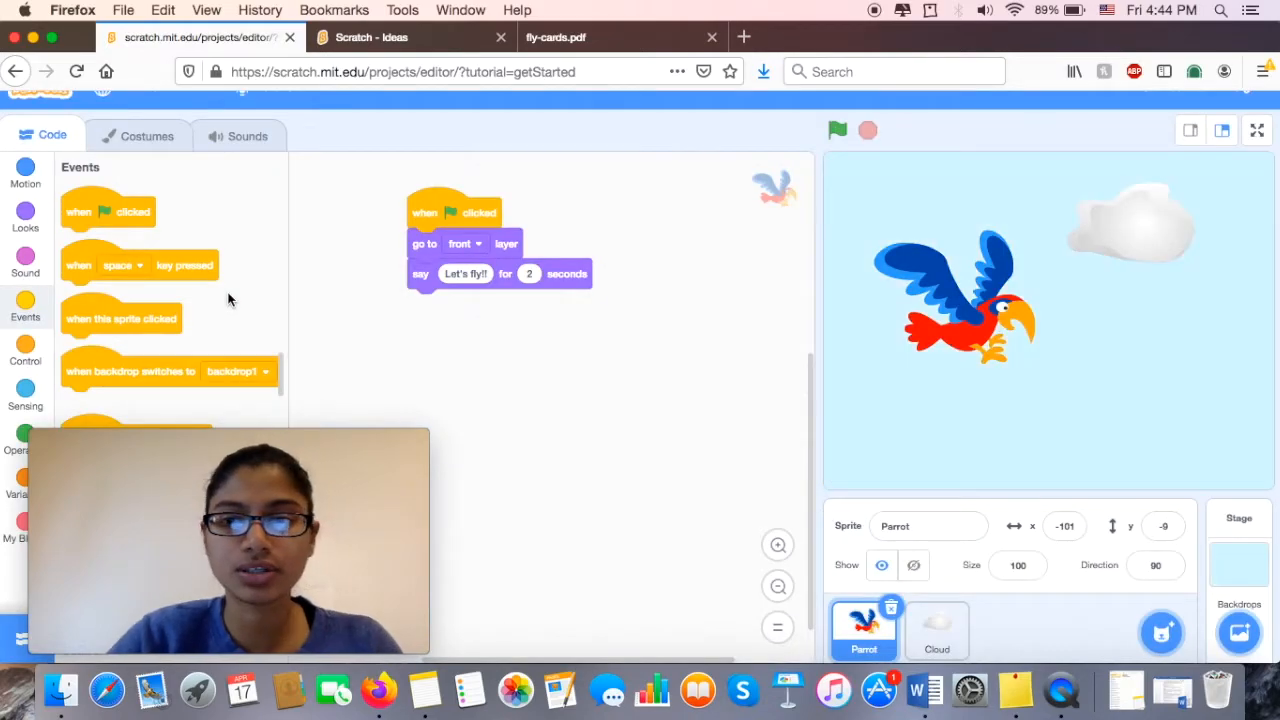
{"action": "left_click", "coordinate": [928, 525]}
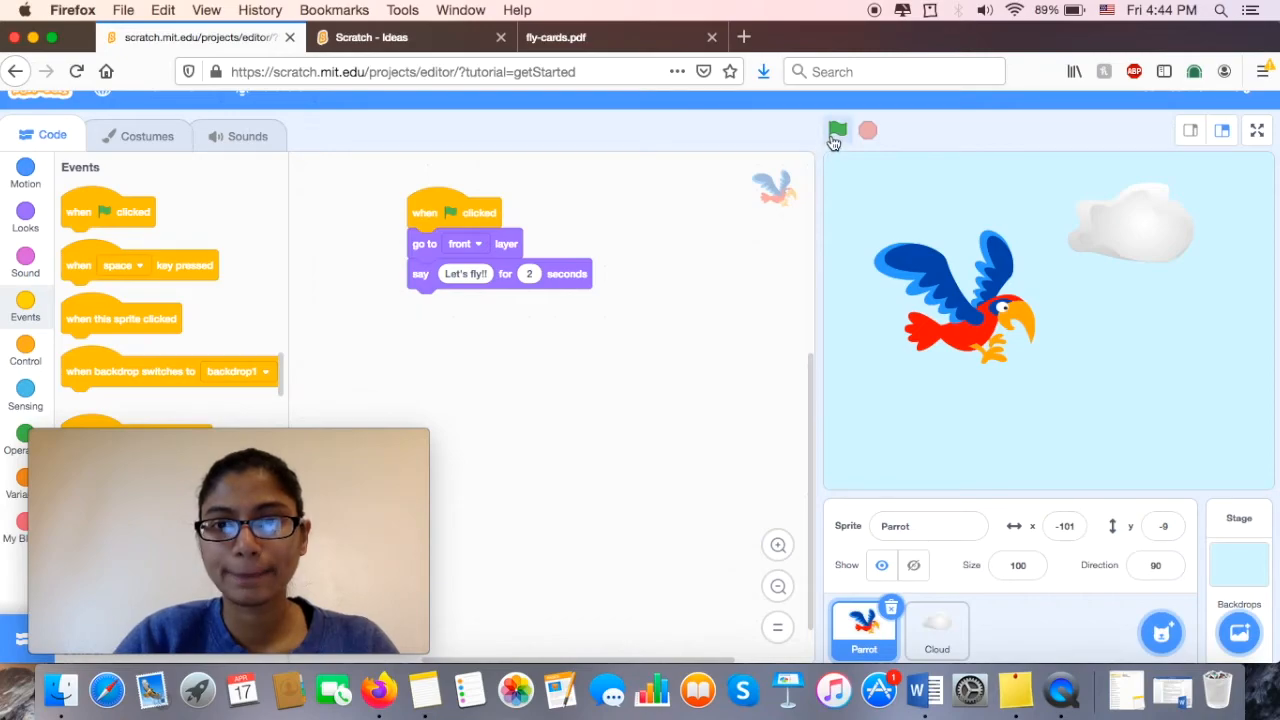
{"action": "left_click", "coordinate": [837, 130]}
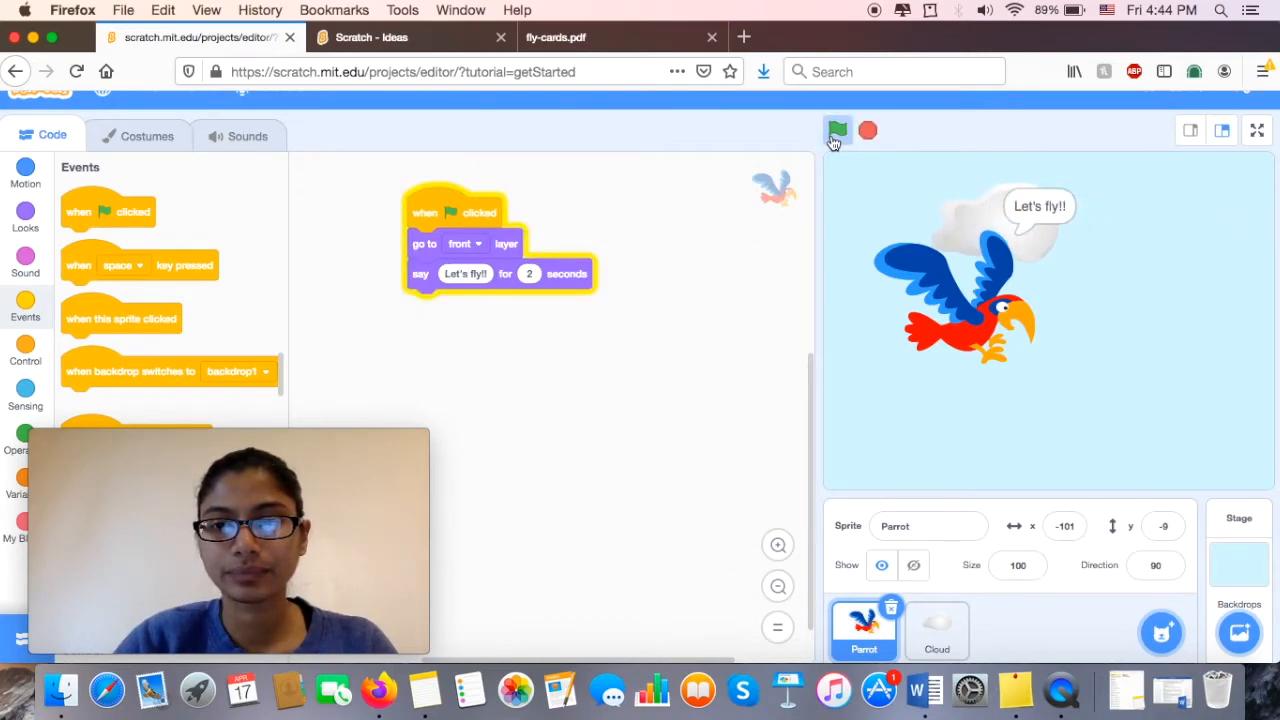
{"action": "left_click", "coordinate": [837, 130]}
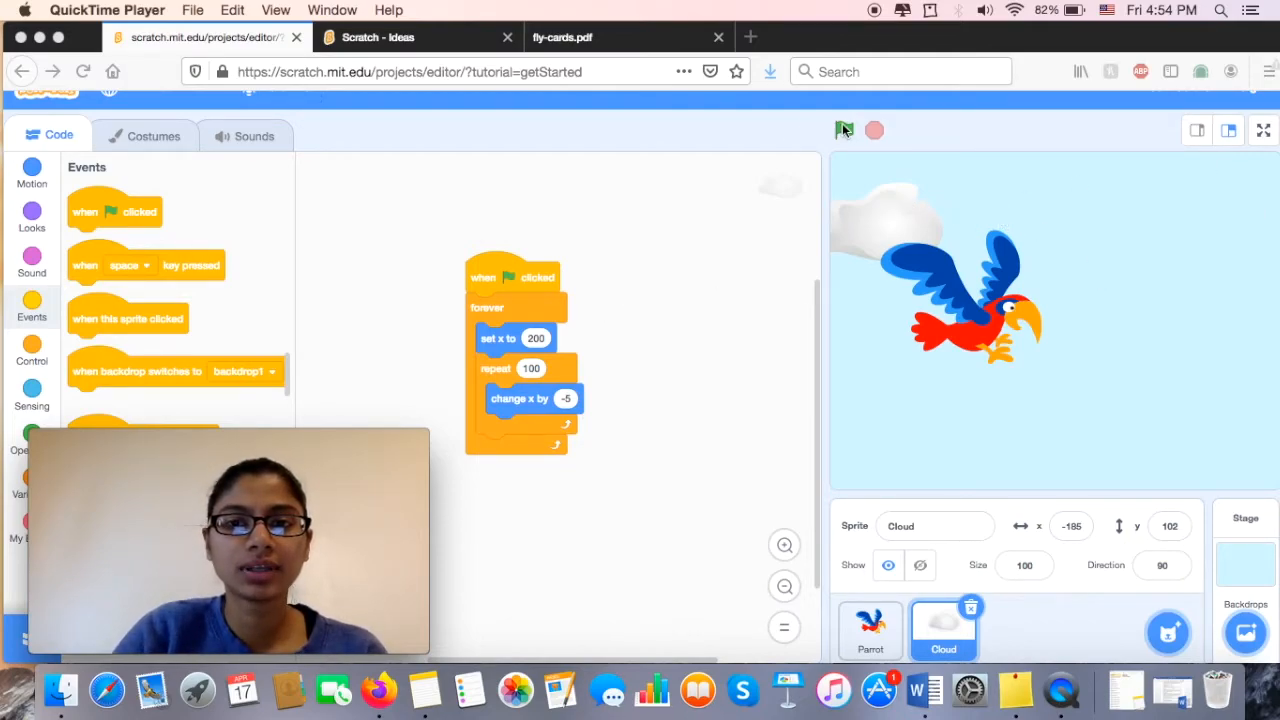
- Run the project repeatedly to watch the cloud scroll left from x 200
{"action": "left_click", "coordinate": [844, 130]}
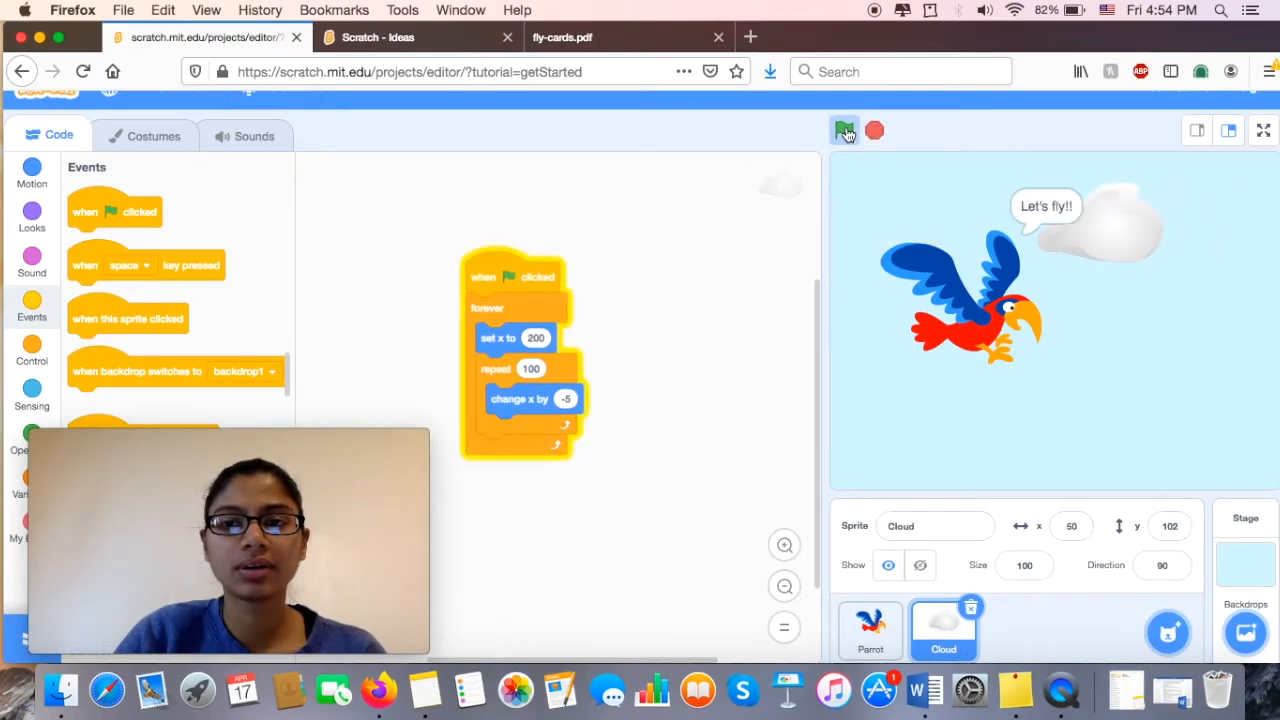
{"action": "left_click", "coordinate": [845, 130]}
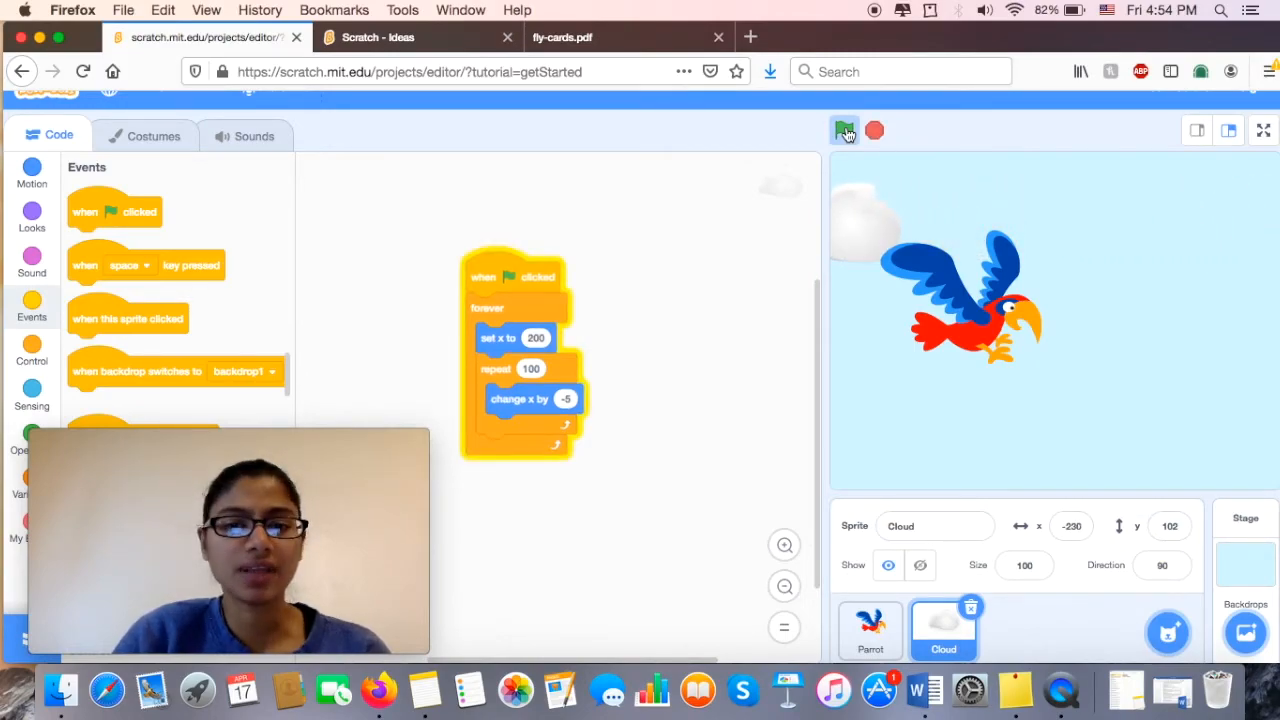
{"action": "left_click", "coordinate": [844, 130]}
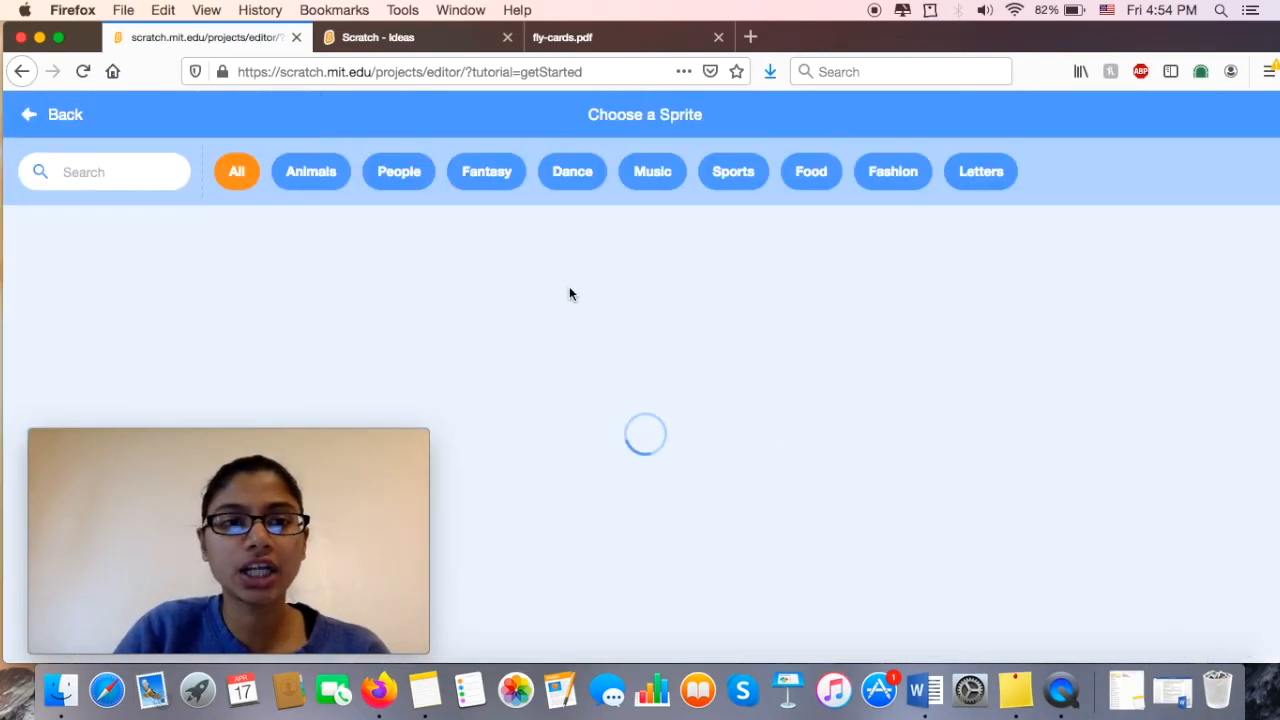
- Add the Buildings sprite via a 'bu' search, then view the Cloud, Buildings and Parrot sprites
{"action": "type", "text": "buildi"}
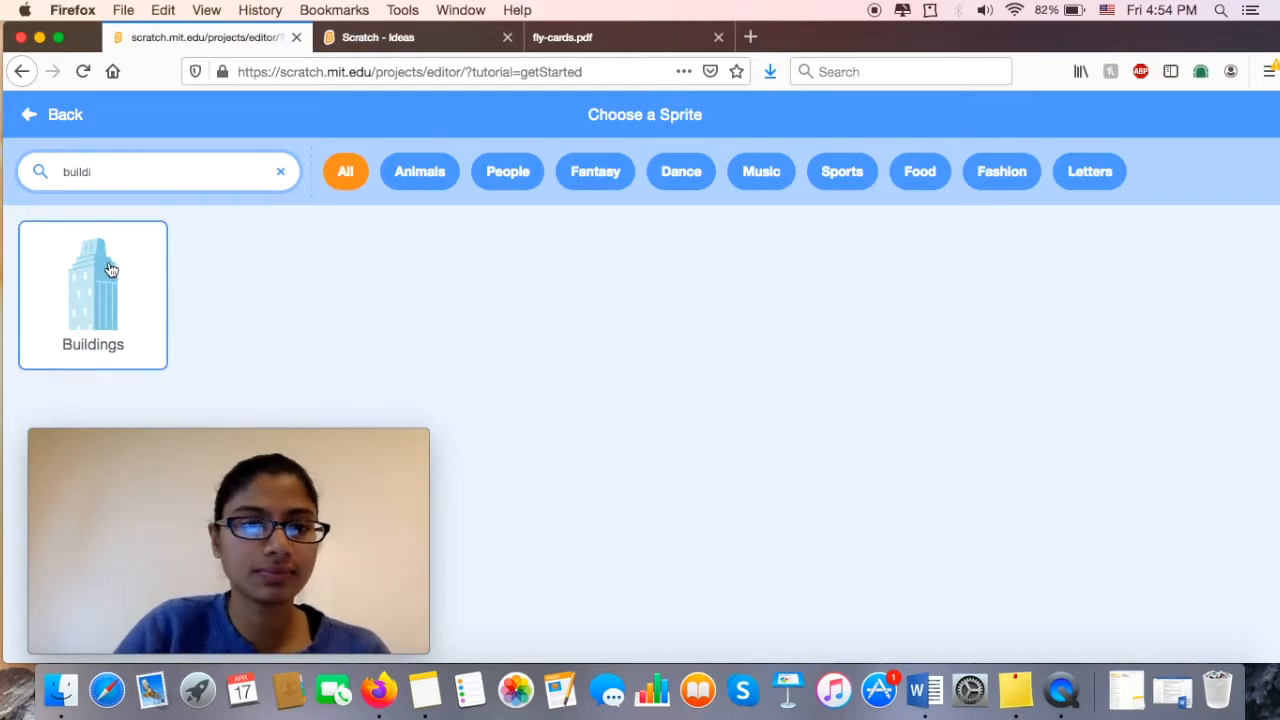
{"action": "left_click", "coordinate": [92, 295]}
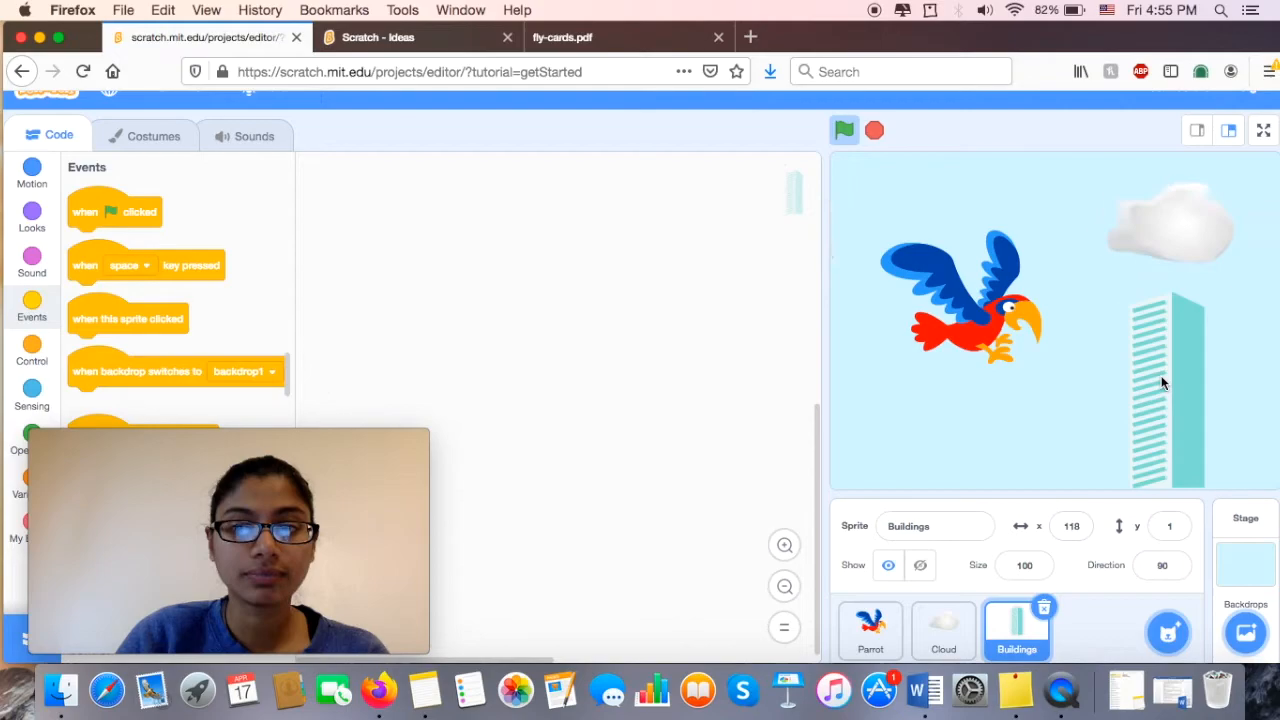
{"action": "left_click", "coordinate": [943, 630]}
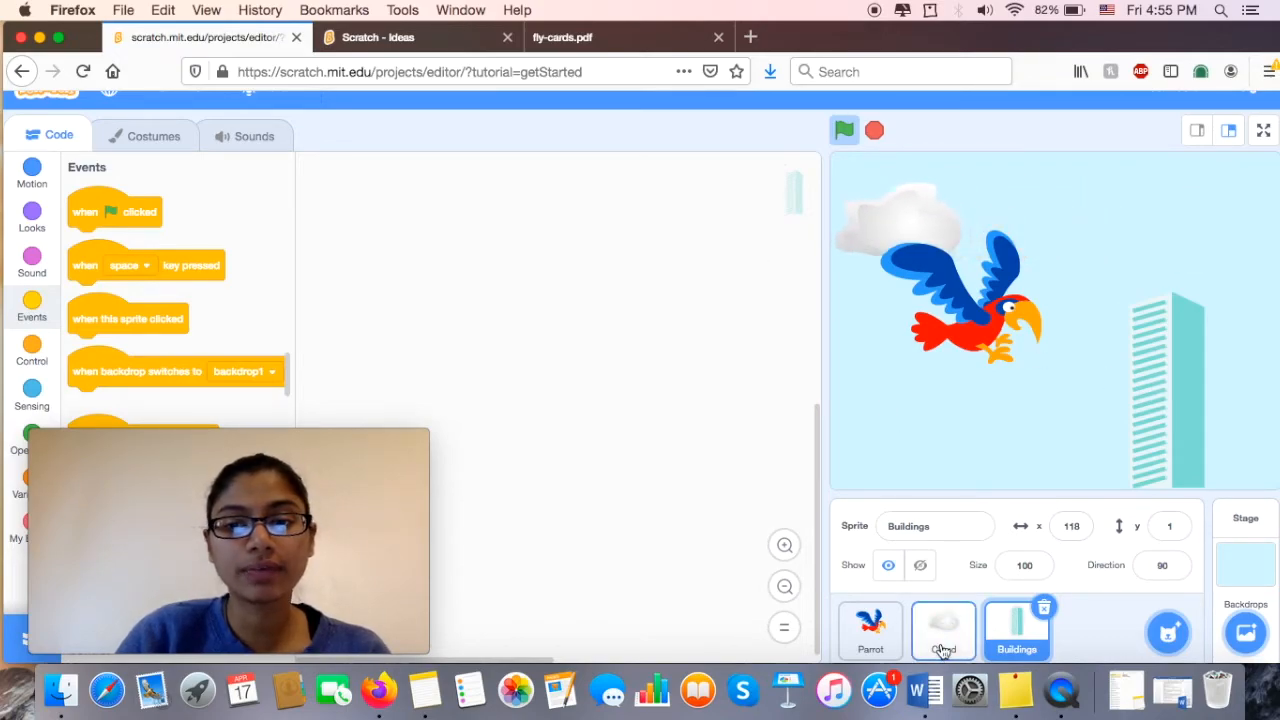
{"action": "left_click", "coordinate": [943, 630]}
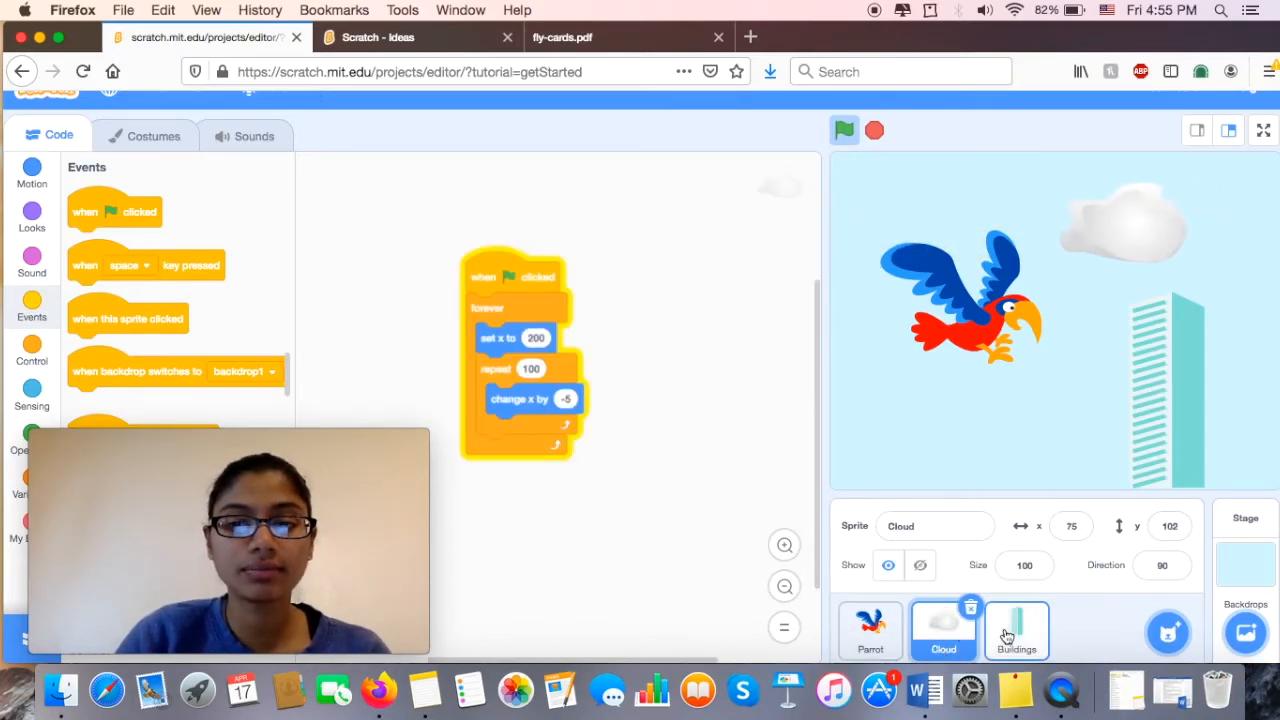
{"action": "left_click", "coordinate": [1016, 630]}
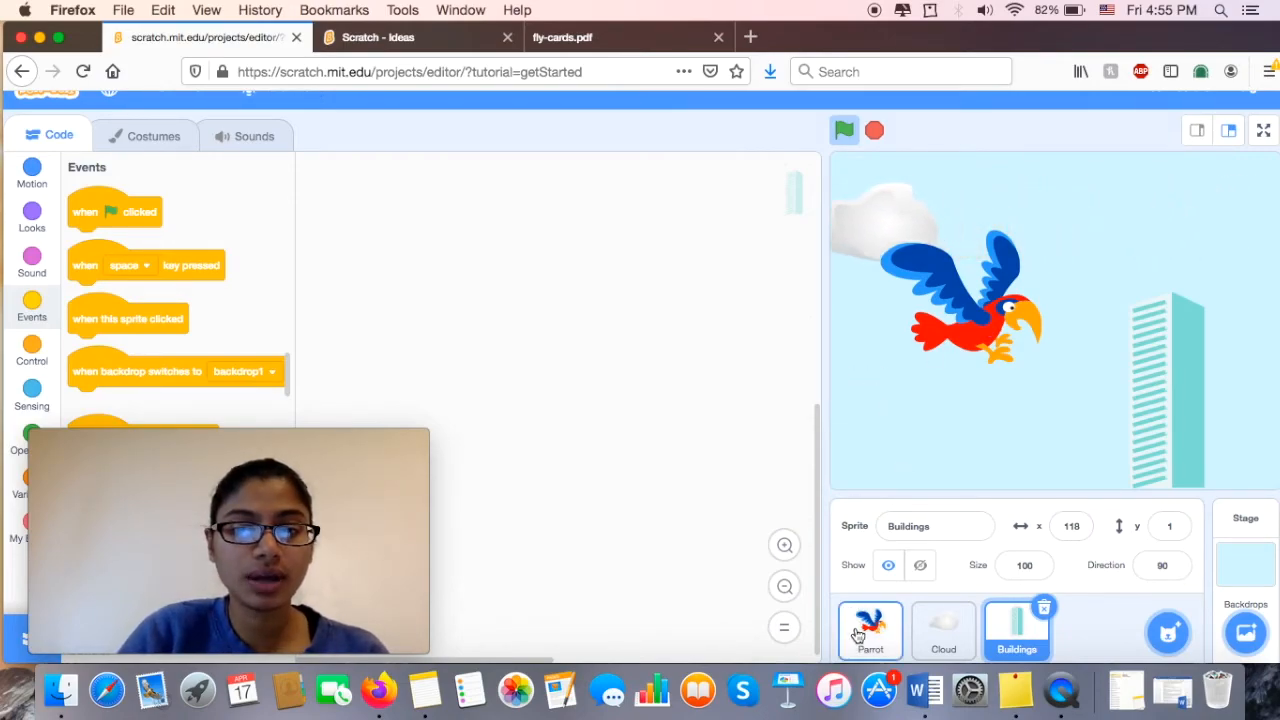
{"action": "left_click", "coordinate": [869, 630]}
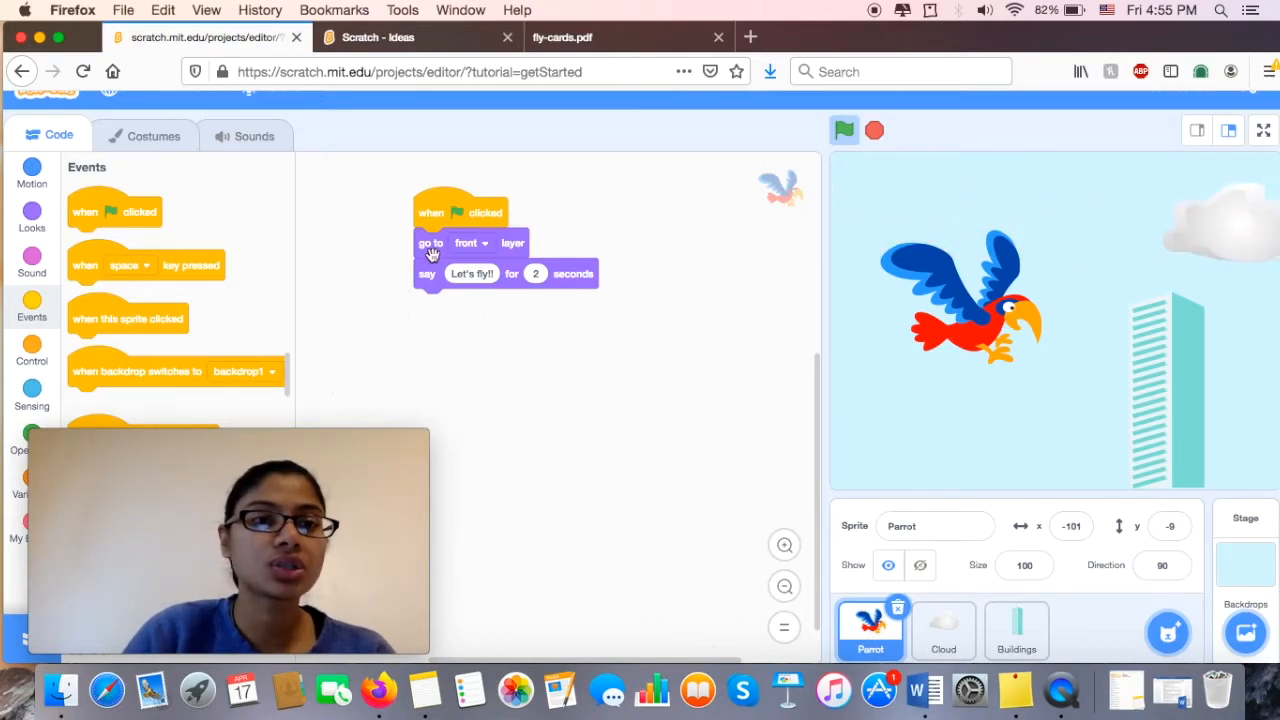
- Preview the parrot-b and parrot-a costumes, ending on parrot-a, and return to the Parrot's code
{"action": "left_click", "coordinate": [153, 135]}
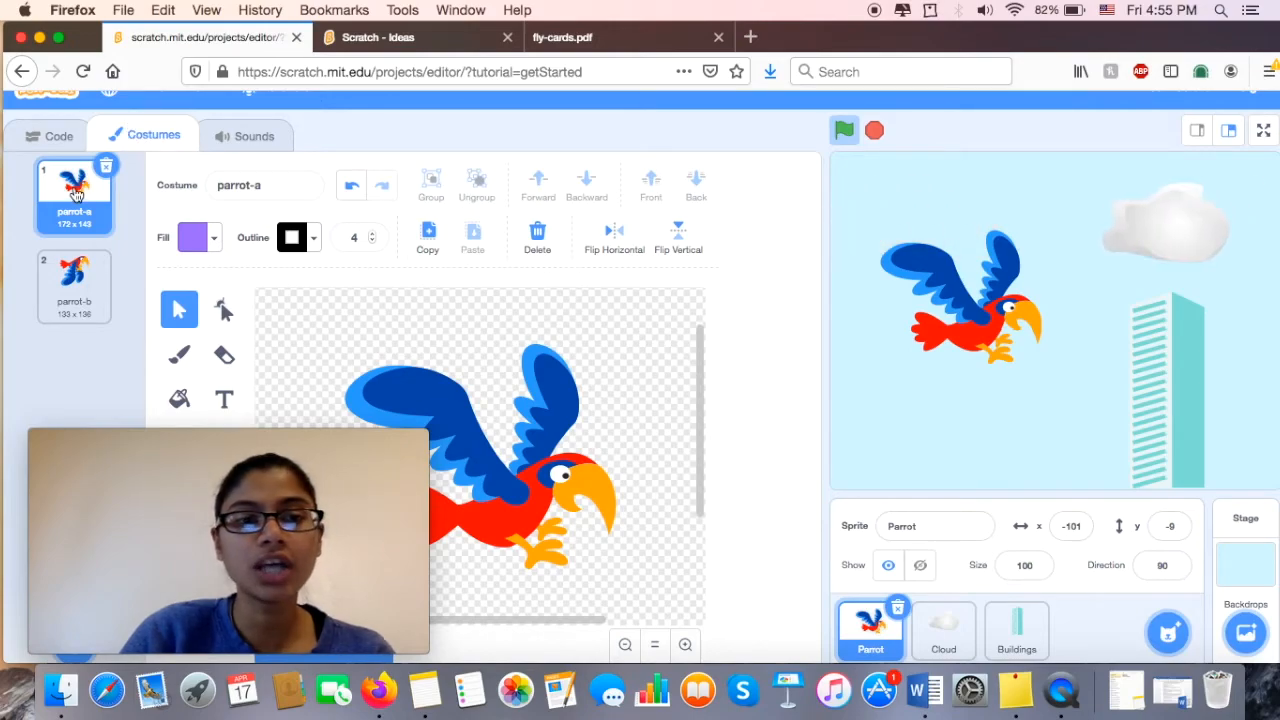
{"action": "left_click", "coordinate": [74, 287]}
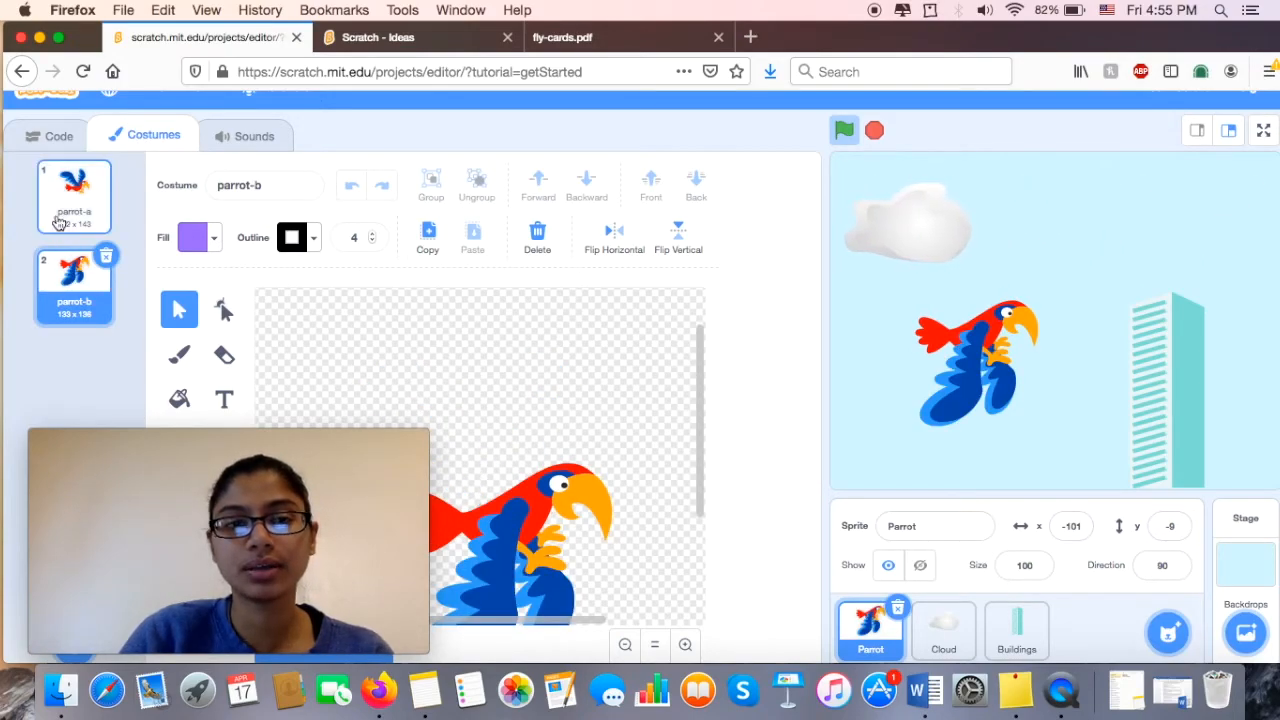
{"action": "left_click", "coordinate": [73, 196]}
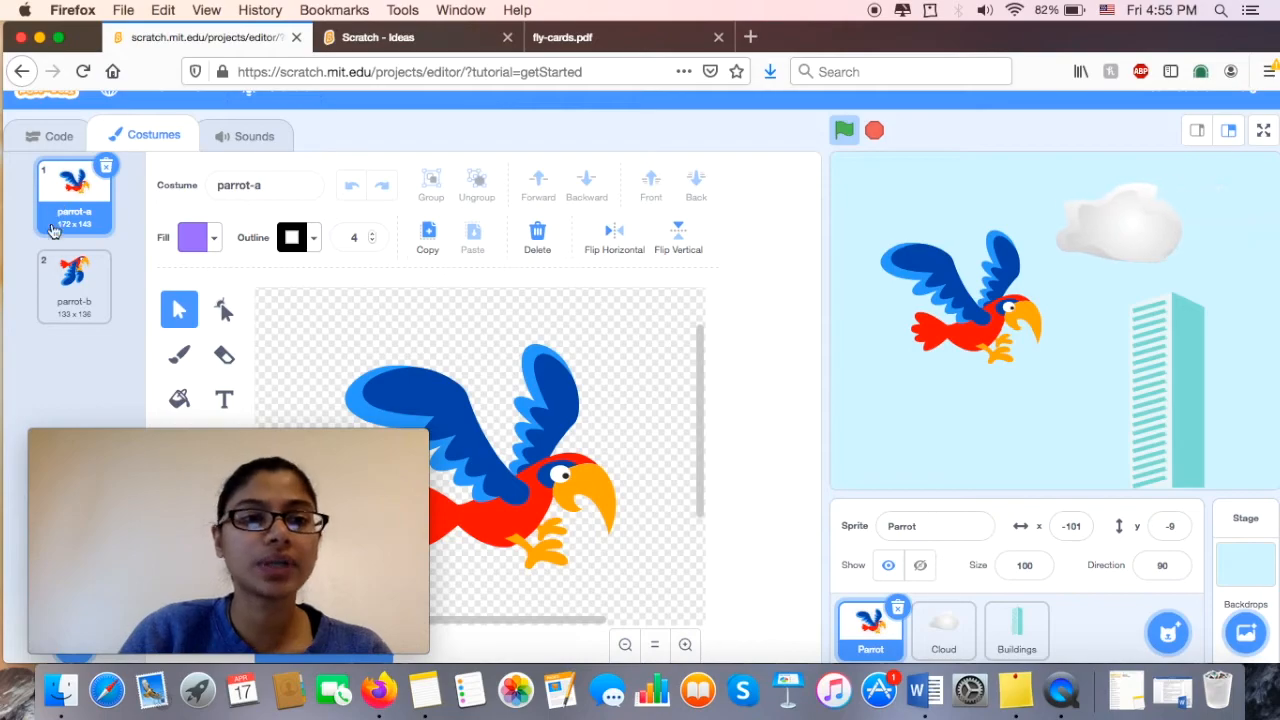
{"action": "left_click", "coordinate": [74, 285]}
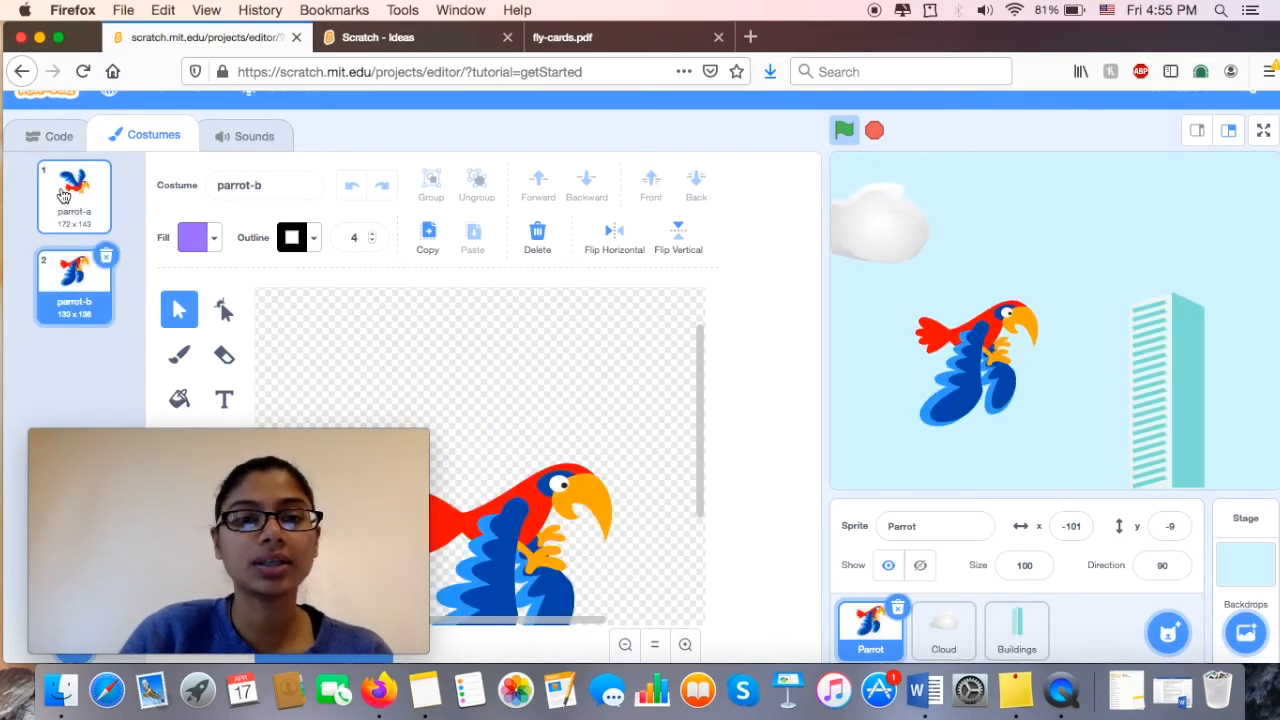
{"action": "left_click", "coordinate": [74, 195]}
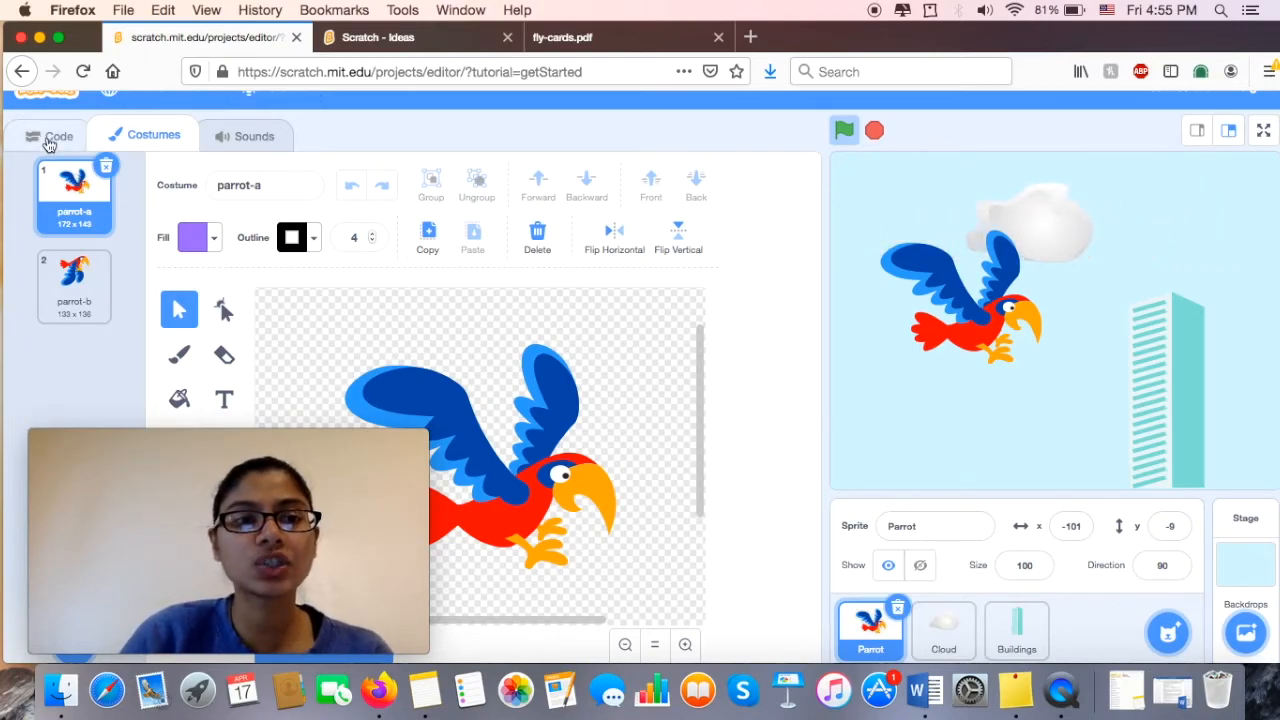
{"action": "left_click", "coordinate": [59, 135]}
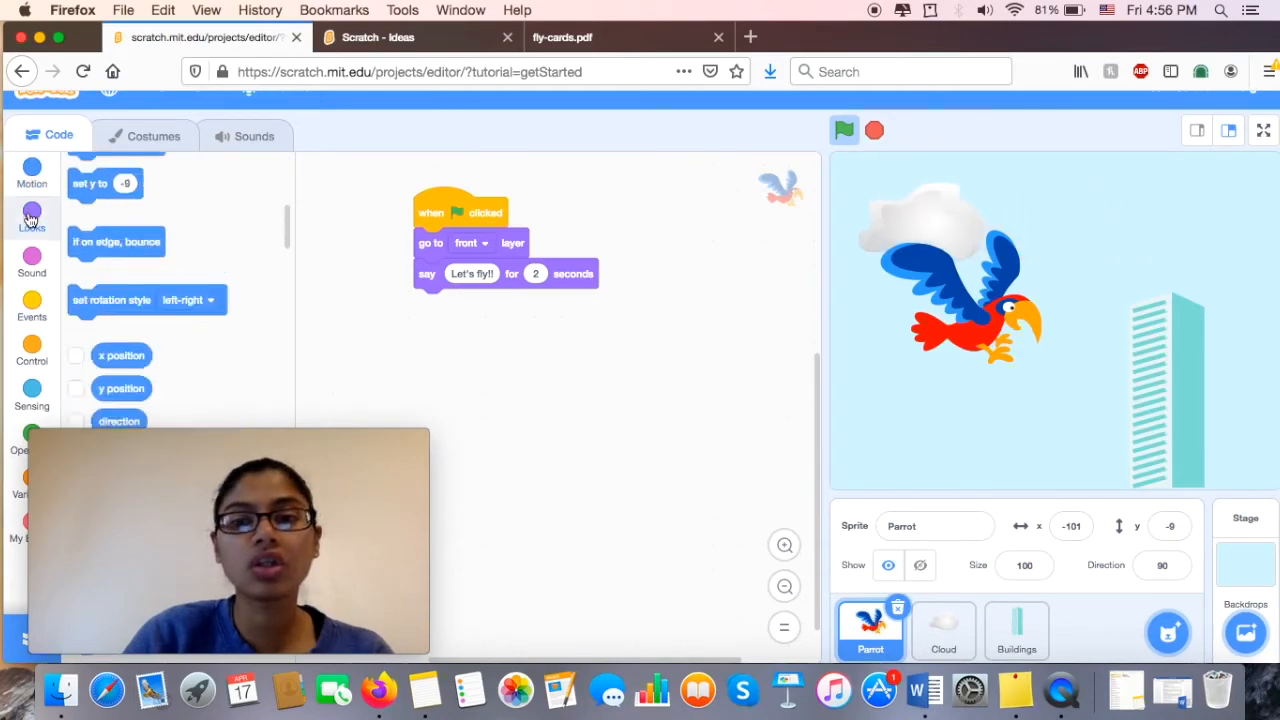
- Add Looks 'switch costume to' blocks for parrot-a and parrot-b under the Parrot's script
{"action": "left_click", "coordinate": [31, 211]}
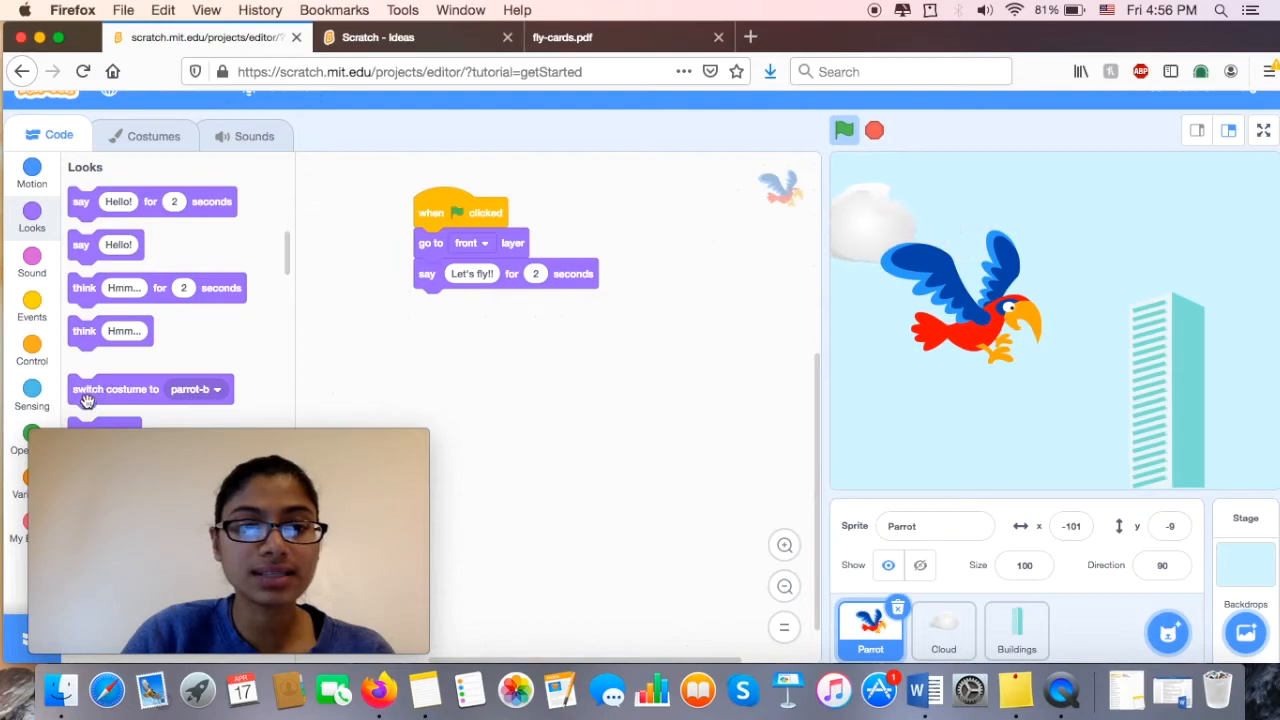
{"action": "left_click_drag", "start_coordinate": [115, 389], "coordinate": [488, 368]}
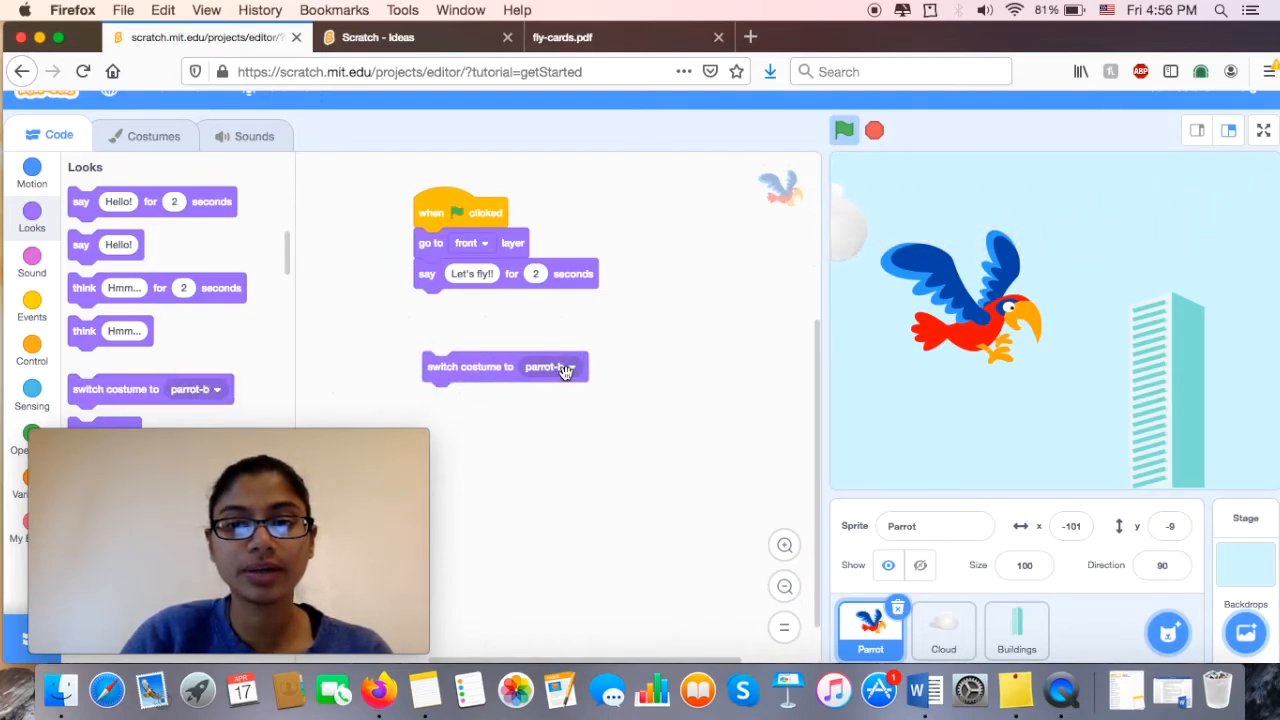
{"action": "left_click", "coordinate": [545, 366]}
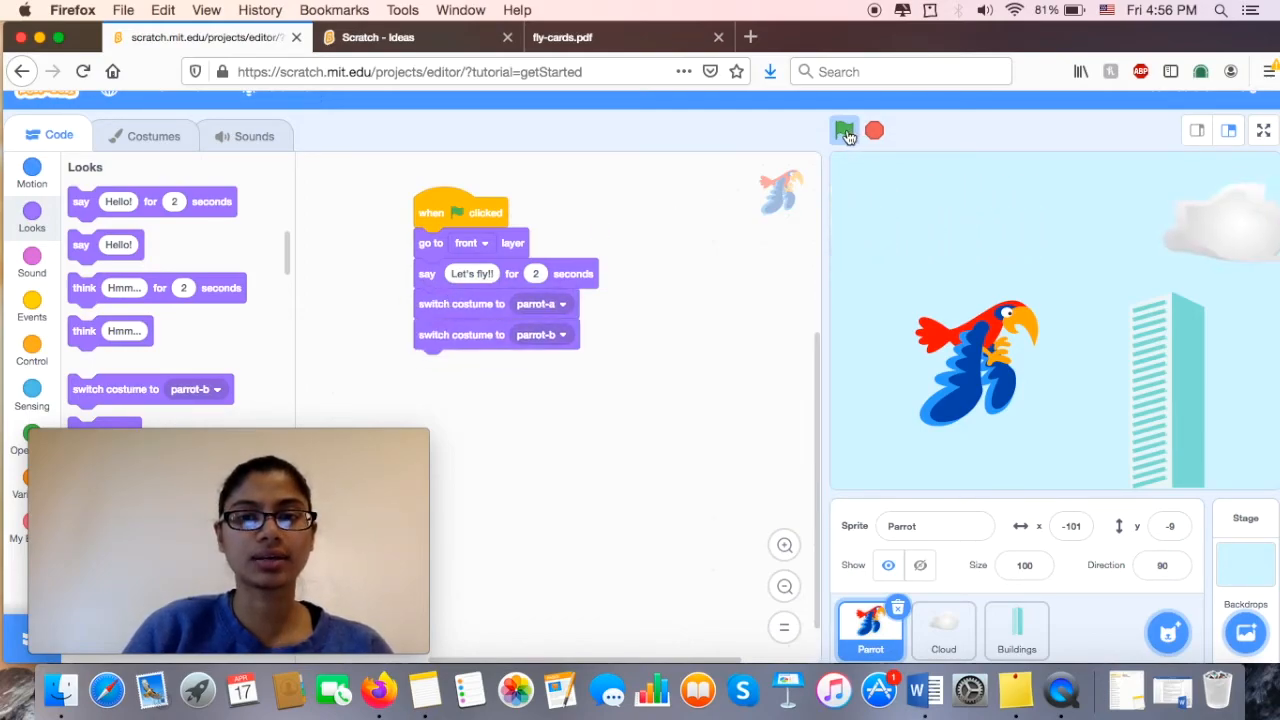
- Test the costume switches with two runs, then detach them from the script
{"action": "left_click", "coordinate": [845, 130]}
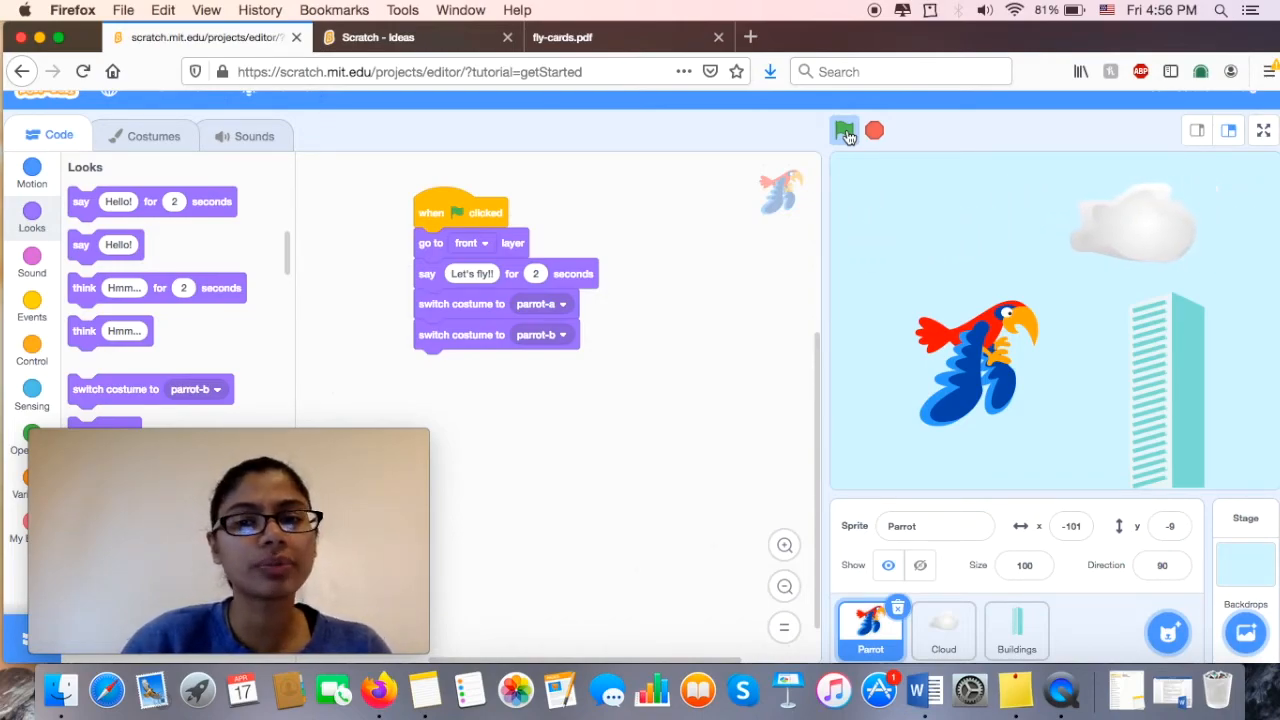
{"action": "left_click", "coordinate": [845, 130]}
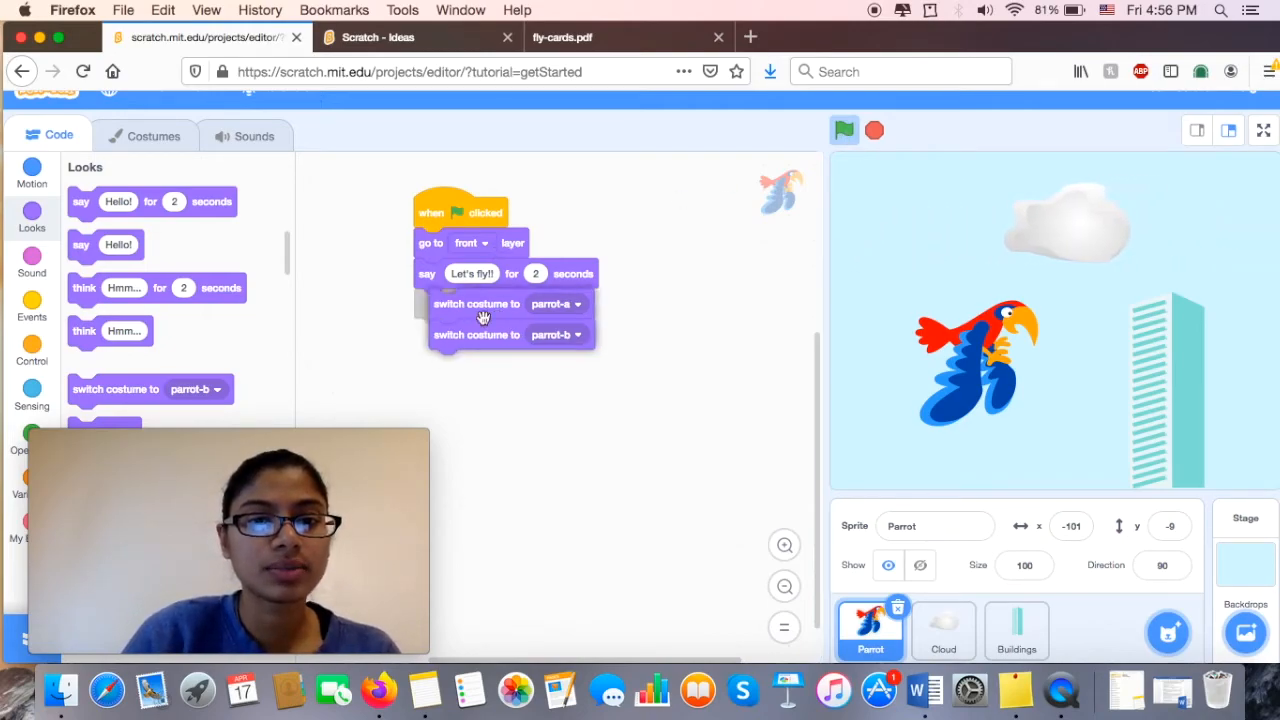
{"action": "left_click_drag", "start_coordinate": [477, 303], "coordinate": [517, 351]}
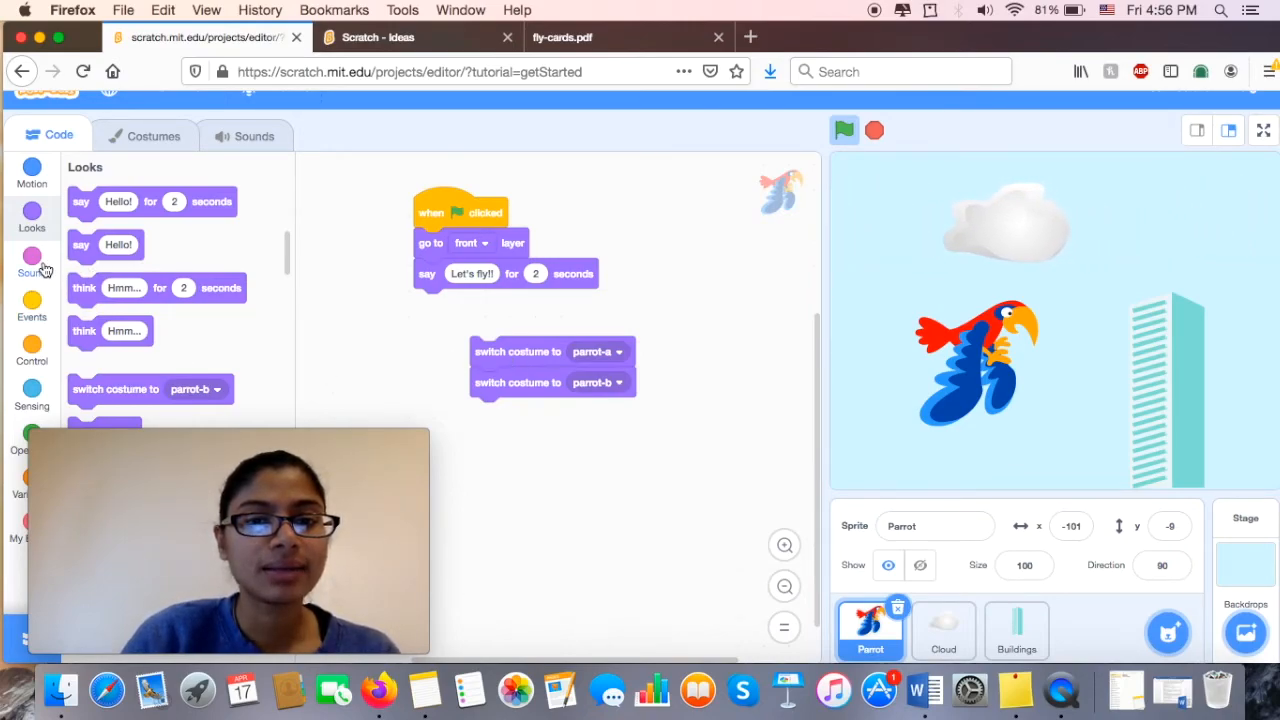
- Insert a Control 'wait 1 seconds' block between the parrot costume switches
{"action": "left_click", "coordinate": [31, 310]}
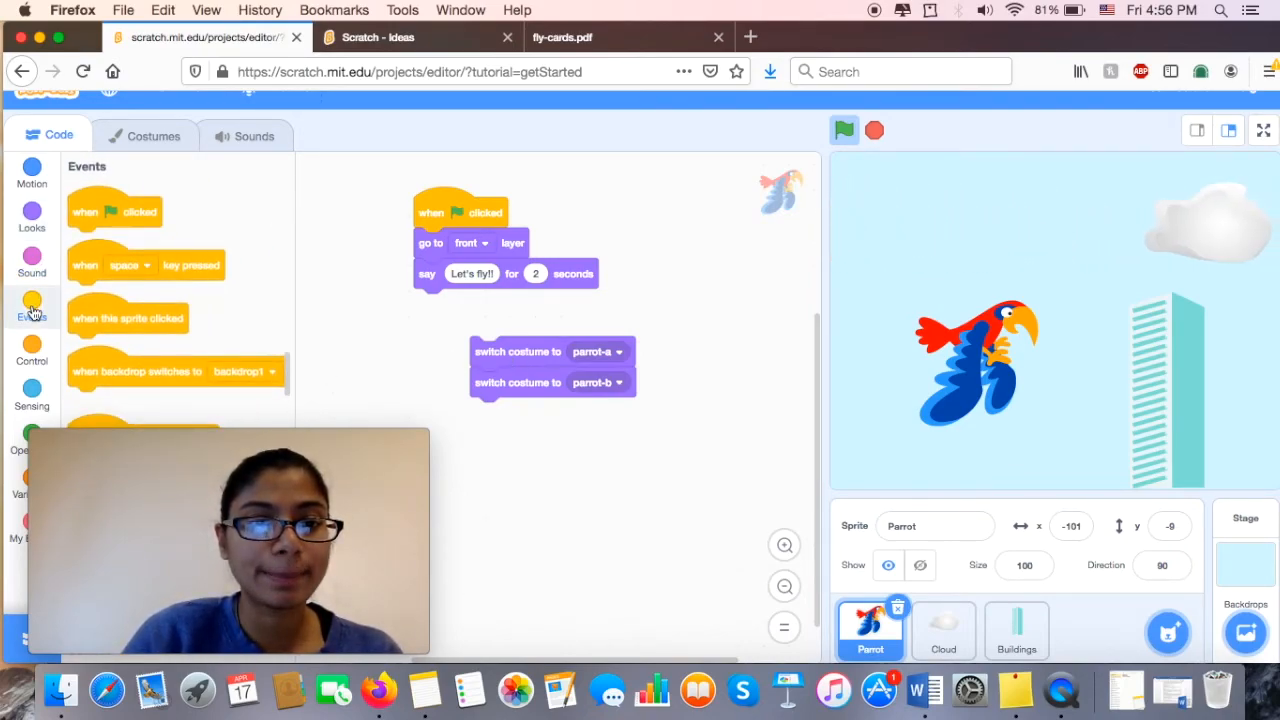
{"action": "left_click", "coordinate": [31, 350]}
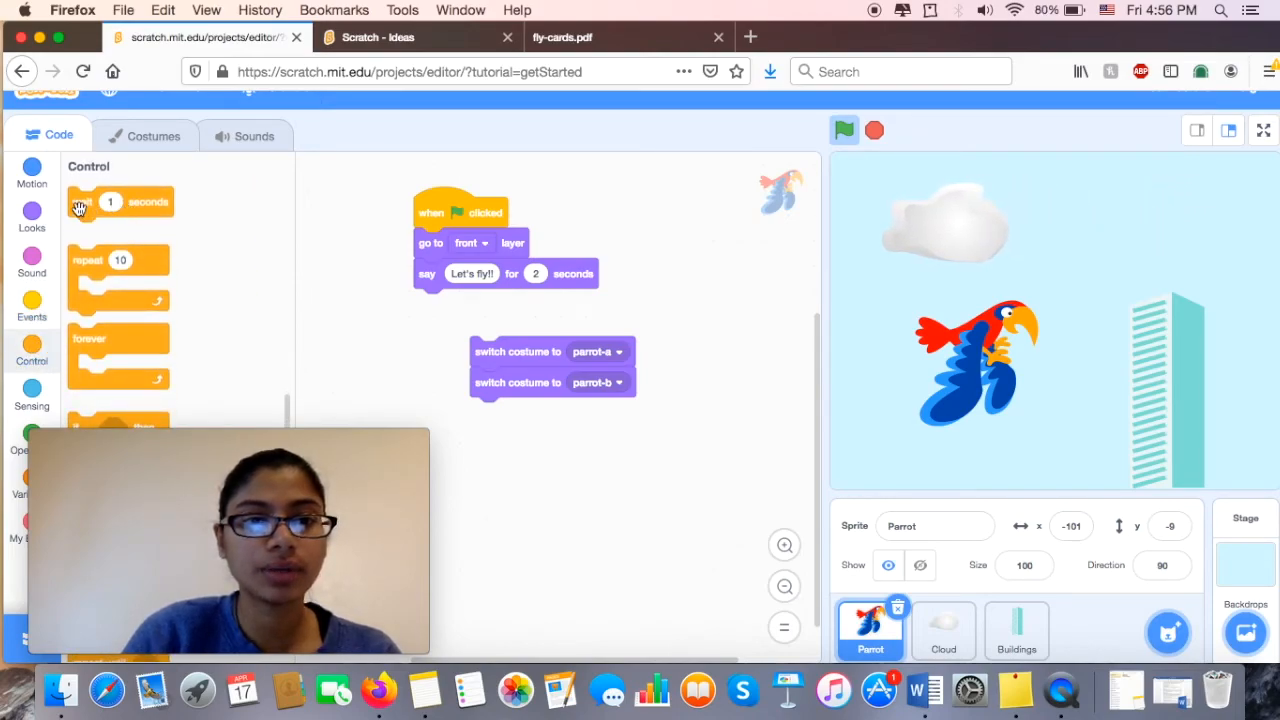
{"action": "left_click_drag", "start_coordinate": [120, 202], "coordinate": [513, 382]}
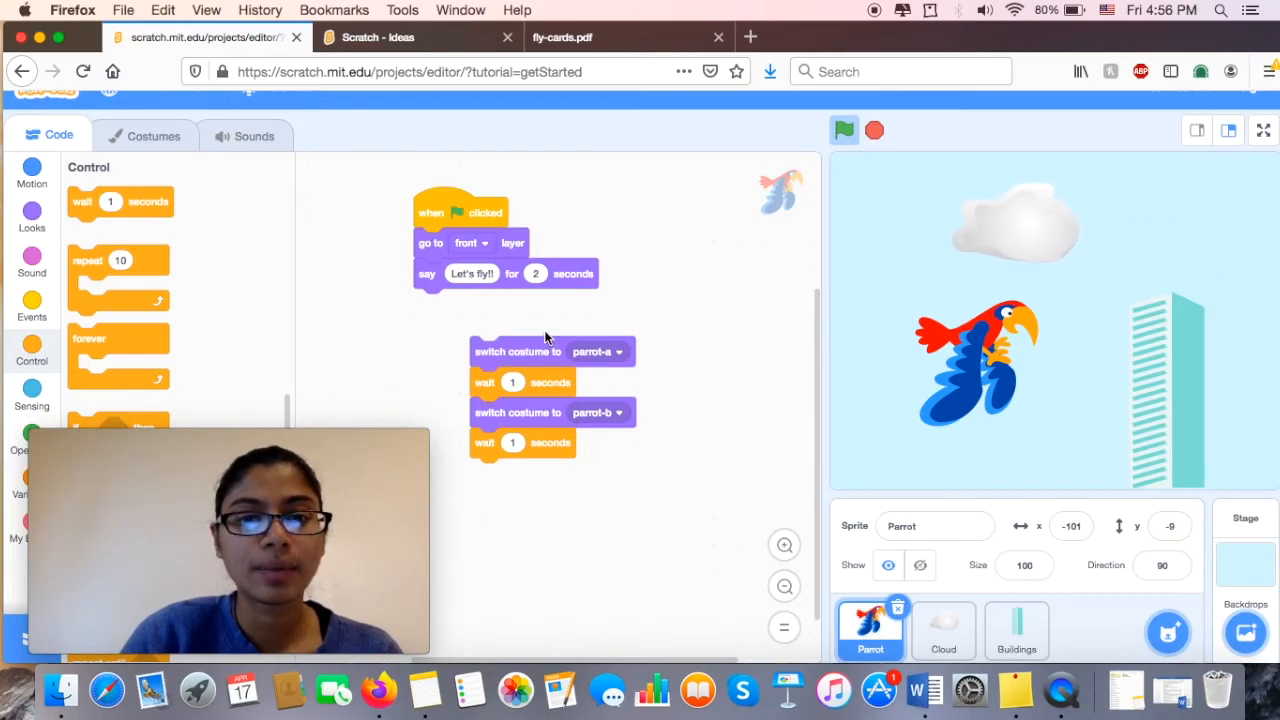
- Attach the costume sequence under the say block, test the flapping twice, then detach it
{"action": "left_click_drag", "start_coordinate": [545, 350], "coordinate": [460, 303]}
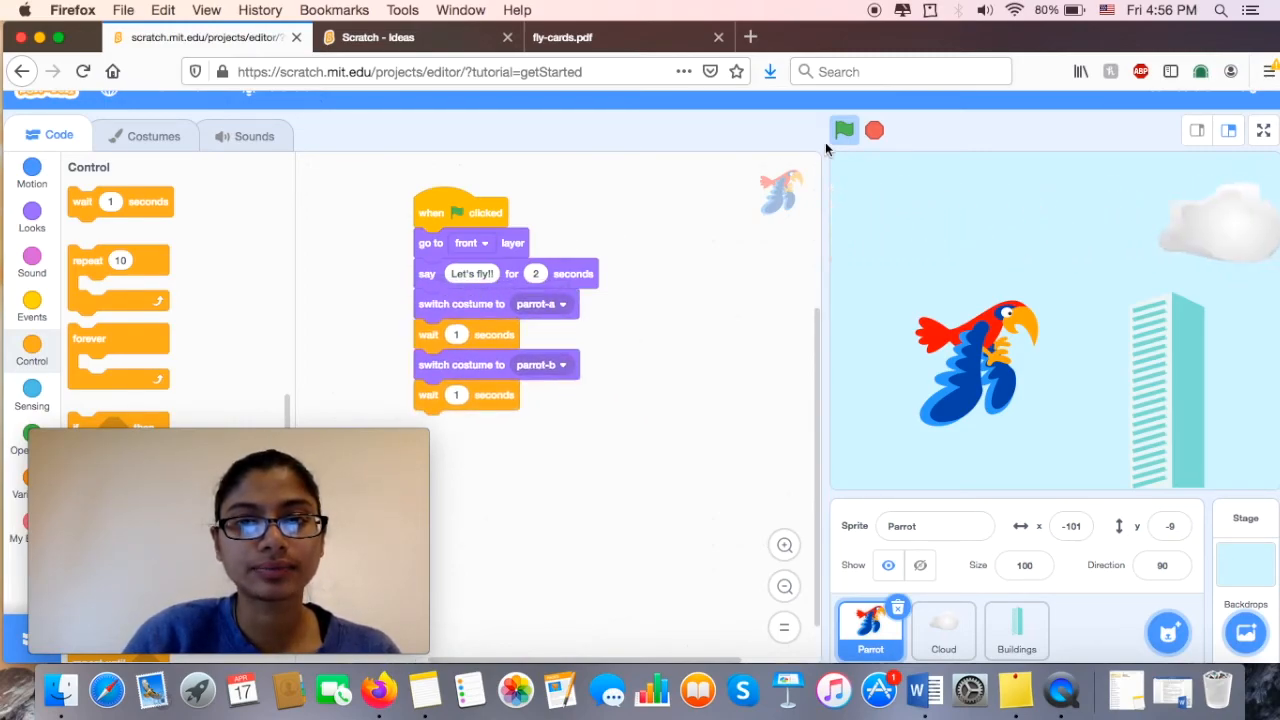
{"action": "left_click", "coordinate": [843, 130]}
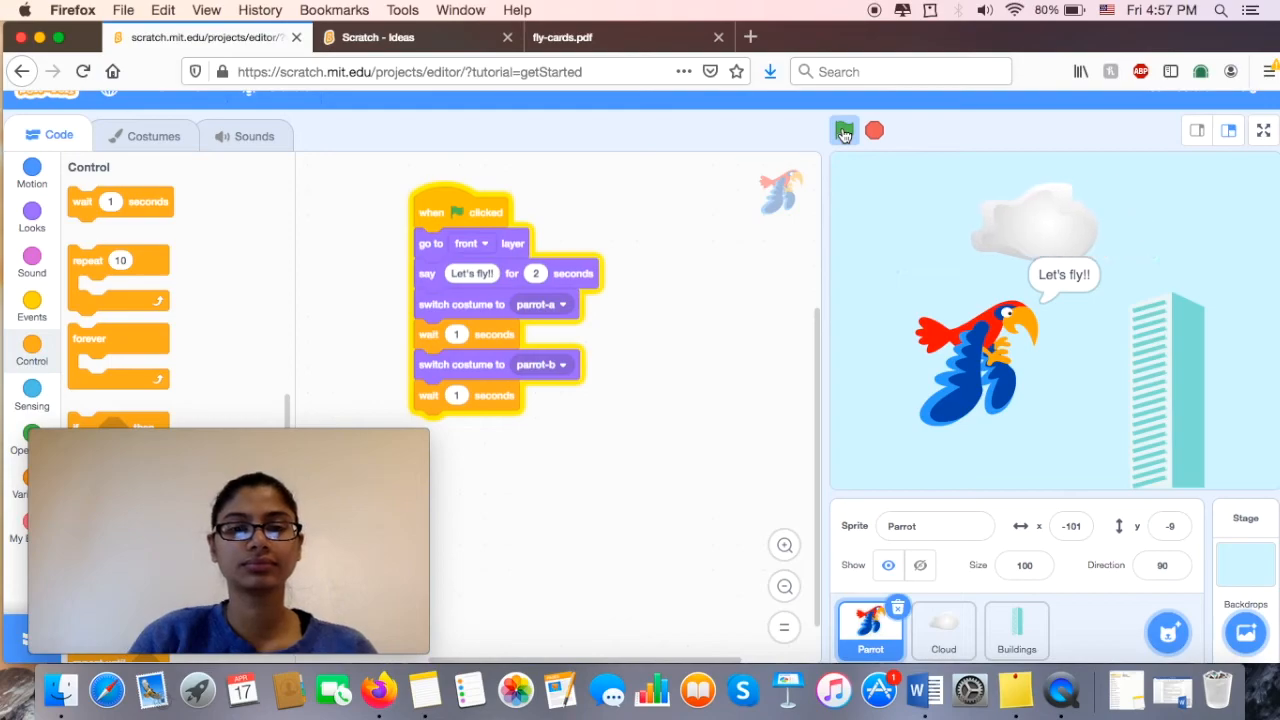
{"action": "left_click", "coordinate": [843, 130]}
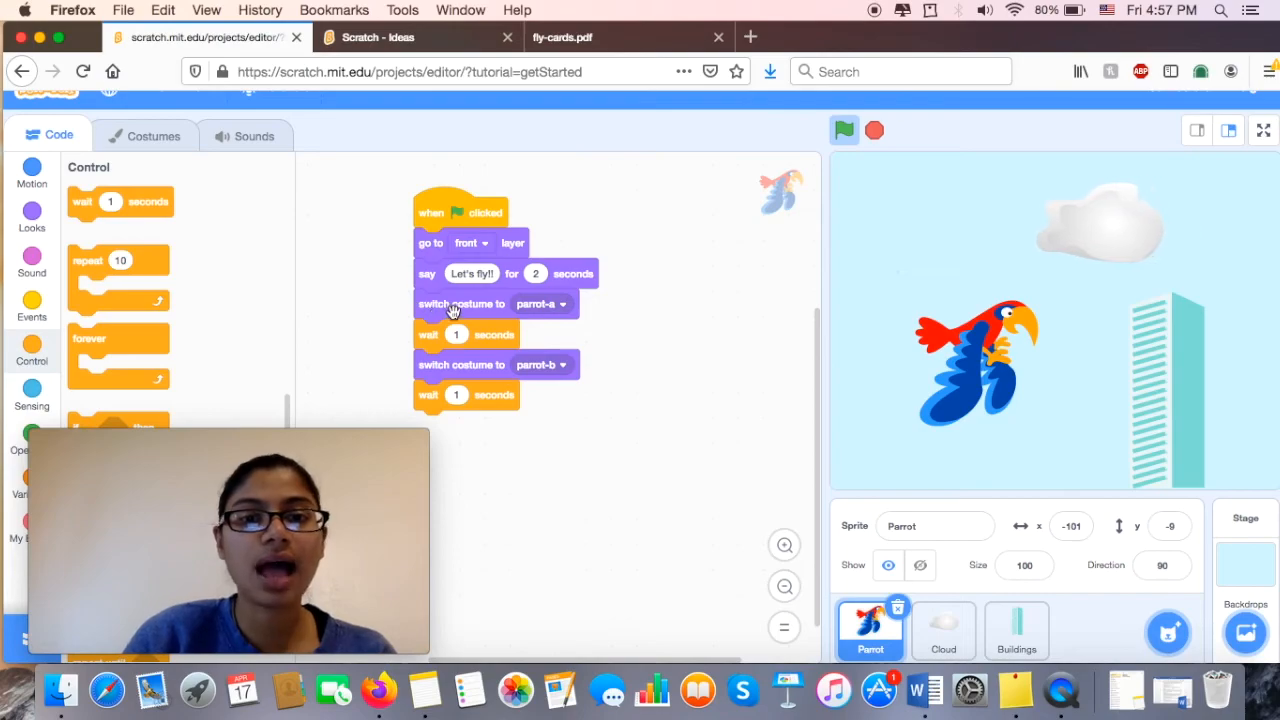
{"action": "left_click_drag", "start_coordinate": [461, 303], "coordinate": [551, 397]}
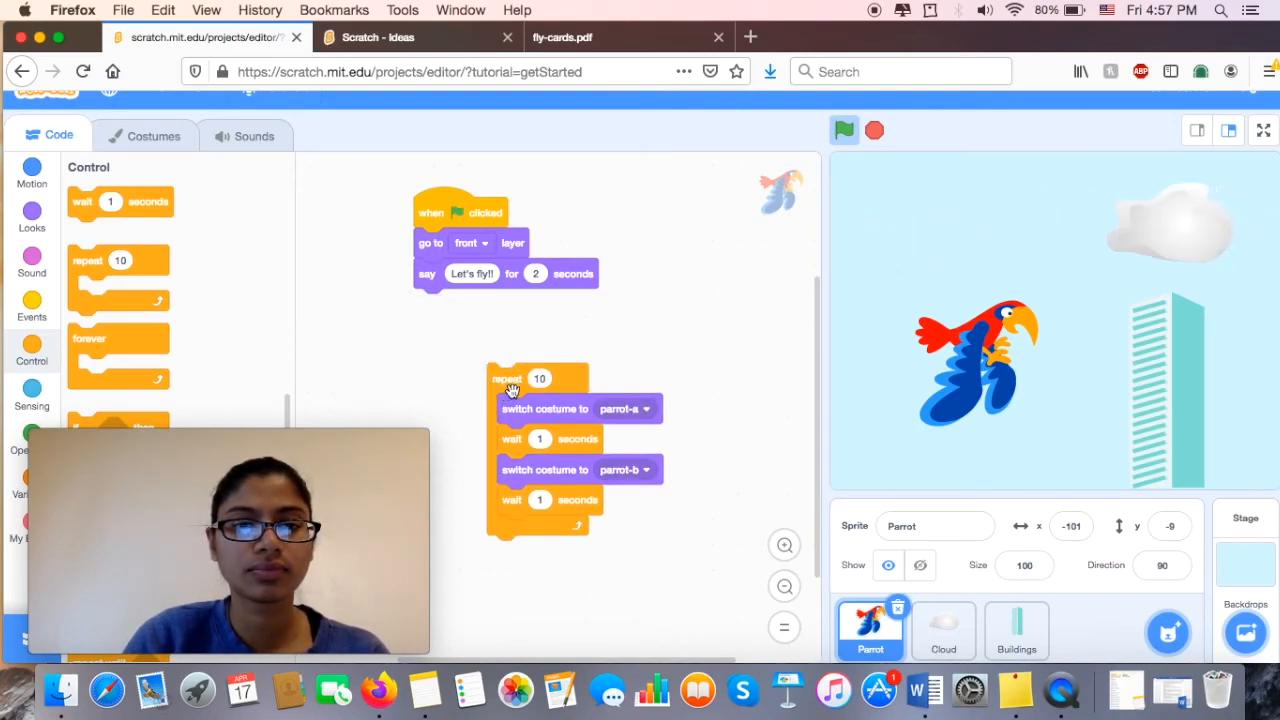
- Attach the repeat 10 flapping loop under the say block, test it, then select Buildings
{"action": "left_click_drag", "start_coordinate": [510, 378], "coordinate": [435, 303]}
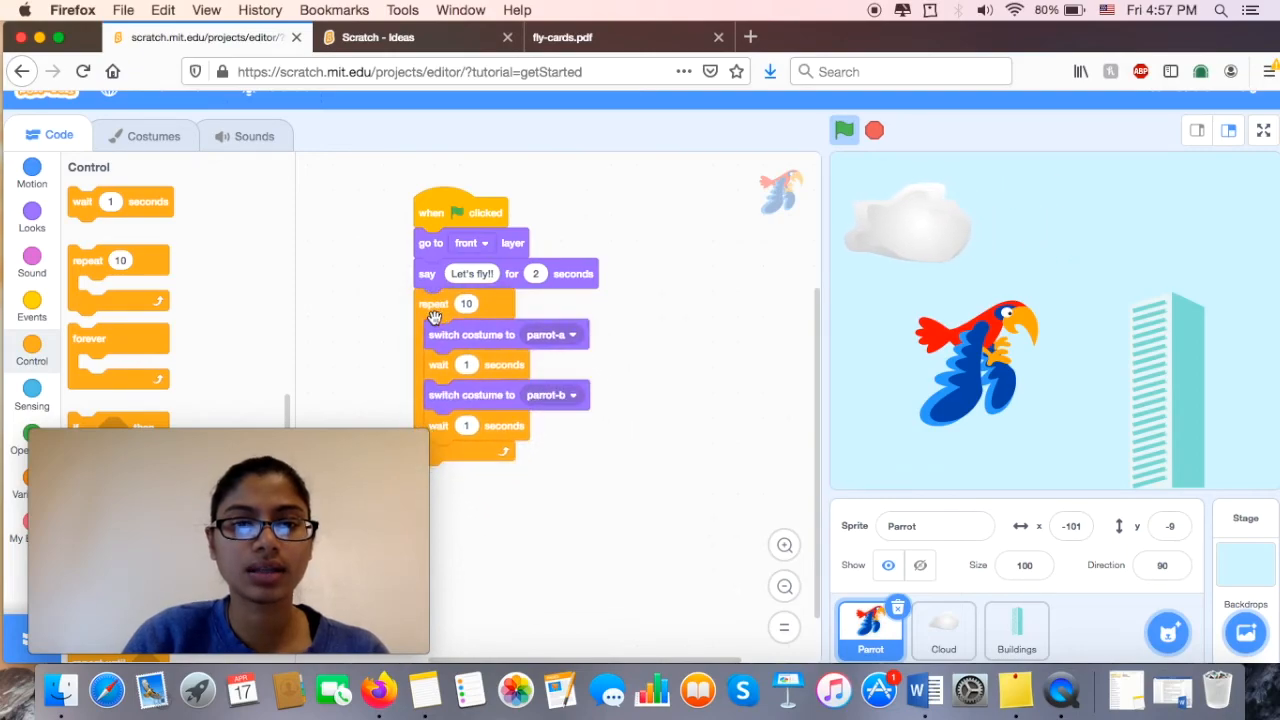
{"action": "left_click", "coordinate": [843, 130]}
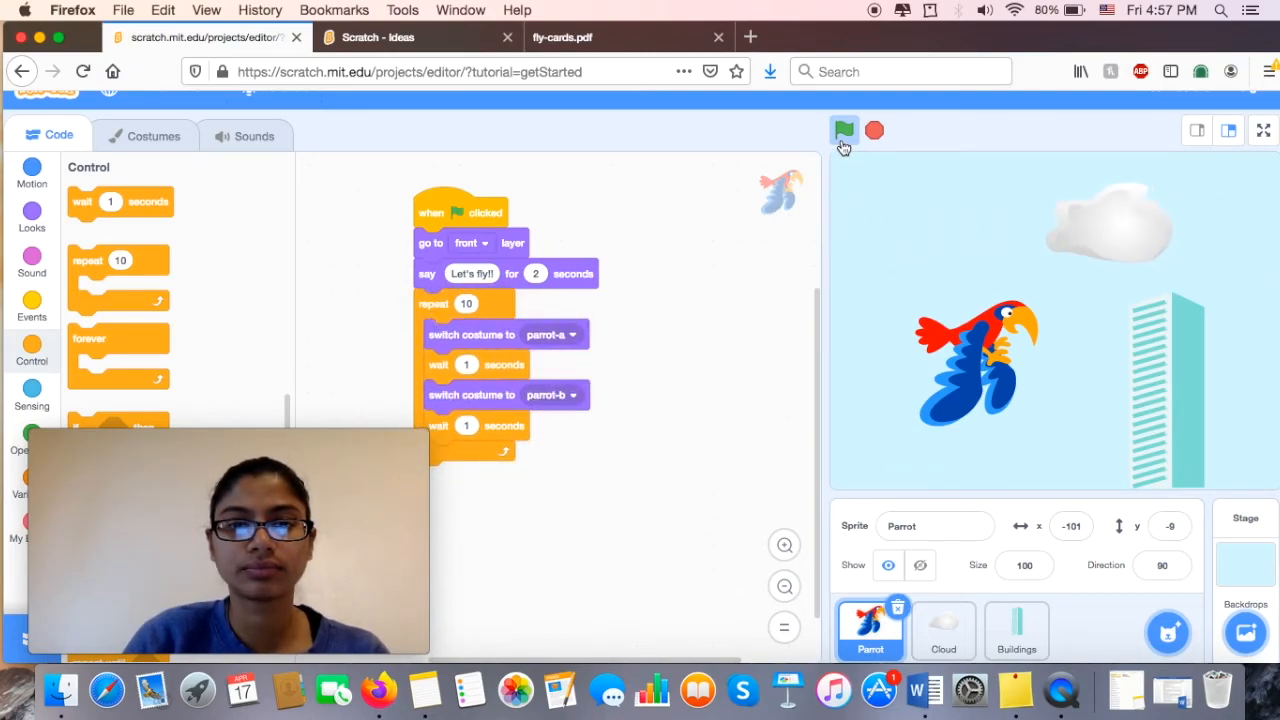
{"action": "left_click", "coordinate": [844, 130]}
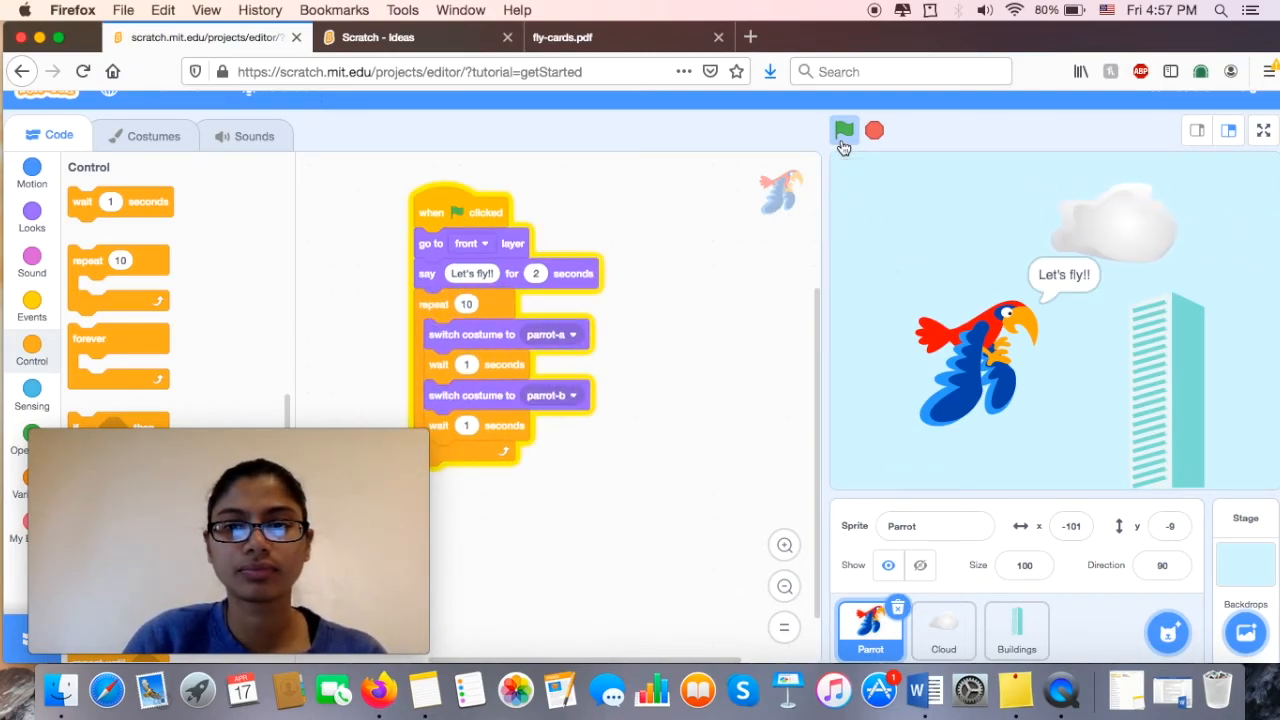
{"action": "left_click", "coordinate": [843, 130]}
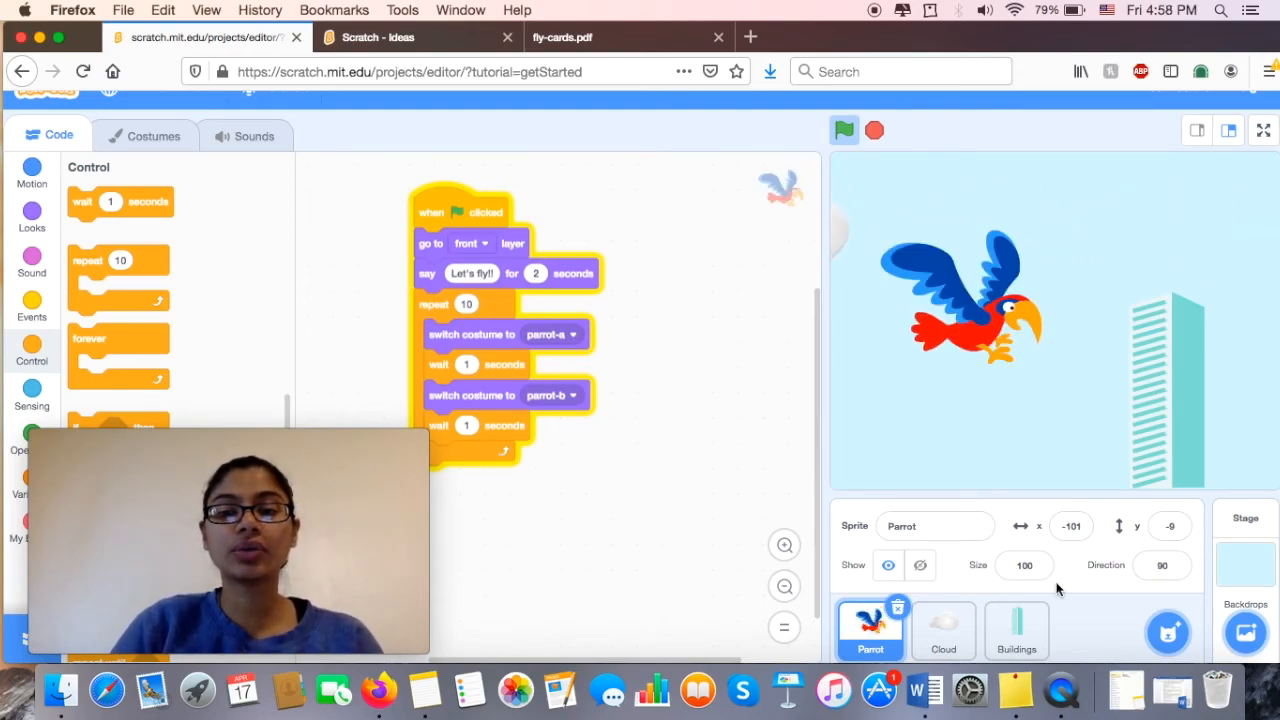
{"action": "left_click", "coordinate": [1016, 630]}
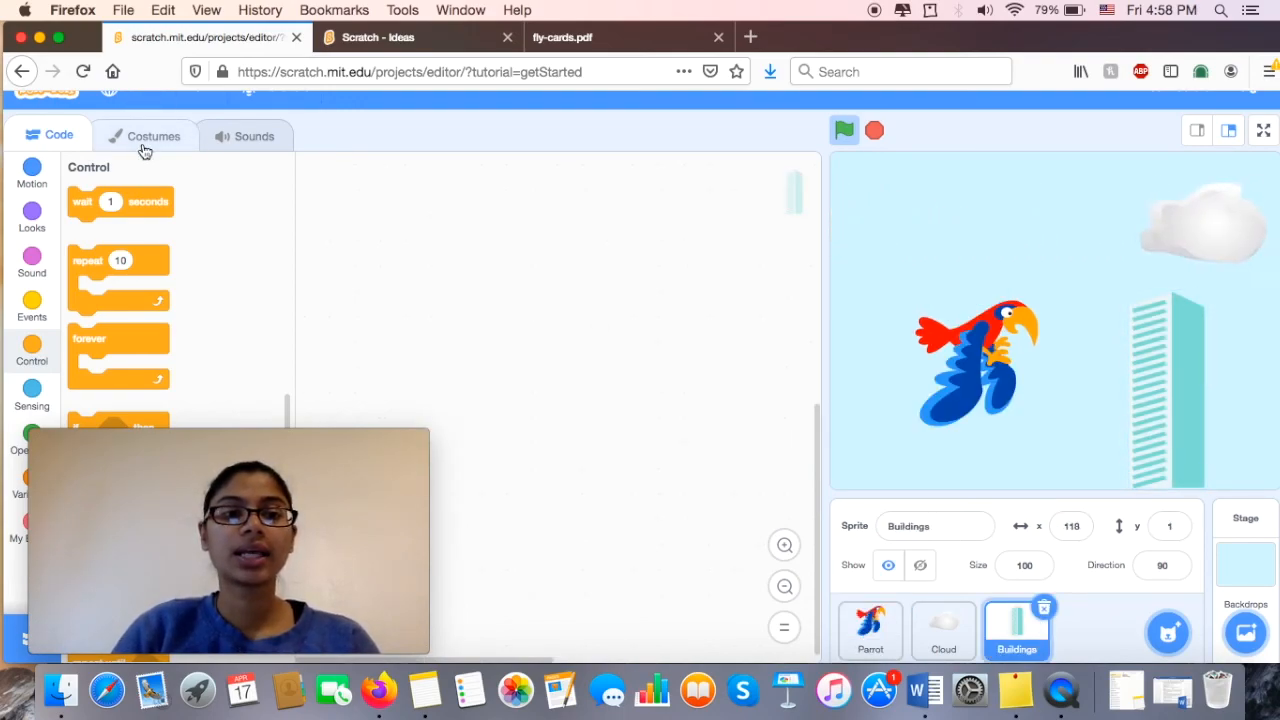
- Try the building-b then building-d costumes on Buildings and return to its code
{"action": "left_click", "coordinate": [154, 136]}
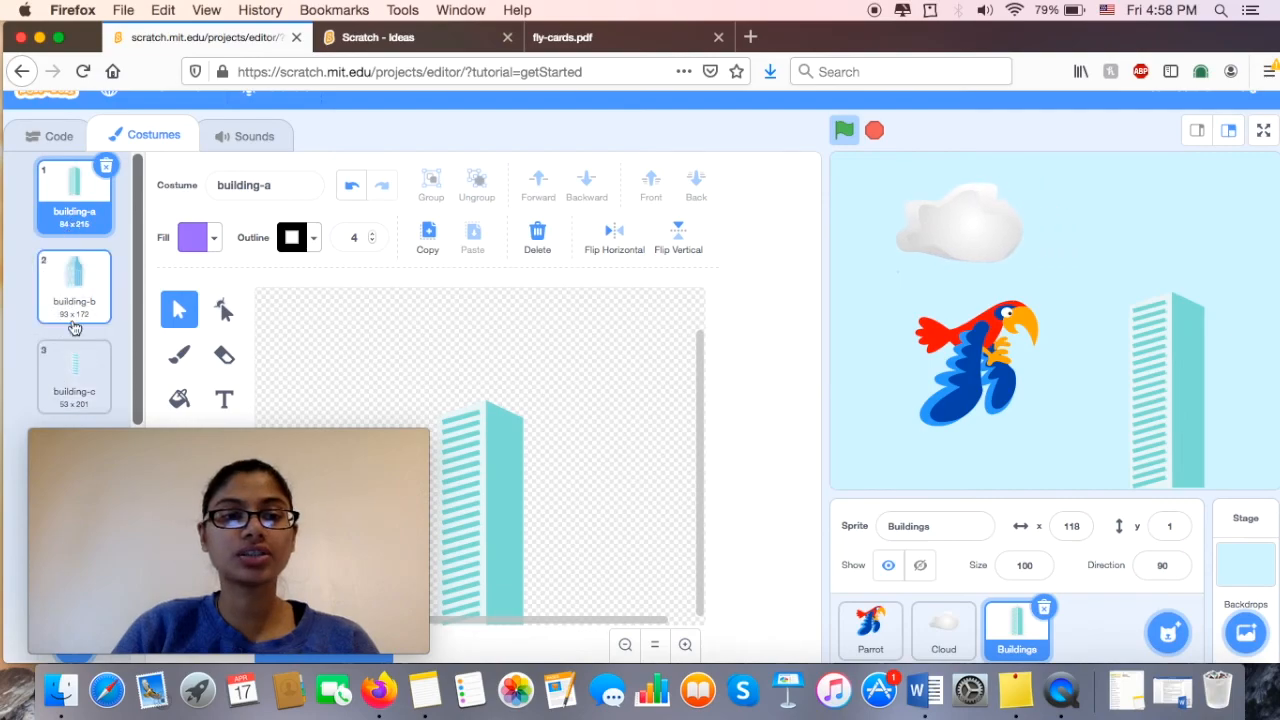
{"action": "left_click", "coordinate": [73, 287]}
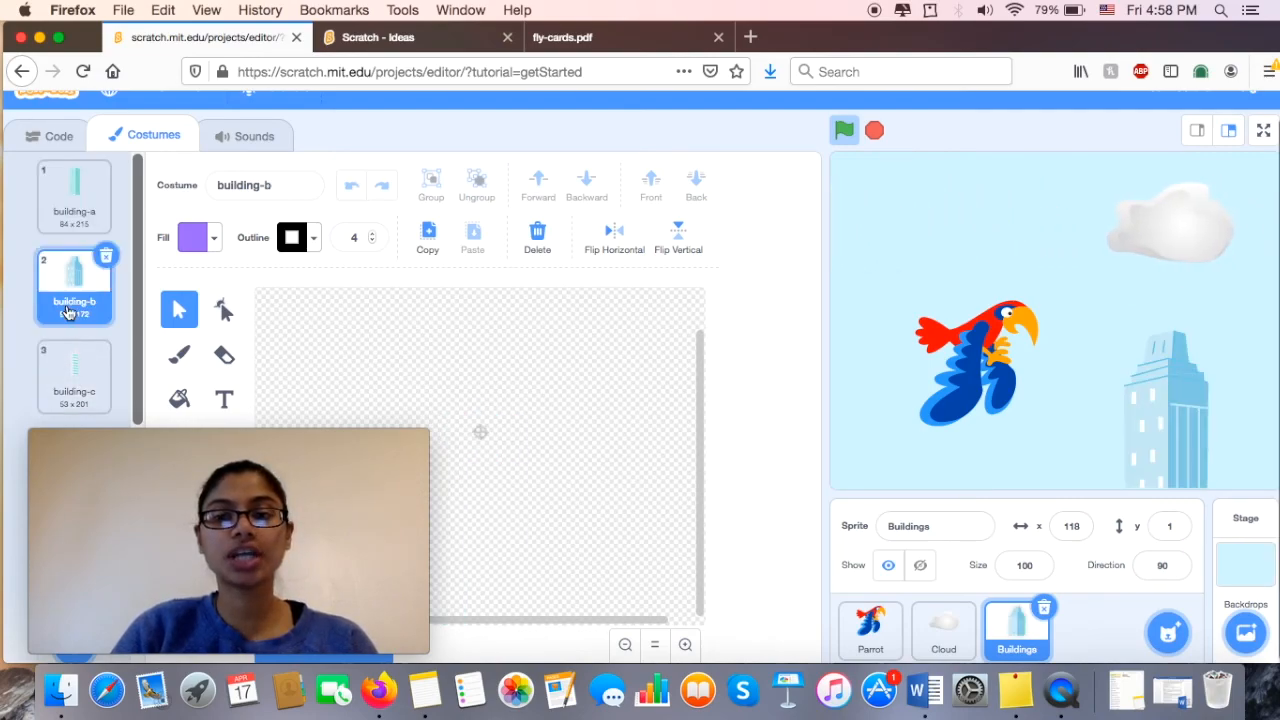
{"action": "left_click", "coordinate": [74, 375]}
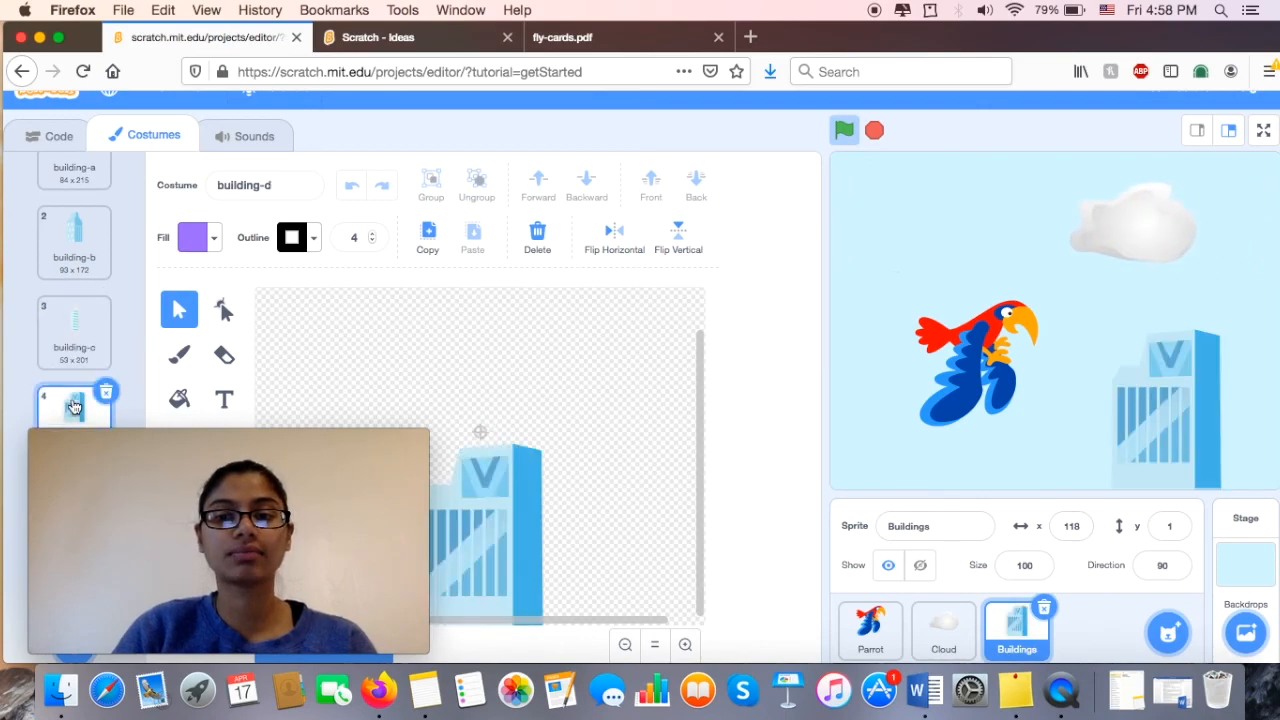
{"action": "left_click", "coordinate": [58, 135]}
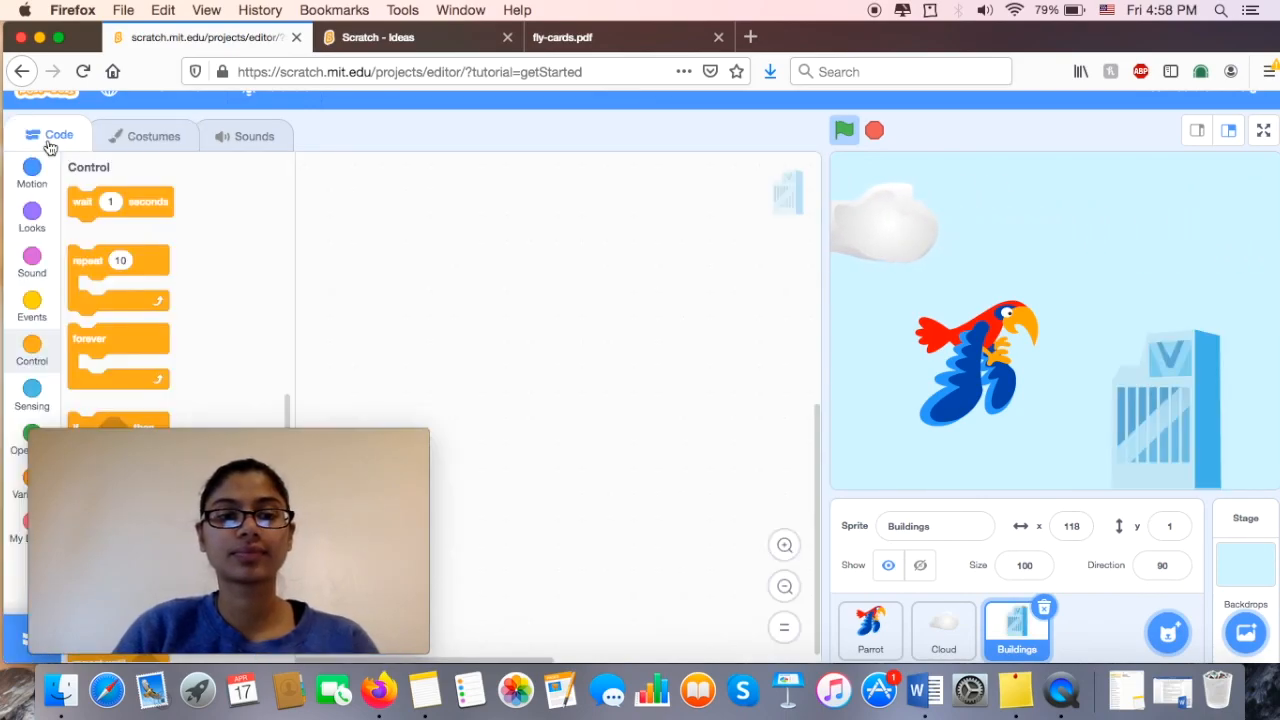